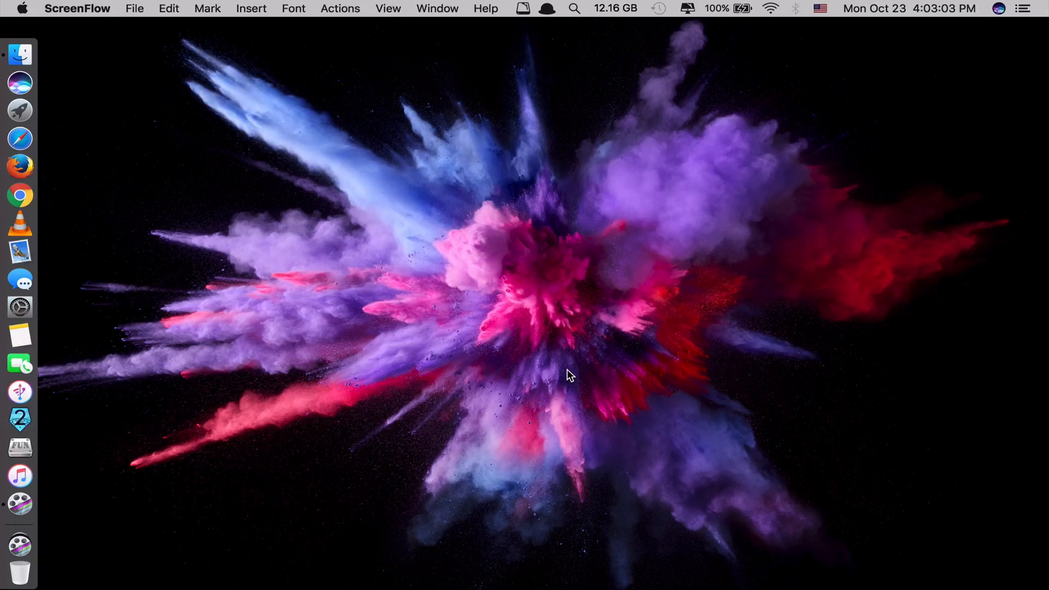
Launch Muse so its Hot Tracks on YouTube panel shows over the desktop
type("muse")
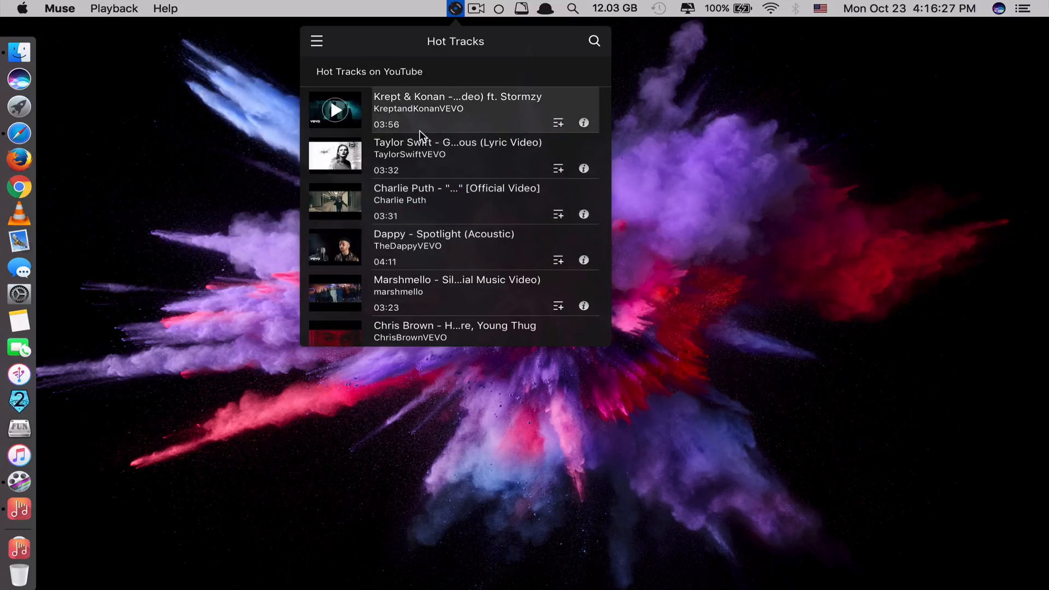
mouse_move(418, 198)
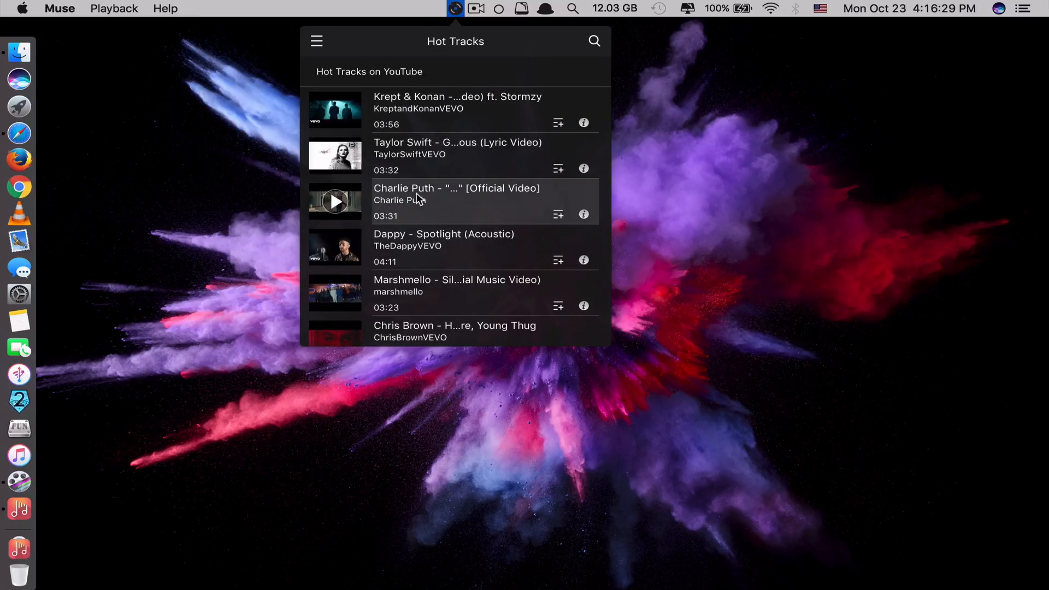
mouse_move(427, 111)
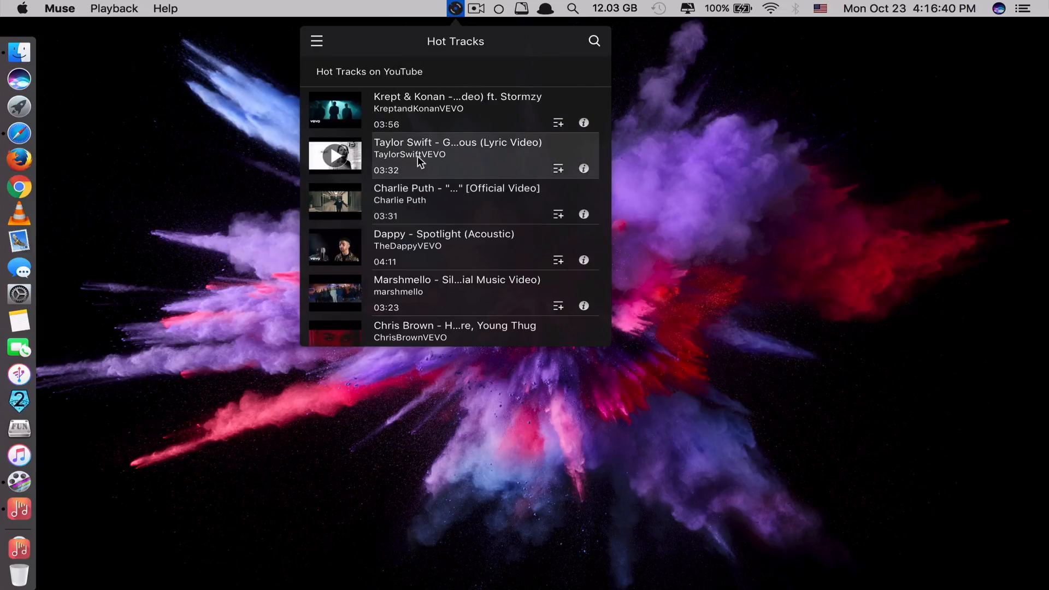
Switch the Muse panel from Hot Tracks to the empty Search view
left_click(593, 40)
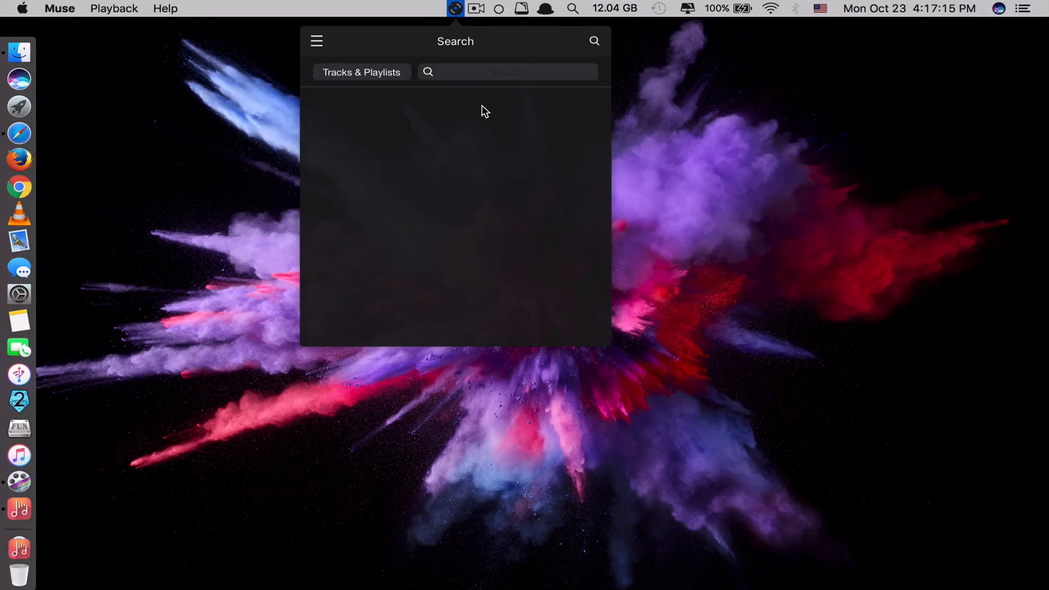
Search Muse for 'ed sheeran' (after trying 'shape of you') and scroll through his YouTube results
type("sh")
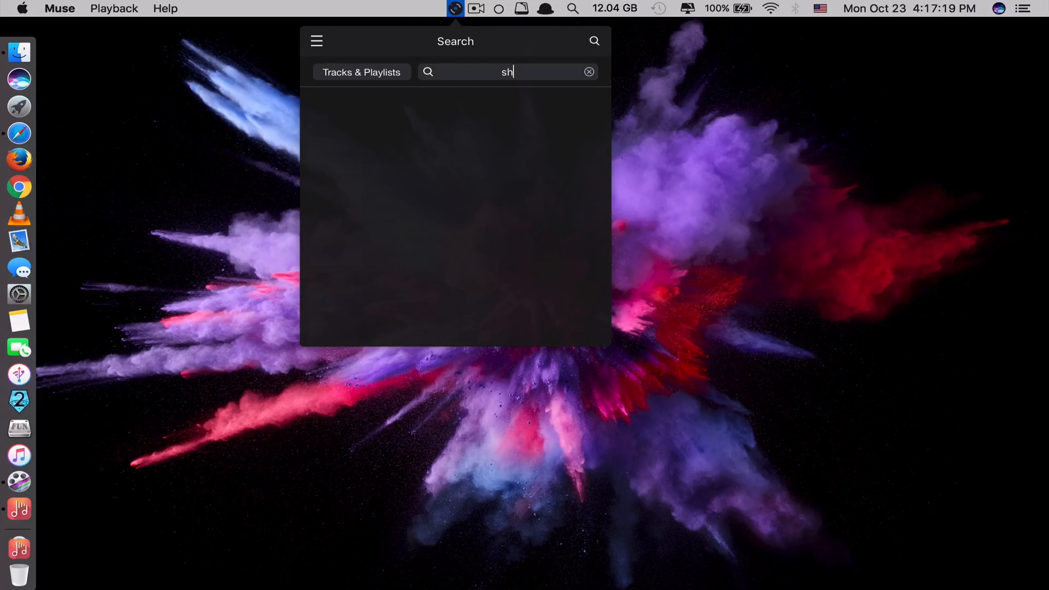
type("shape of you")
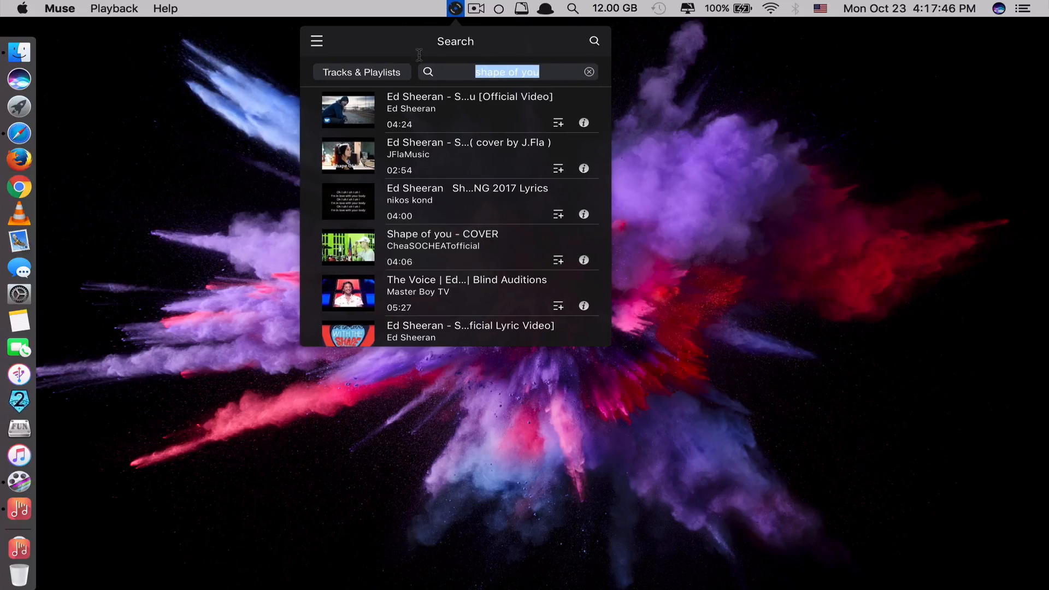
type("ed sheeran")
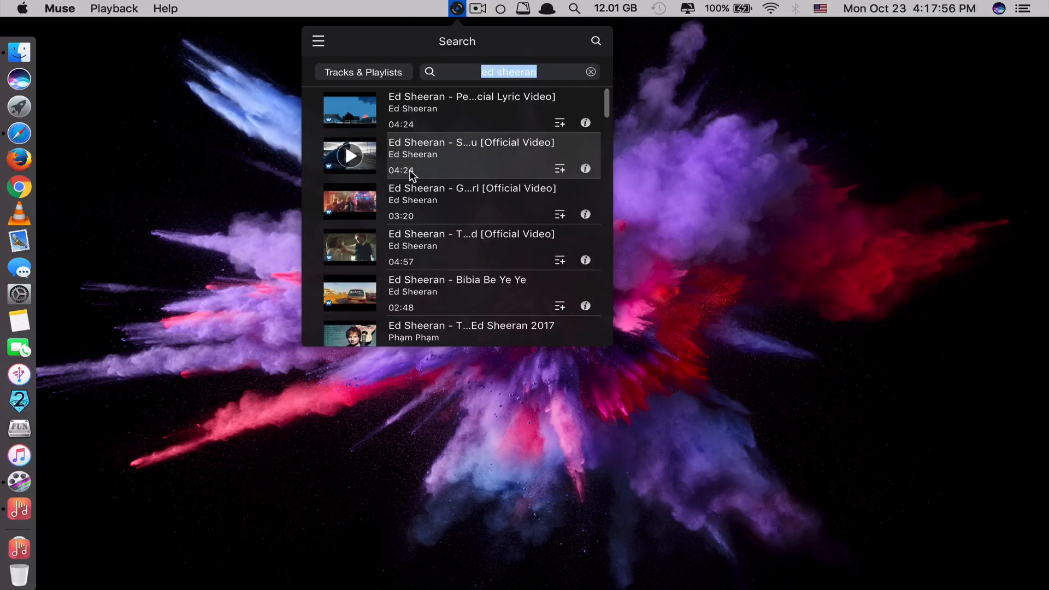
mouse_move(412, 229)
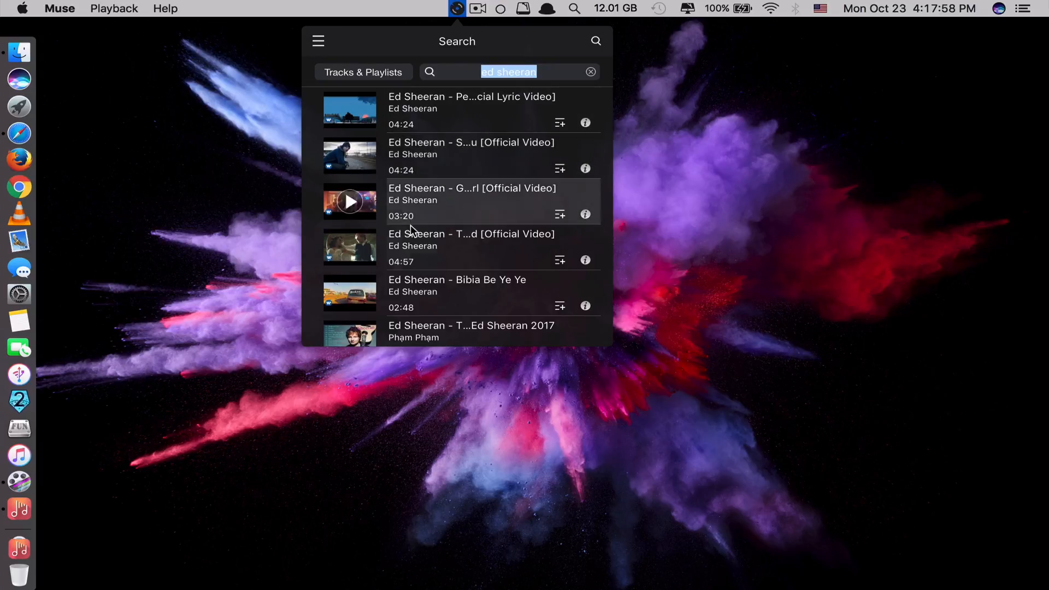
scroll("down", 3)
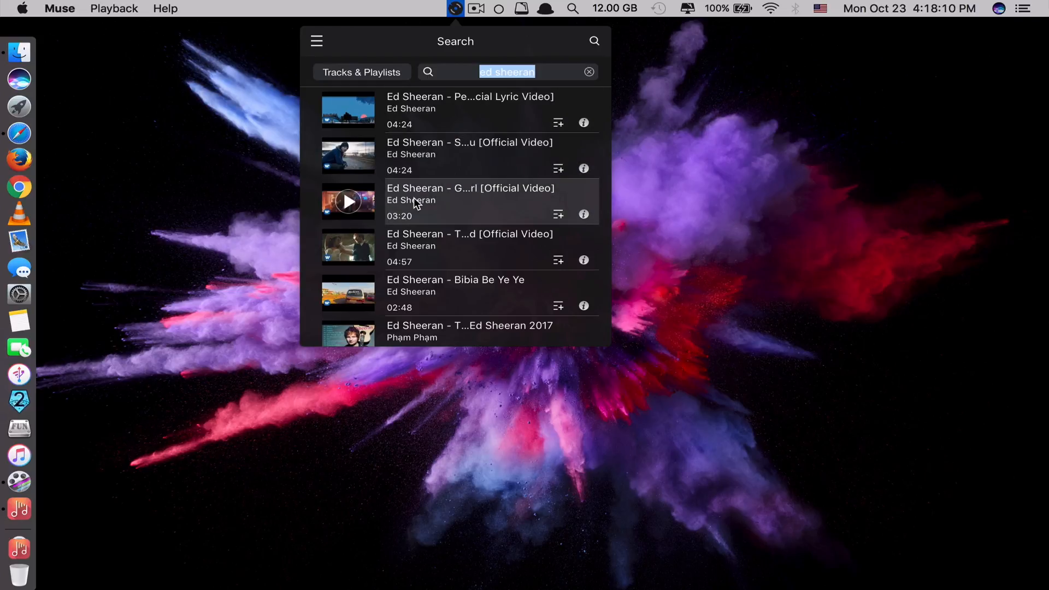
scroll("down", 3)
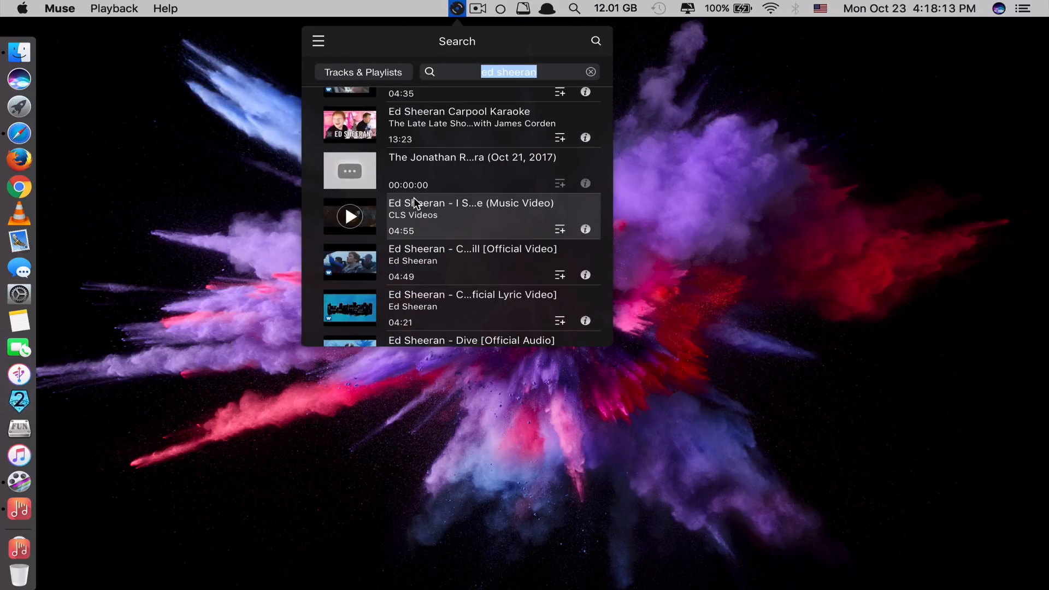
scroll("down", 3)
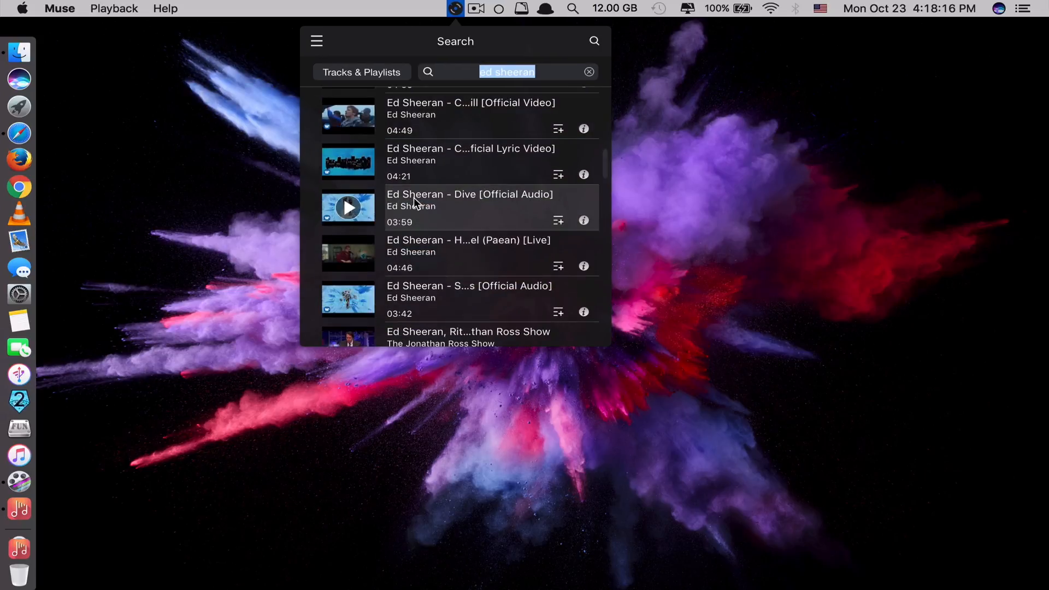
scroll("down", 3)
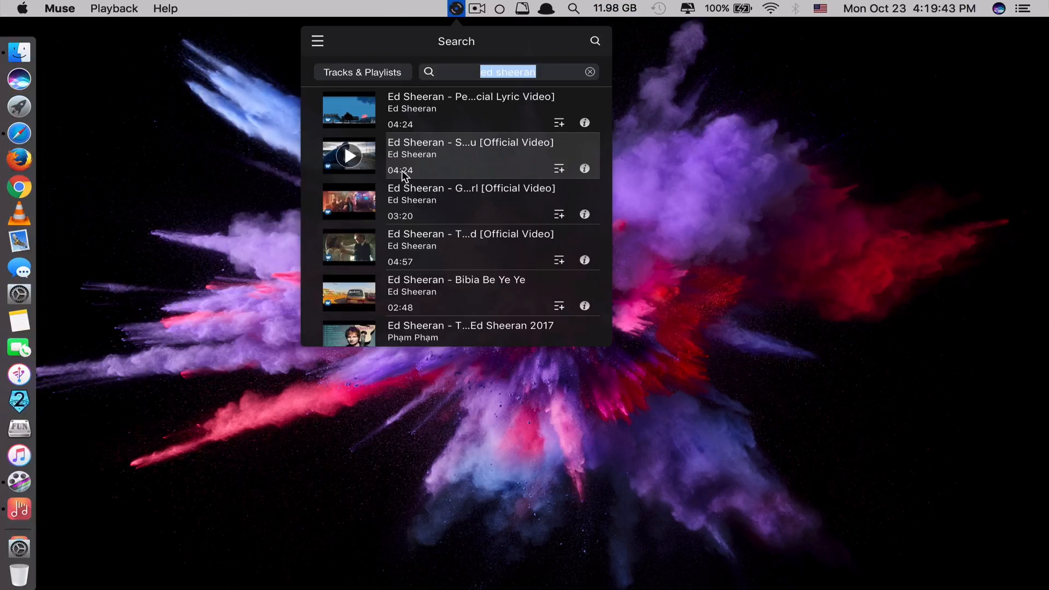
Play the second Ed Sheeran result, pop out its video window, then close that window
left_click(349, 155)
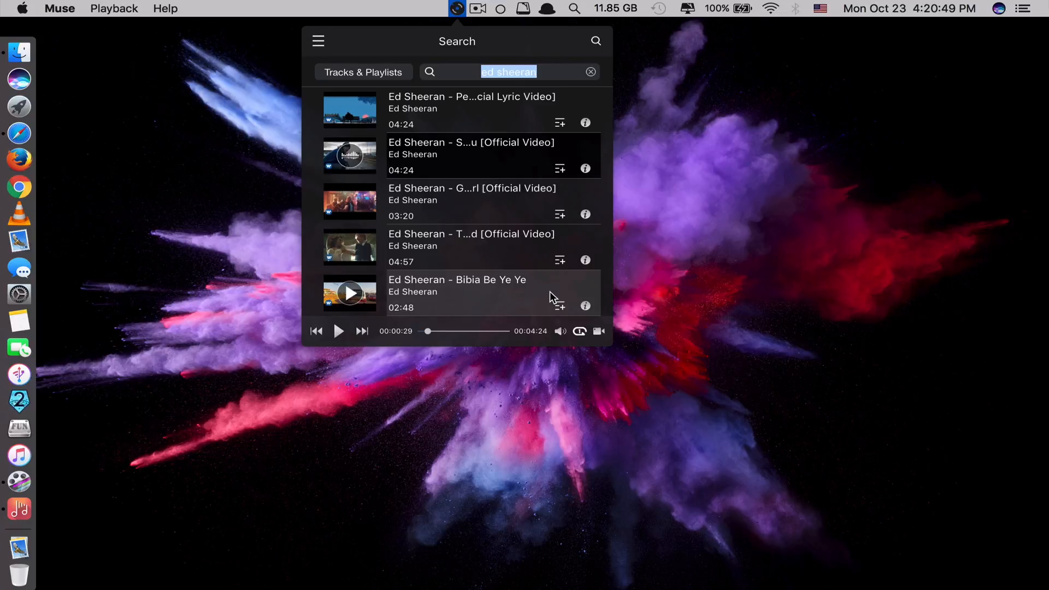
left_click(561, 331)
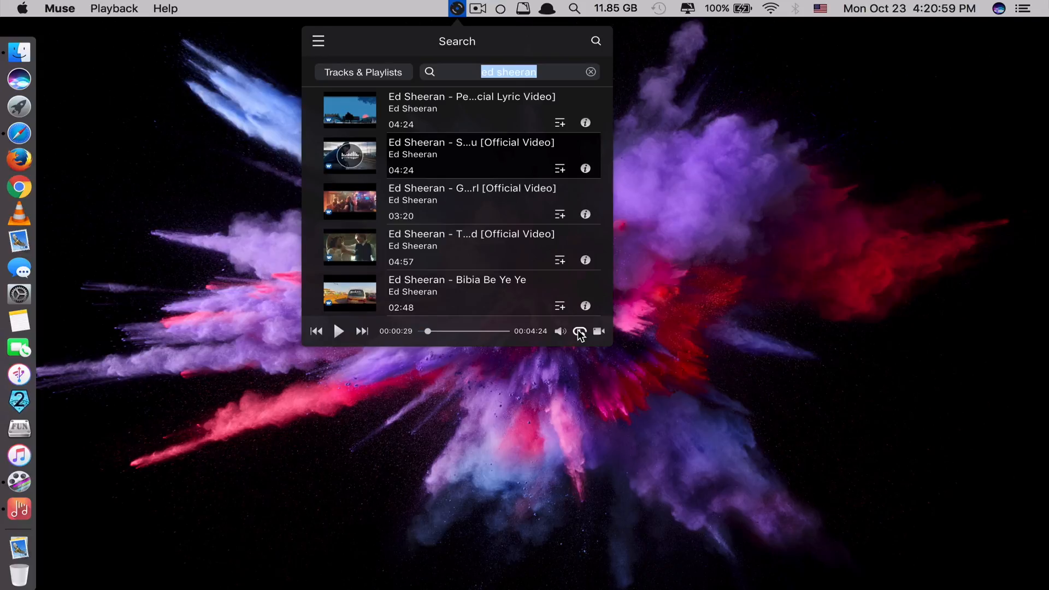
mouse_move(582, 337)
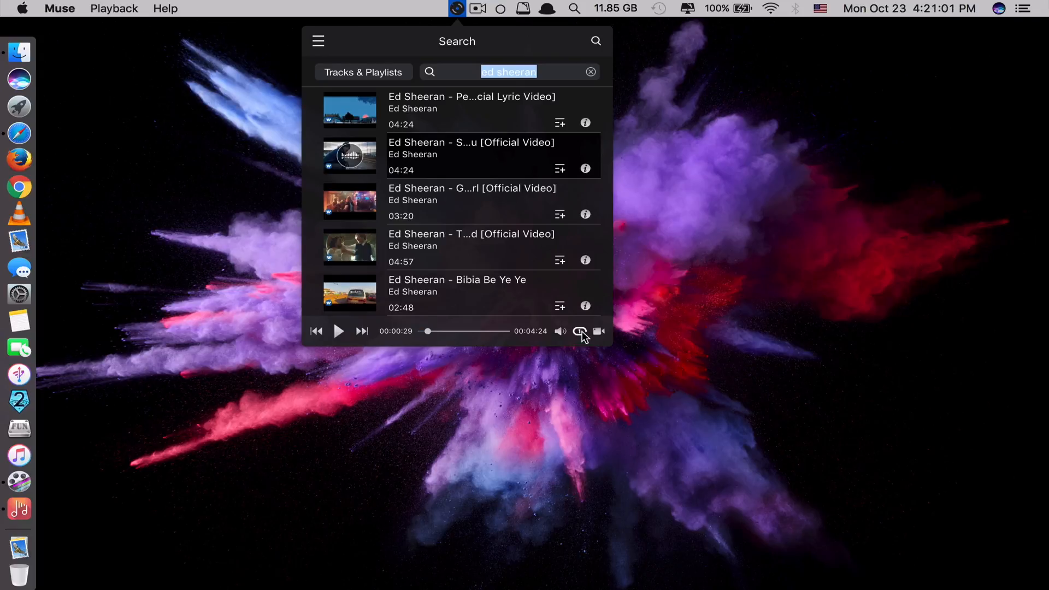
mouse_move(579, 341)
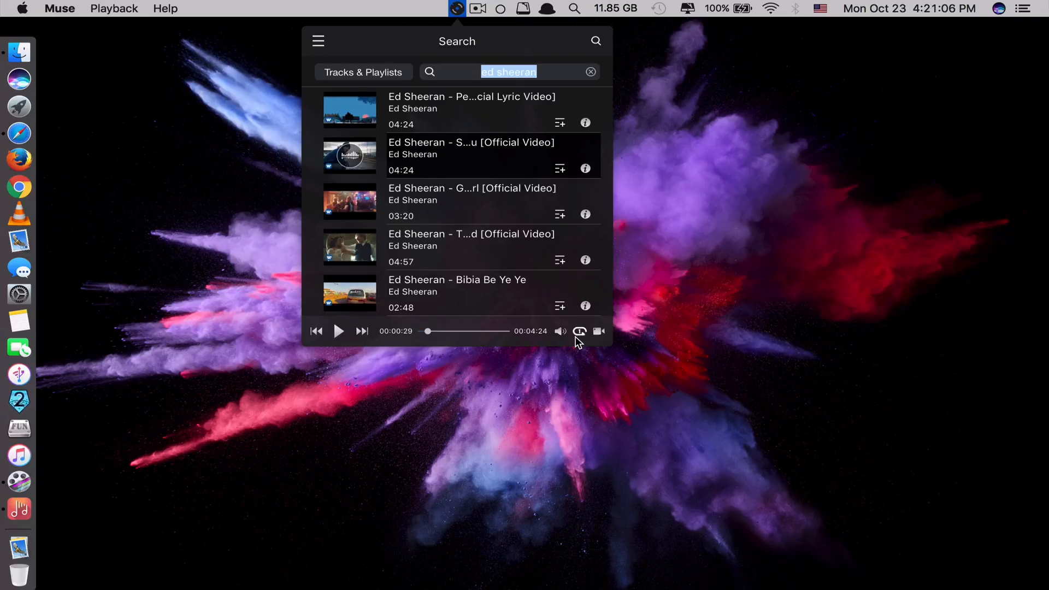
mouse_move(601, 334)
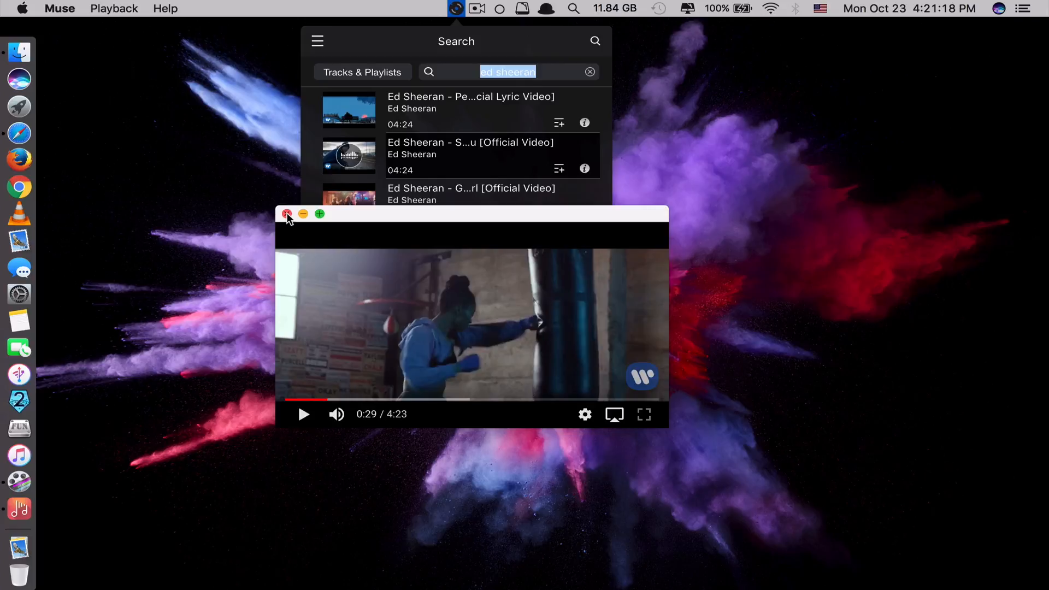
left_click(287, 215)
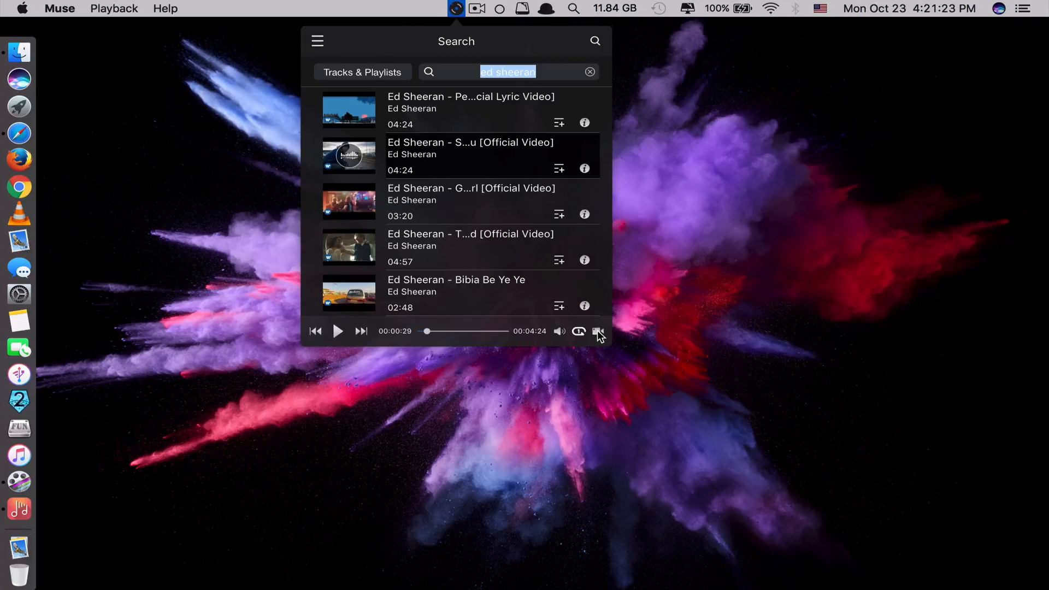
mouse_move(397, 43)
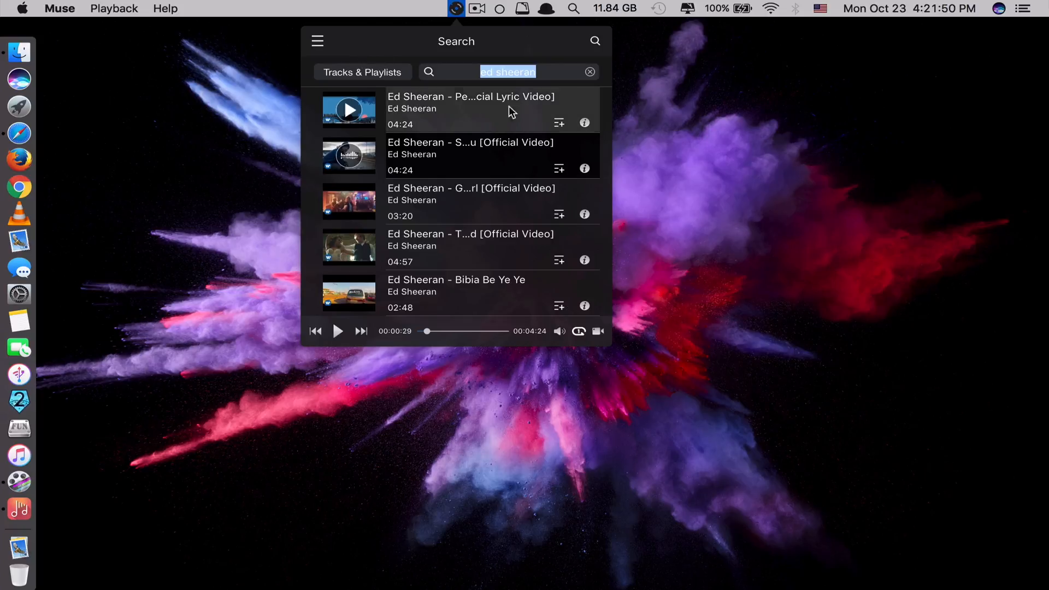
Create a new playlist named 'tested' from the playing track's playlist options
left_click(559, 168)
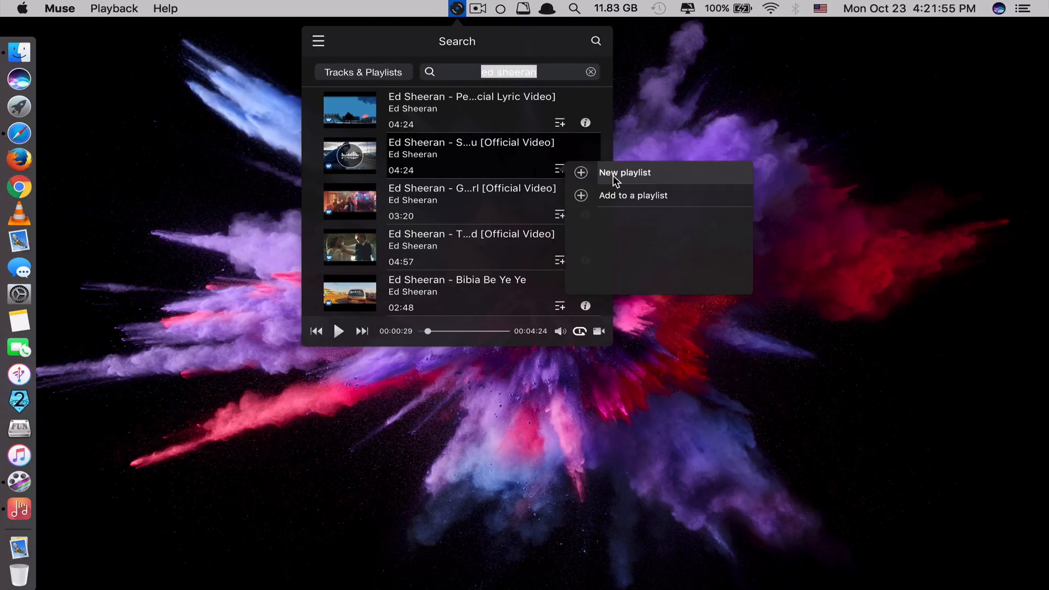
left_click(624, 172)
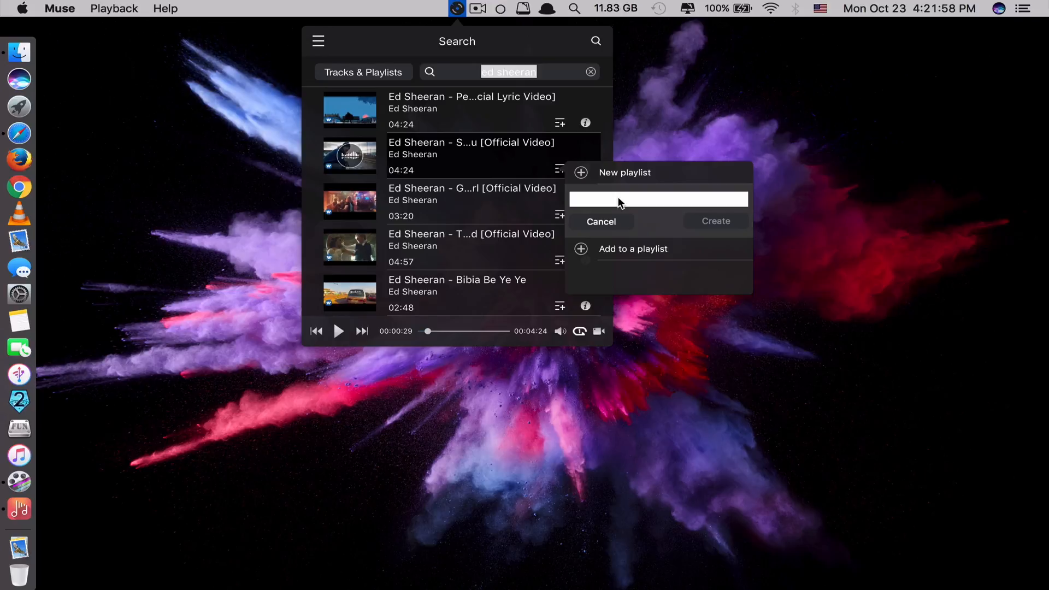
mouse_move(608, 226)
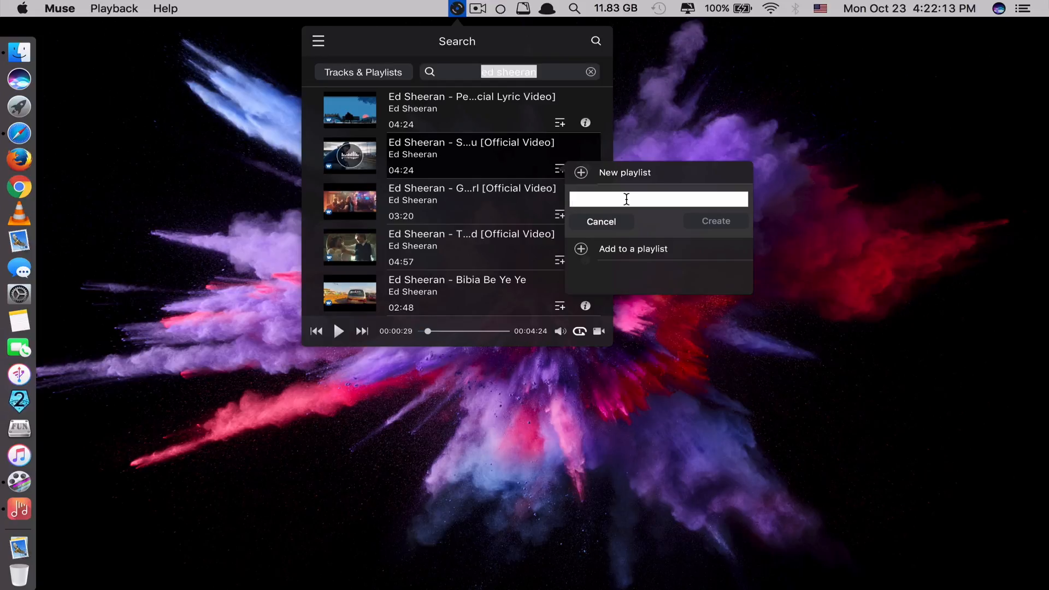
type("tested")
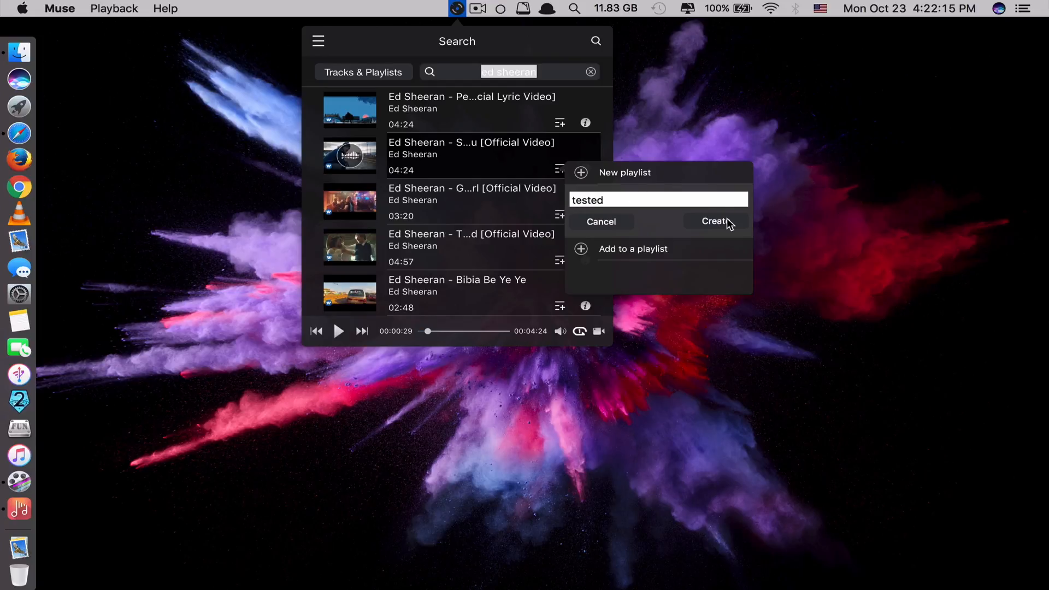
left_click(713, 221)
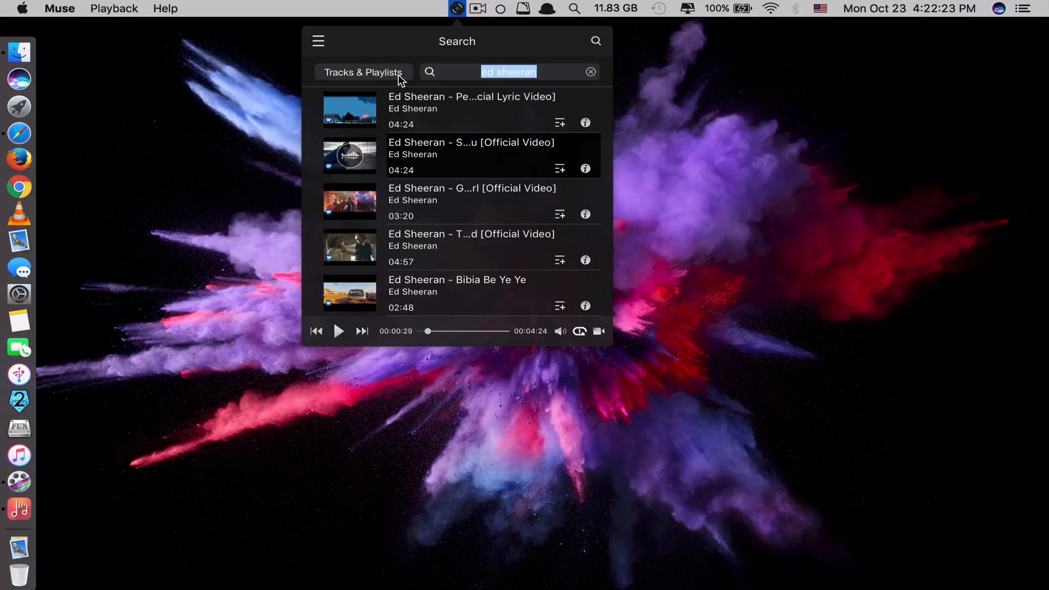
Return to the results and create a new playlist named 'Ed Sheeran' from the first result
left_click(319, 41)
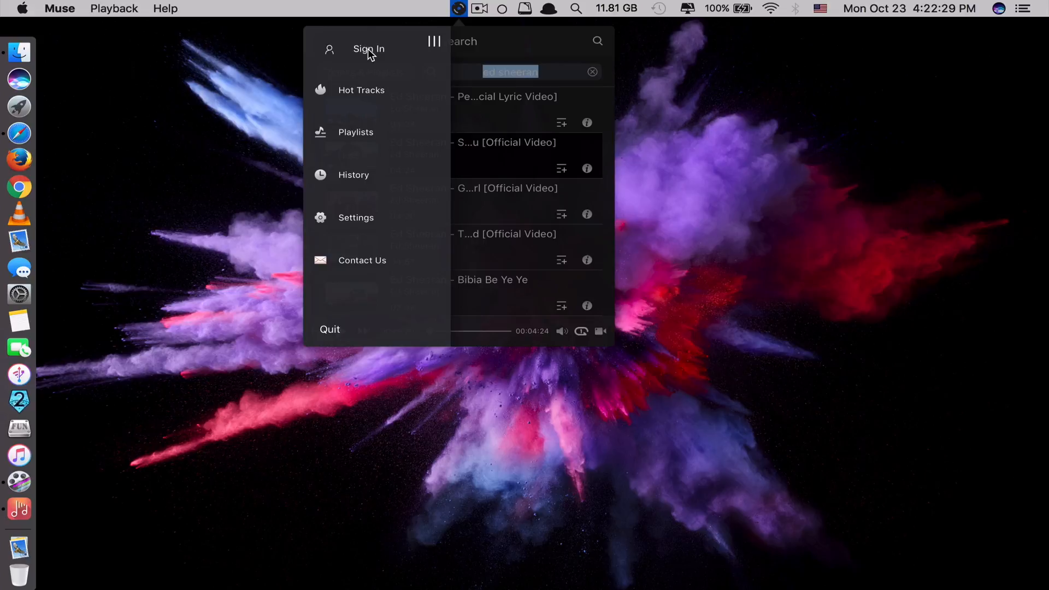
left_click(368, 49)
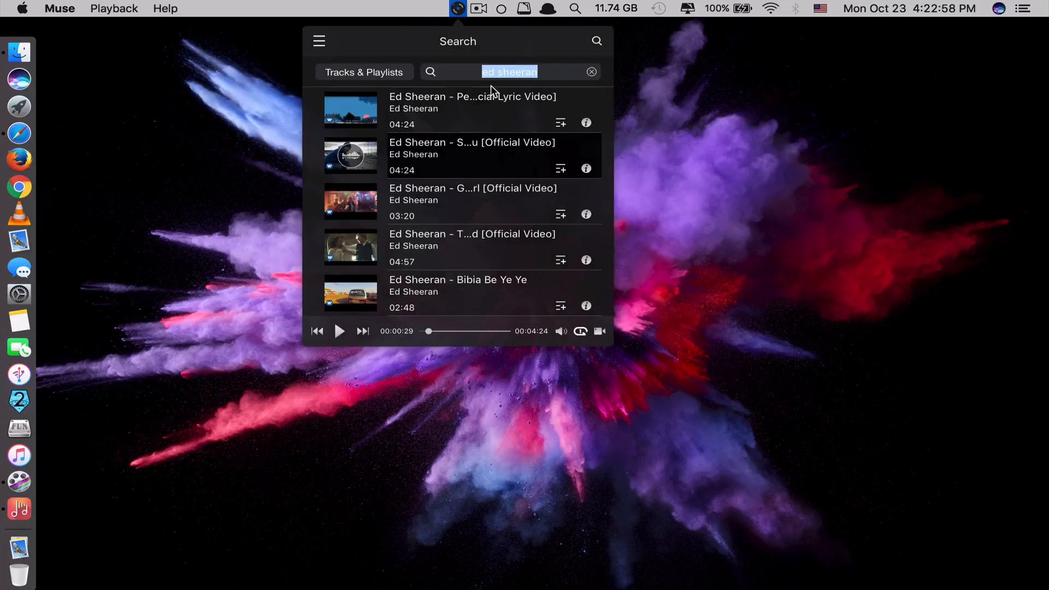
left_click(561, 124)
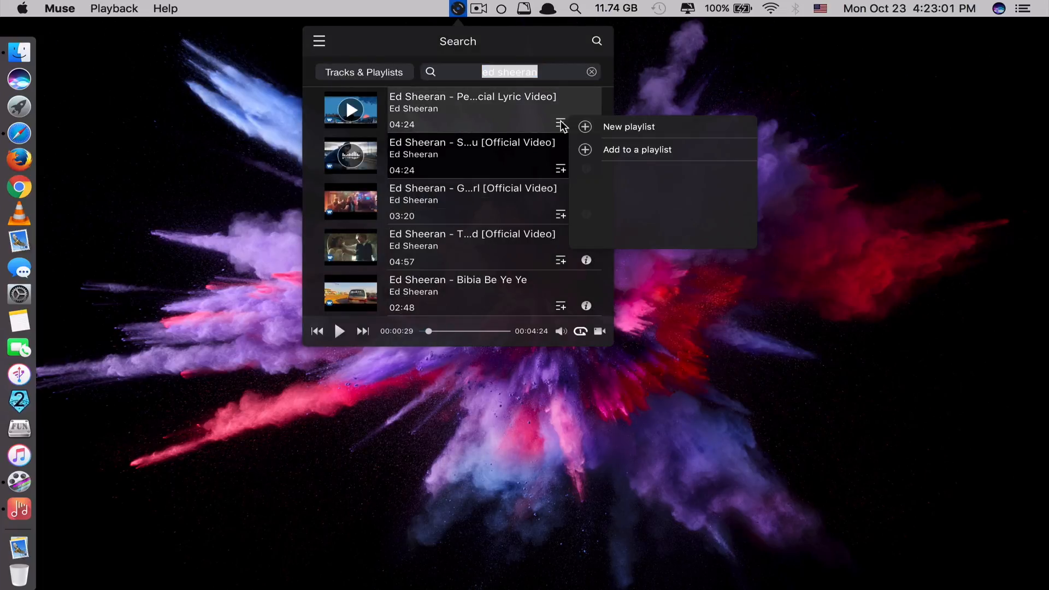
left_click(629, 127)
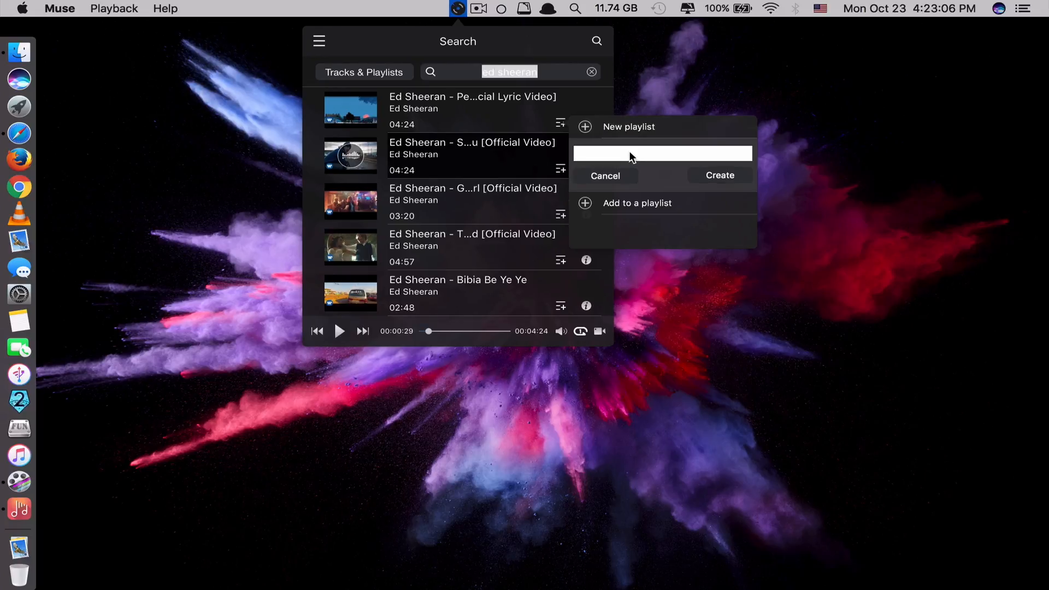
type("Ed S")
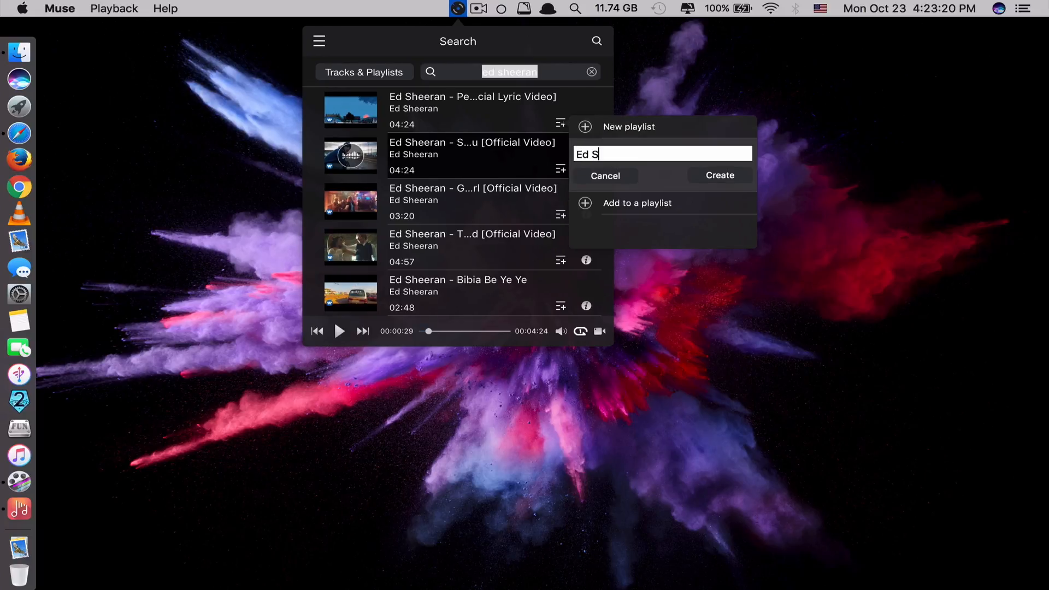
type("heeran")
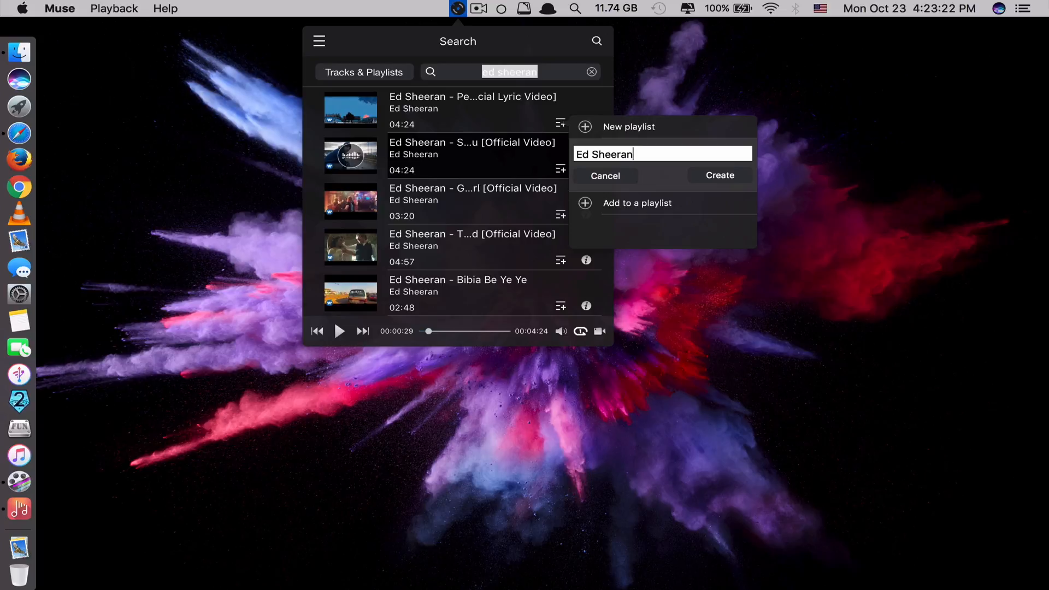
left_click(720, 175)
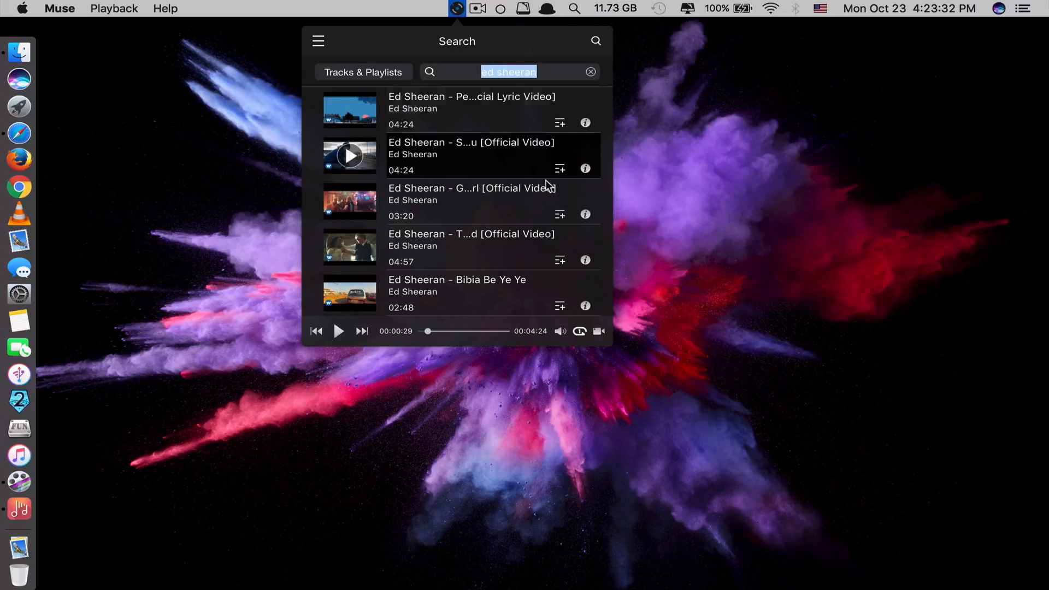
Add another Ed Sheeran video to the Ed Sheeran playlist, then go to the Playlists section
left_click(560, 261)
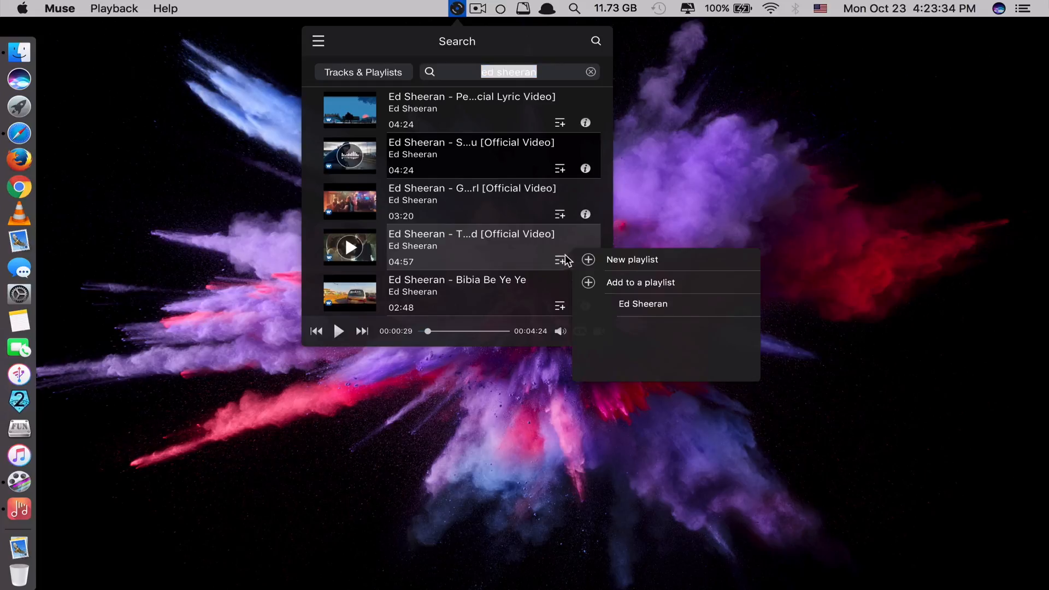
mouse_move(654, 308)
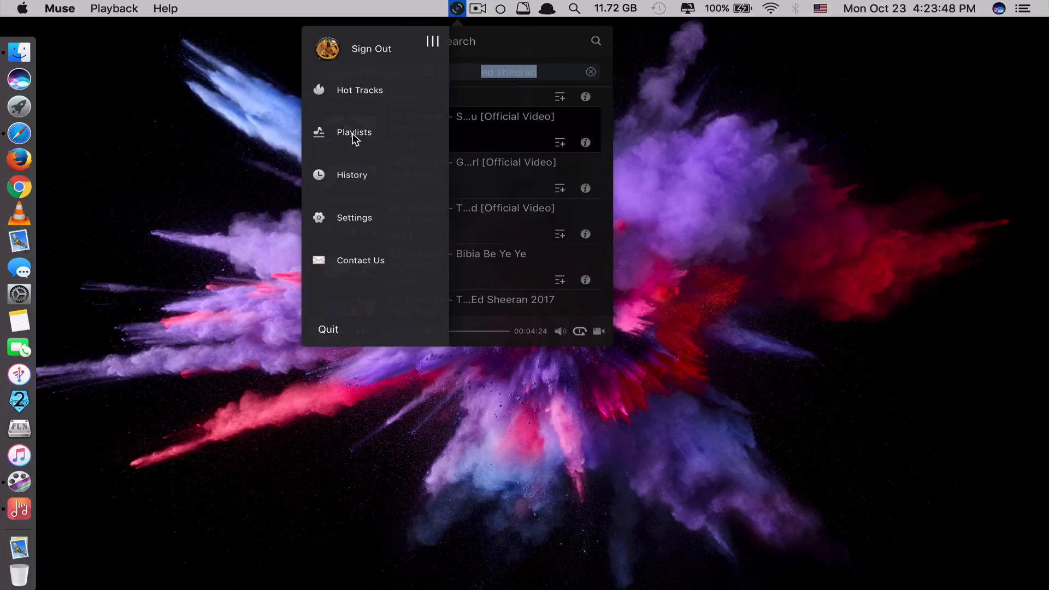
left_click(355, 132)
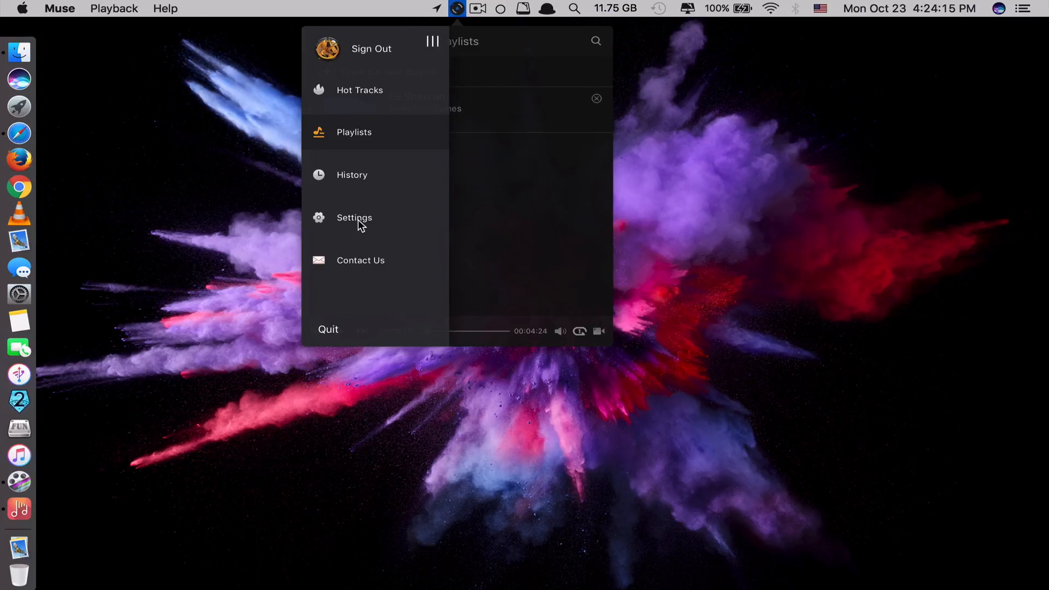
Open Muse Settings, expand Shortcuts Settings and scroll through the playback and show/hide shortcut list
left_click(355, 218)
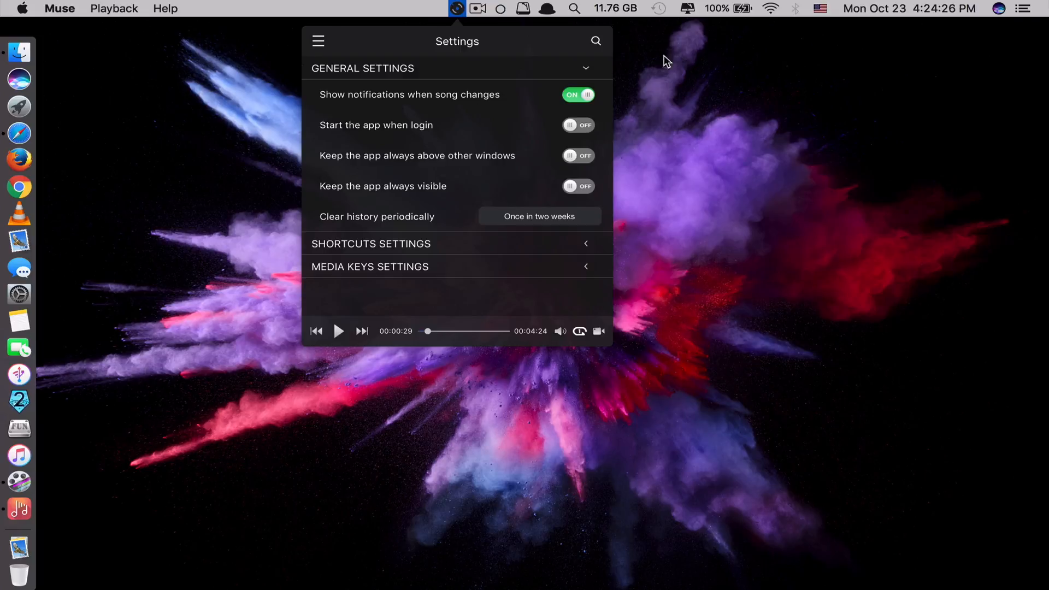
mouse_move(977, 61)
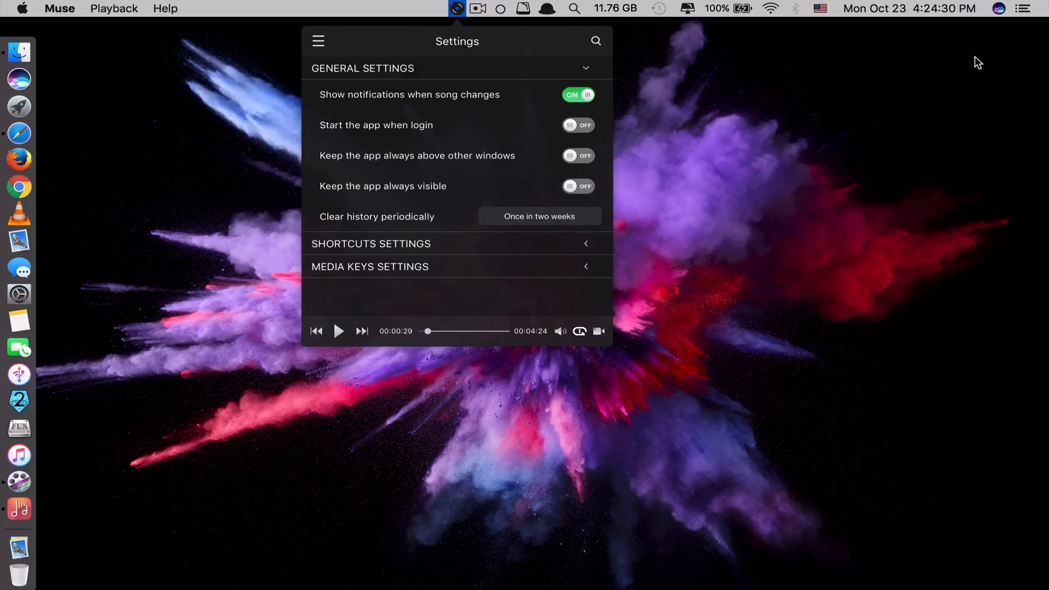
mouse_move(706, 42)
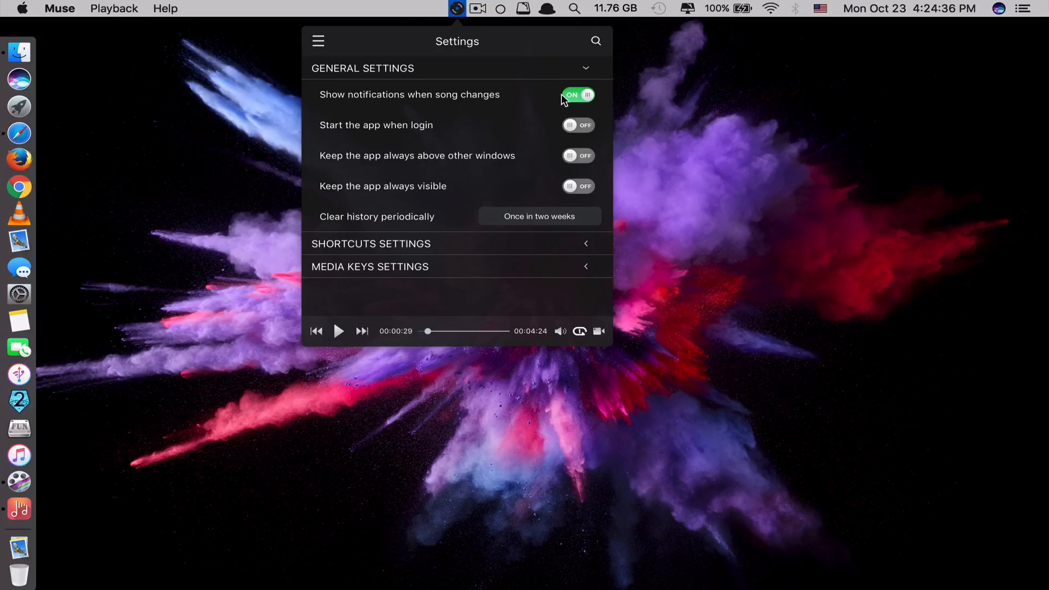
mouse_move(434, 126)
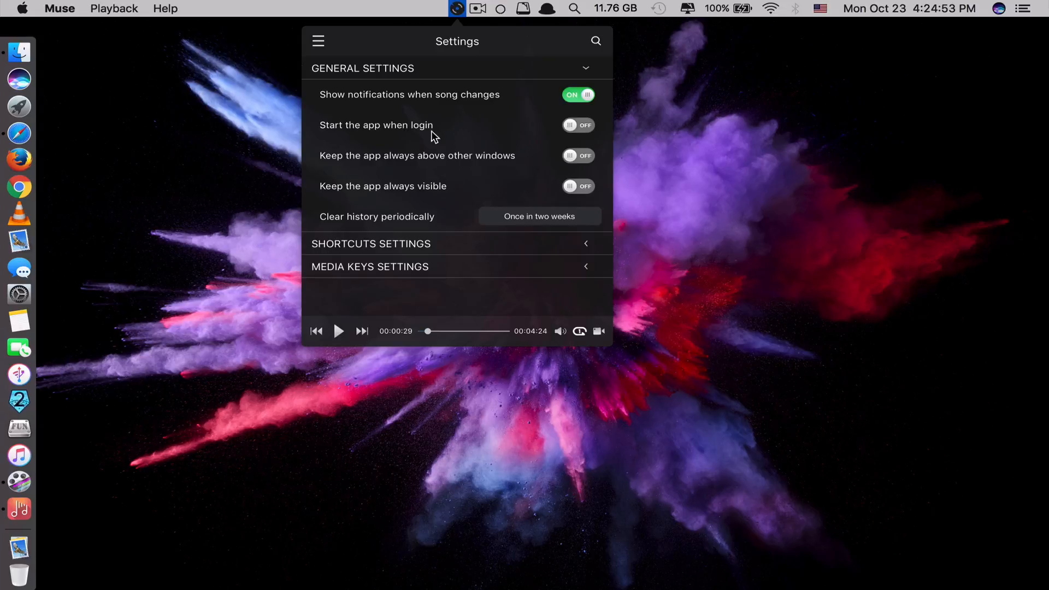
mouse_move(477, 130)
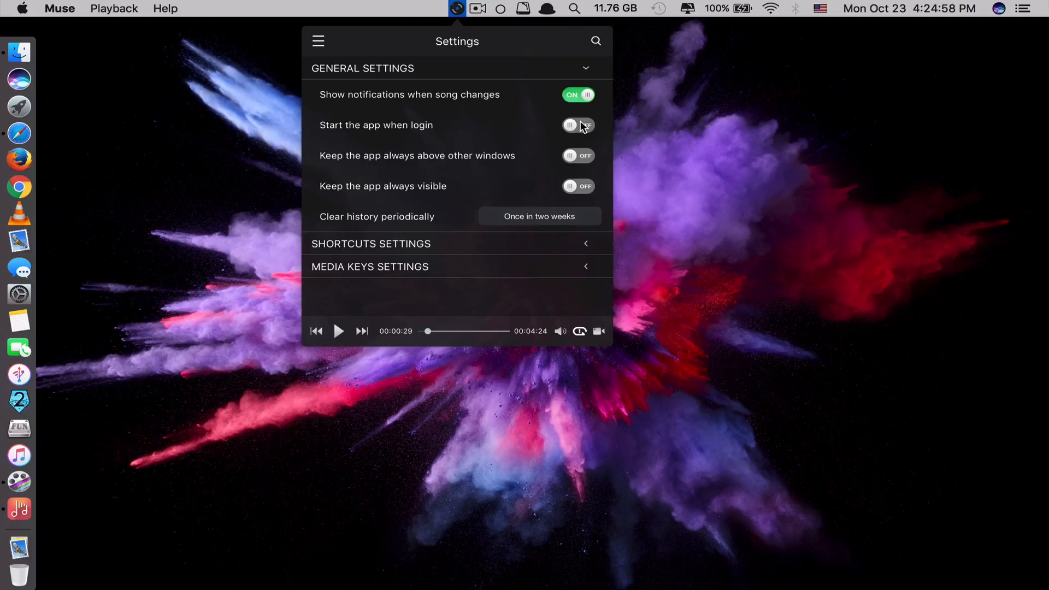
mouse_move(492, 133)
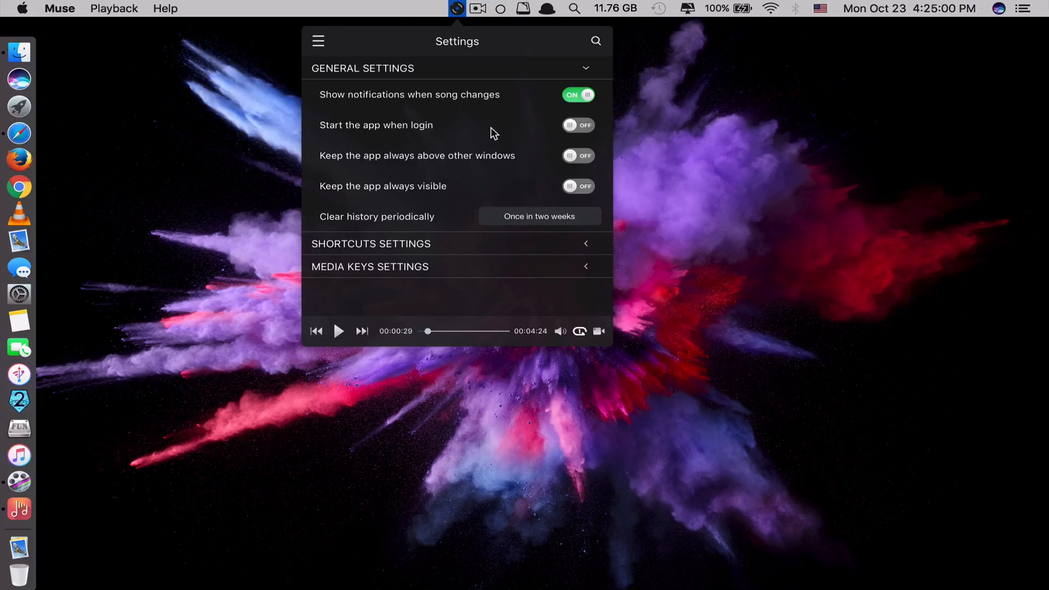
mouse_move(338, 249)
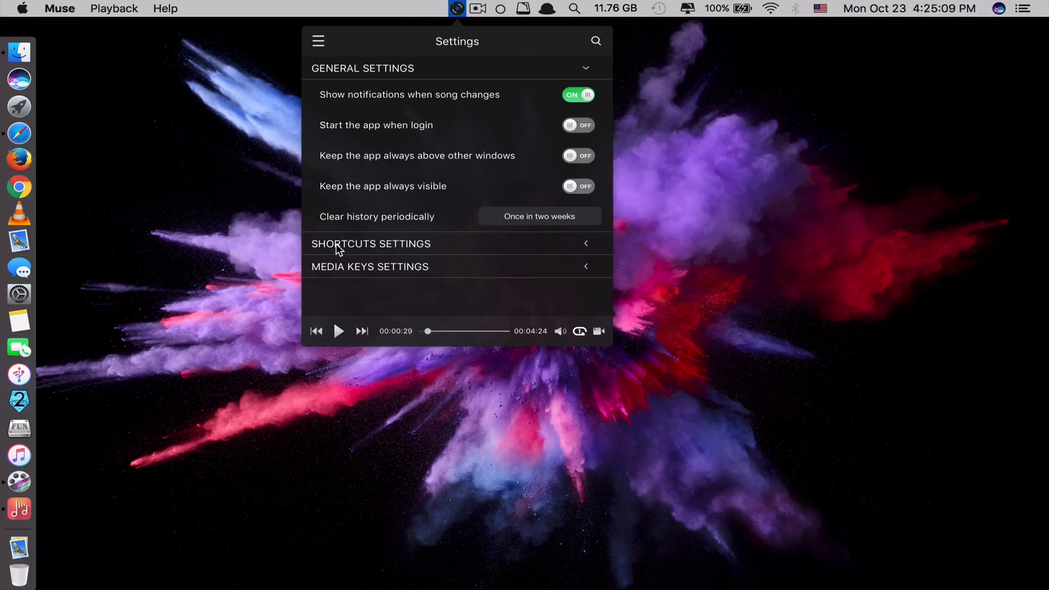
left_click(370, 244)
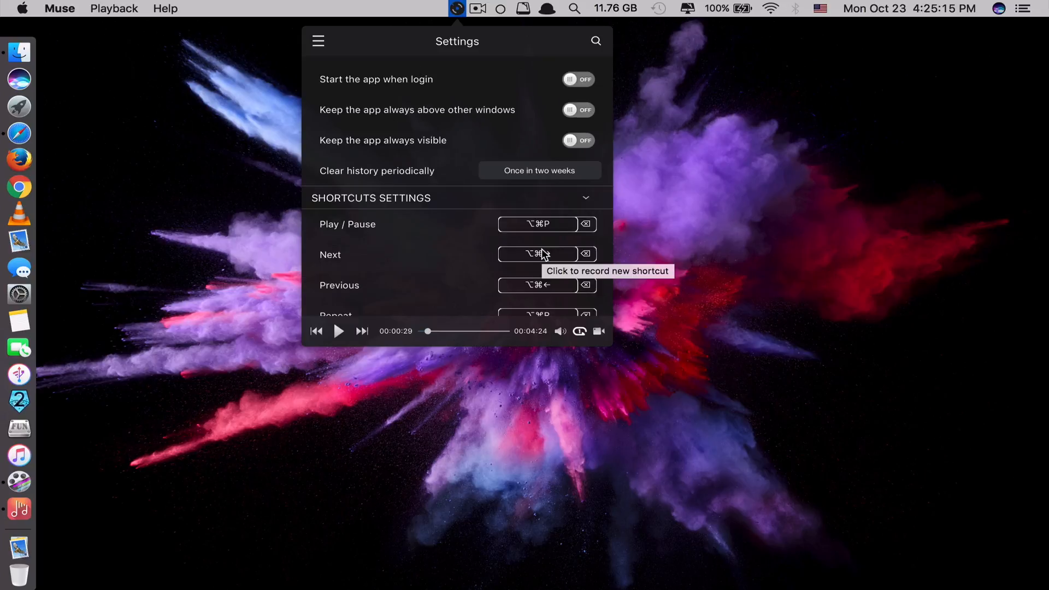
scroll("down", 3)
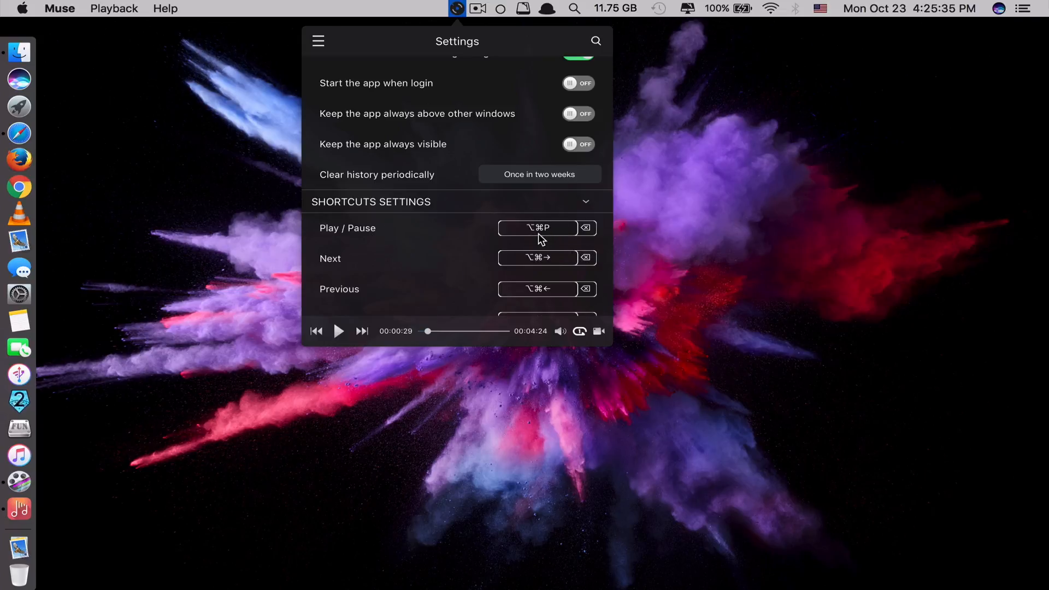
mouse_move(341, 271)
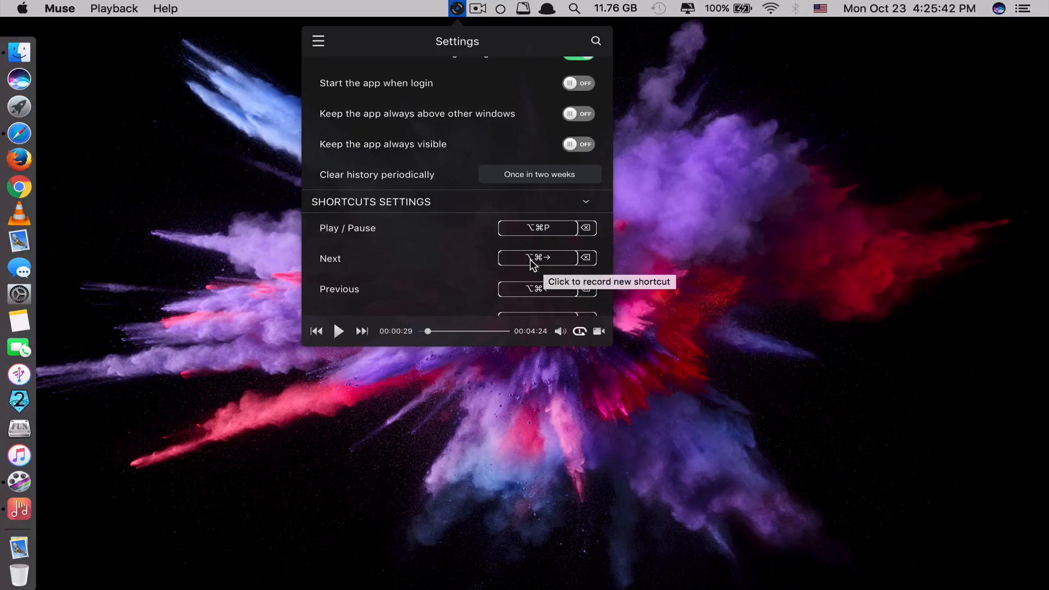
mouse_move(552, 262)
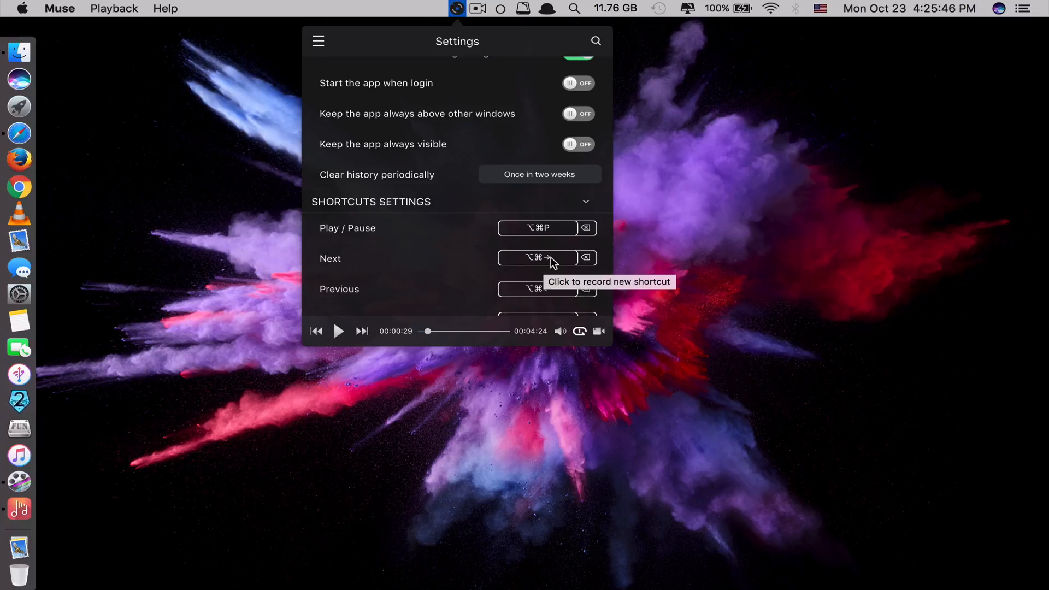
scroll("down", 3)
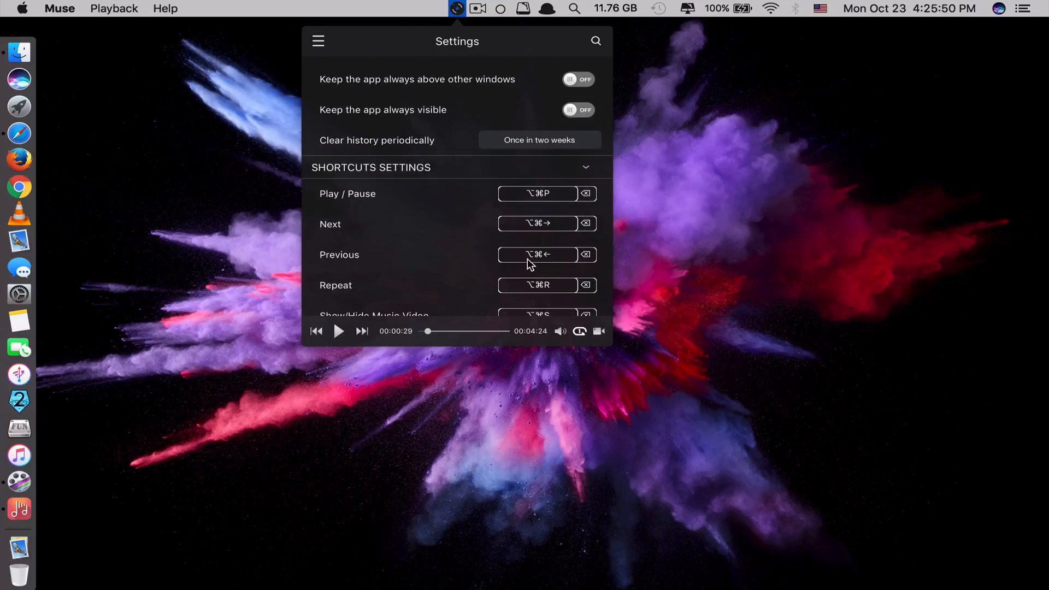
scroll("down", 3)
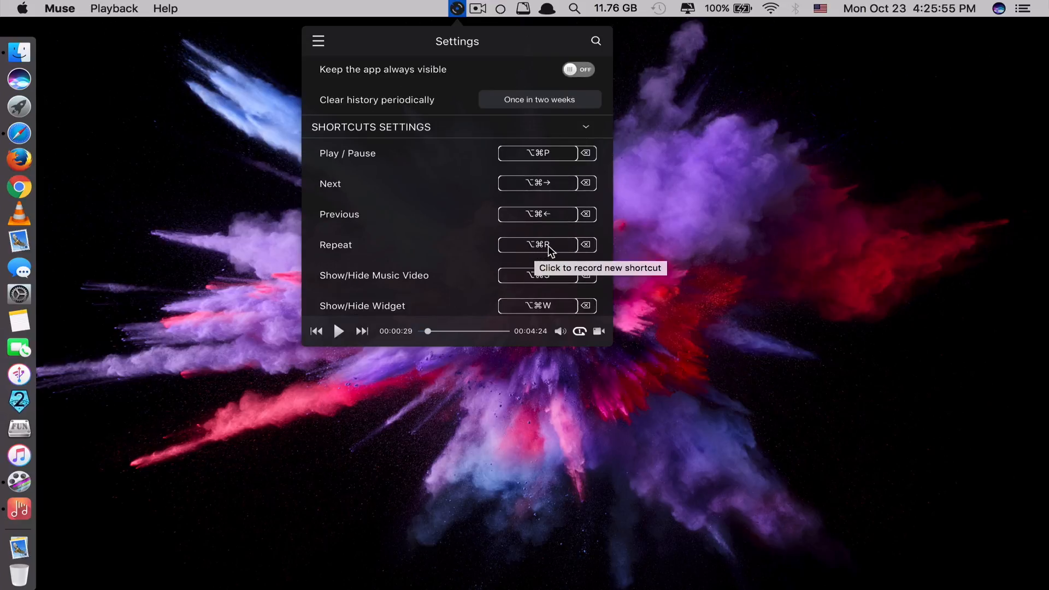
scroll("down", 3)
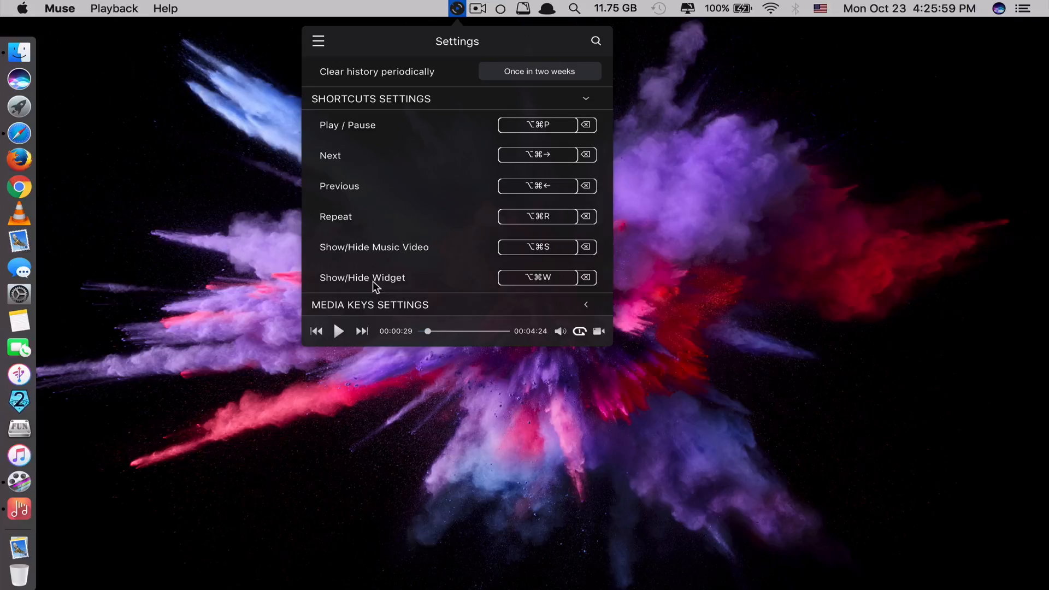
mouse_move(334, 309)
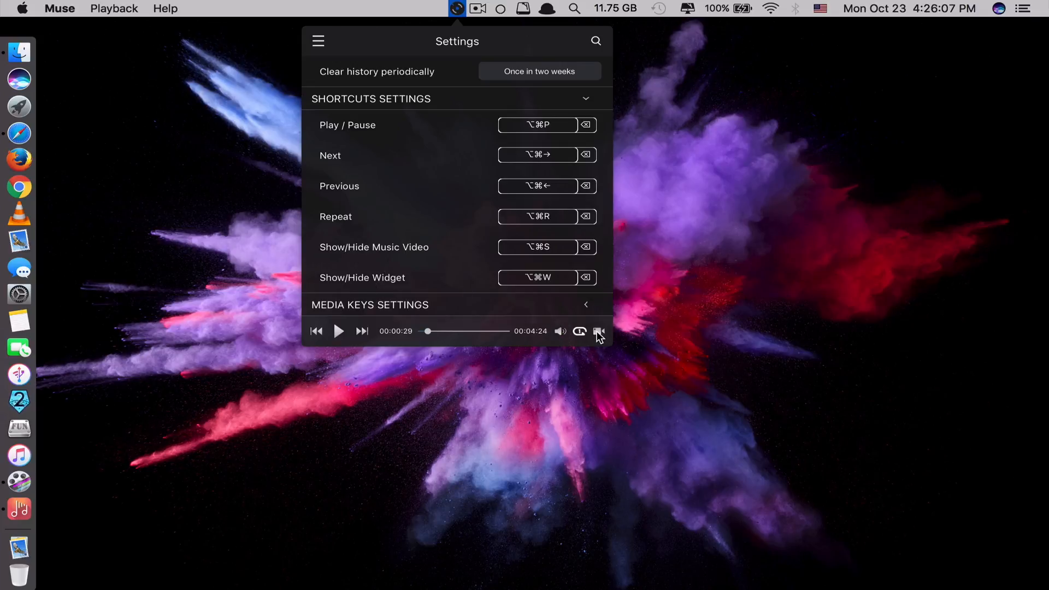
mouse_move(538, 247)
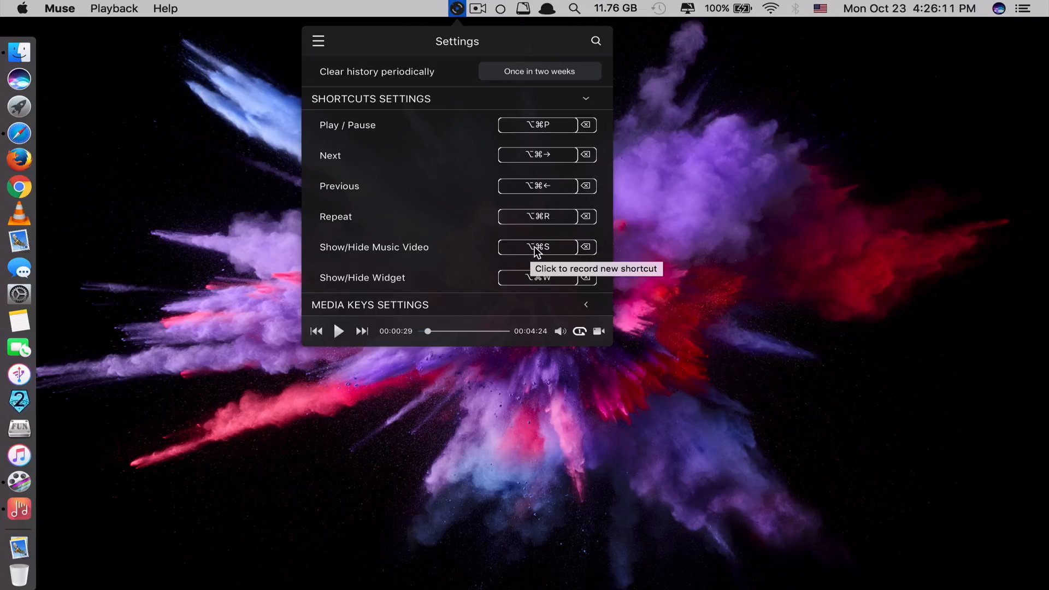
mouse_move(554, 254)
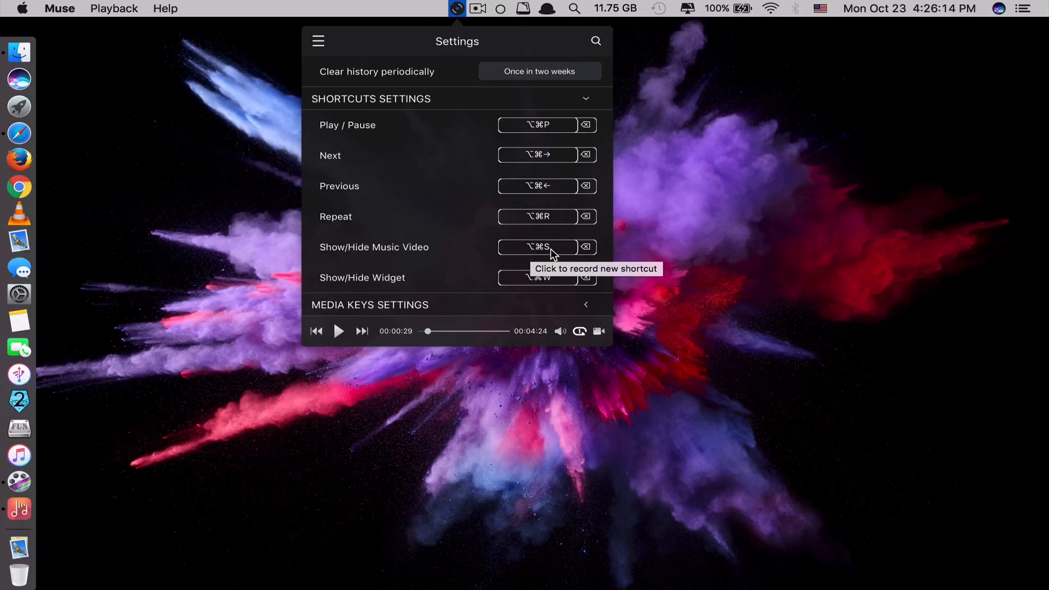
mouse_move(454, 226)
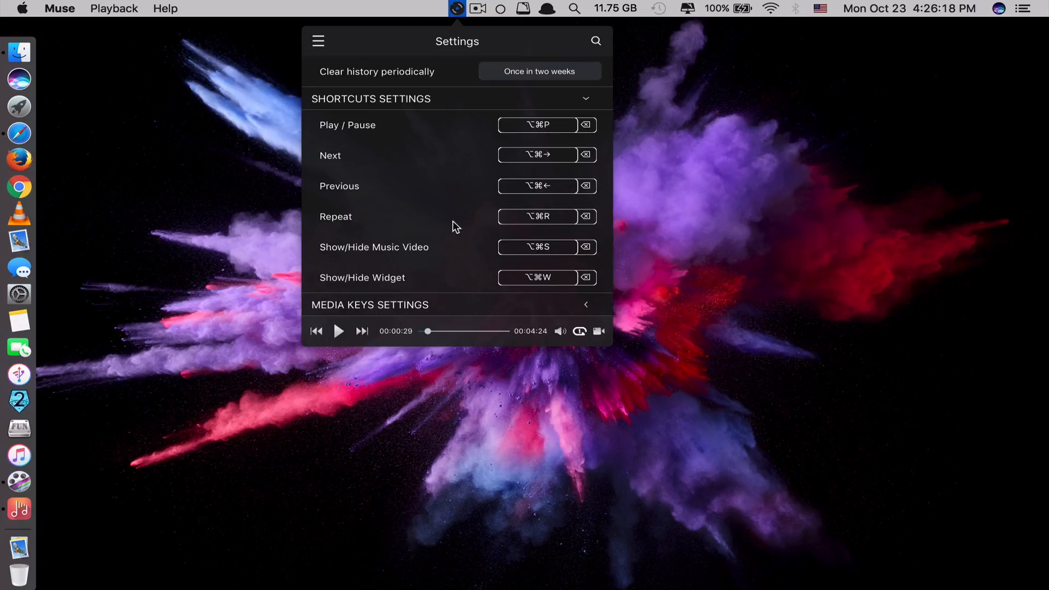
mouse_move(538, 277)
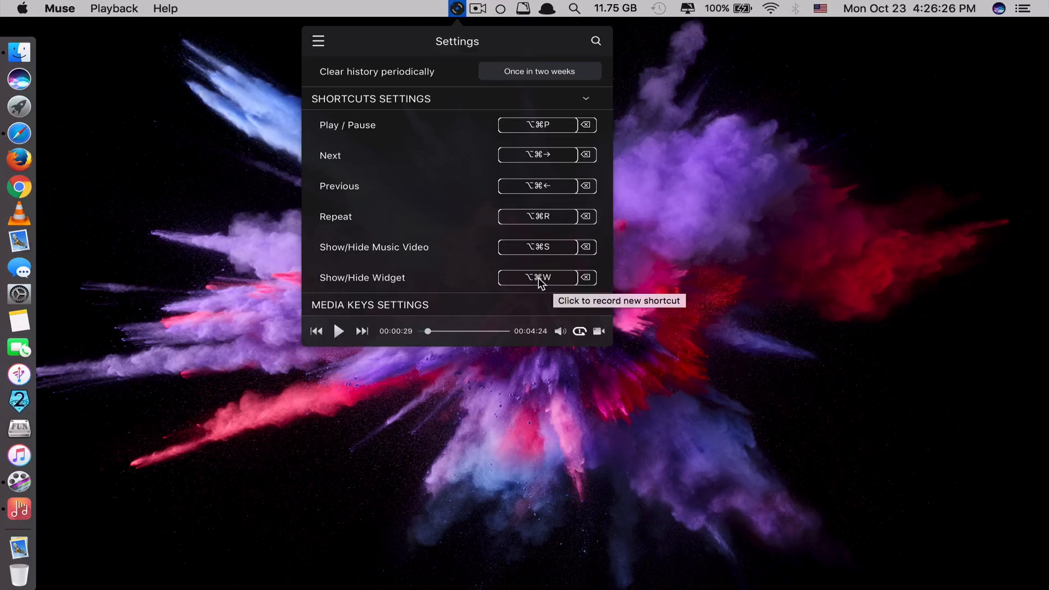
Go to Playlists via the main navigation and play the three-track Ed Sheeran playlist
left_click(318, 41)
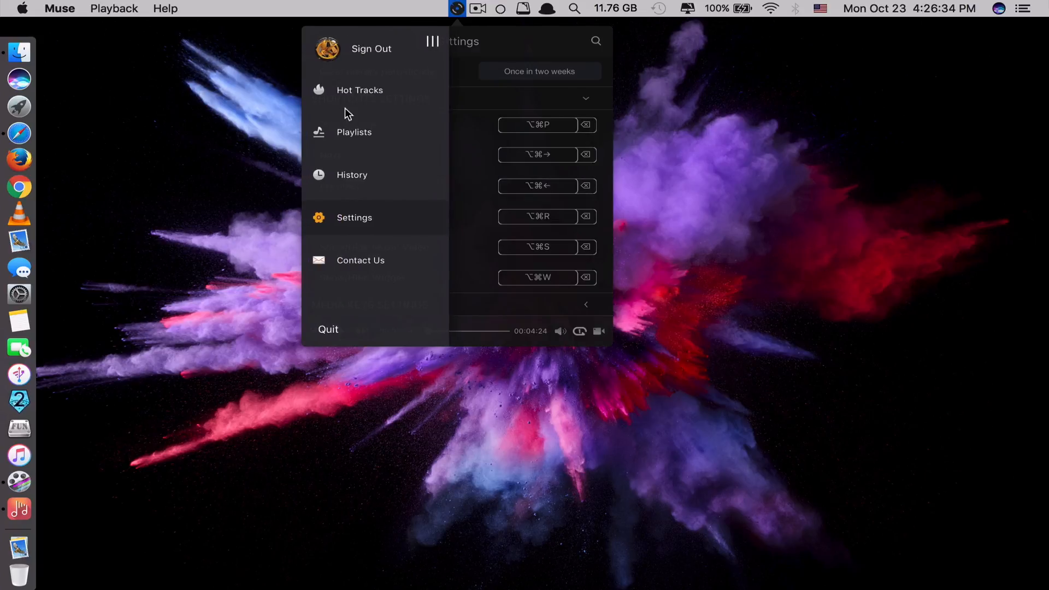
left_click(354, 133)
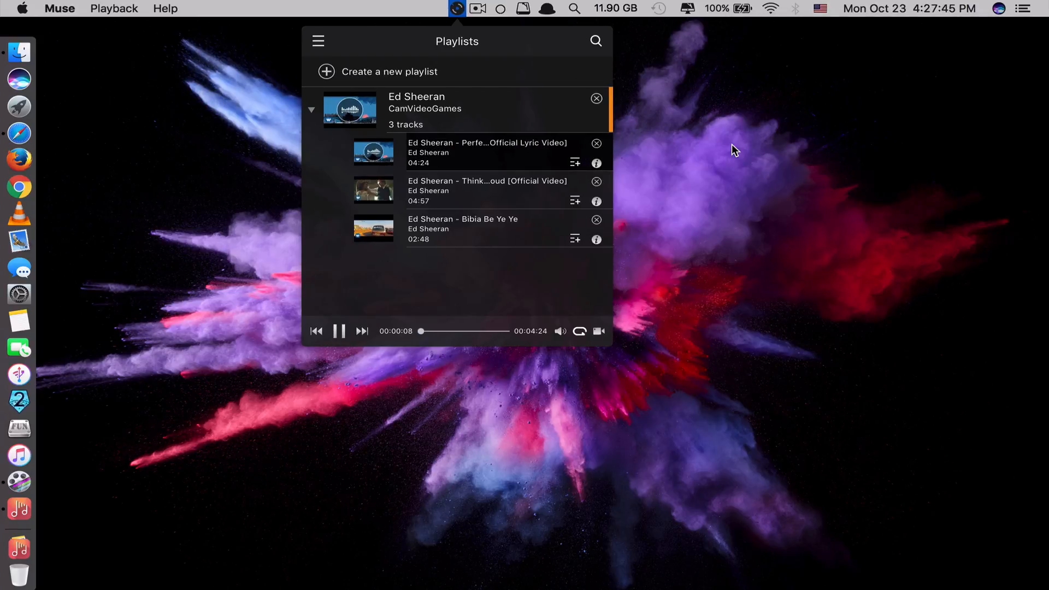
left_click(362, 330)
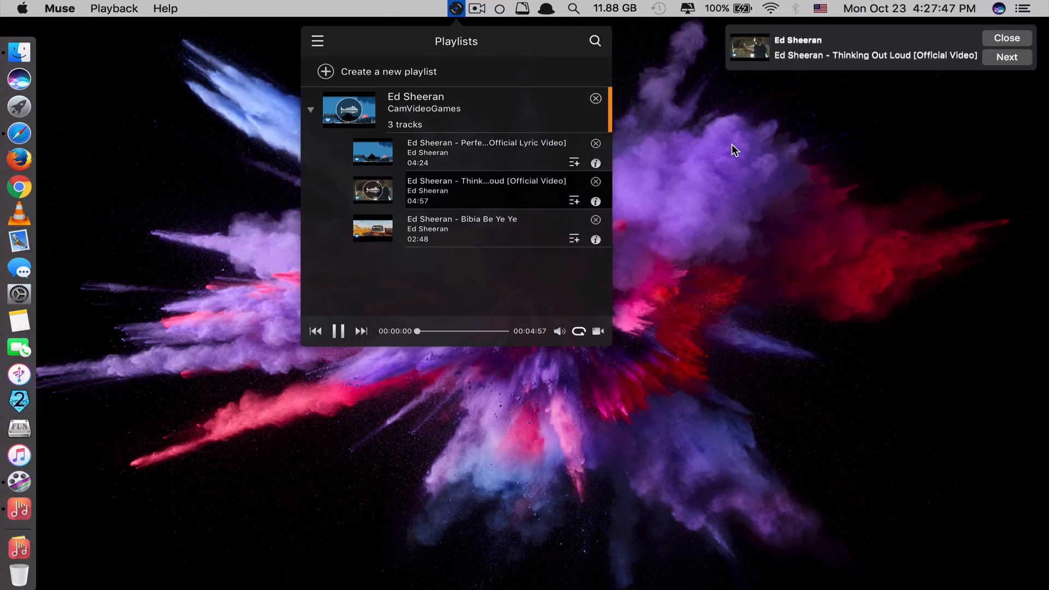
mouse_move(848, 75)
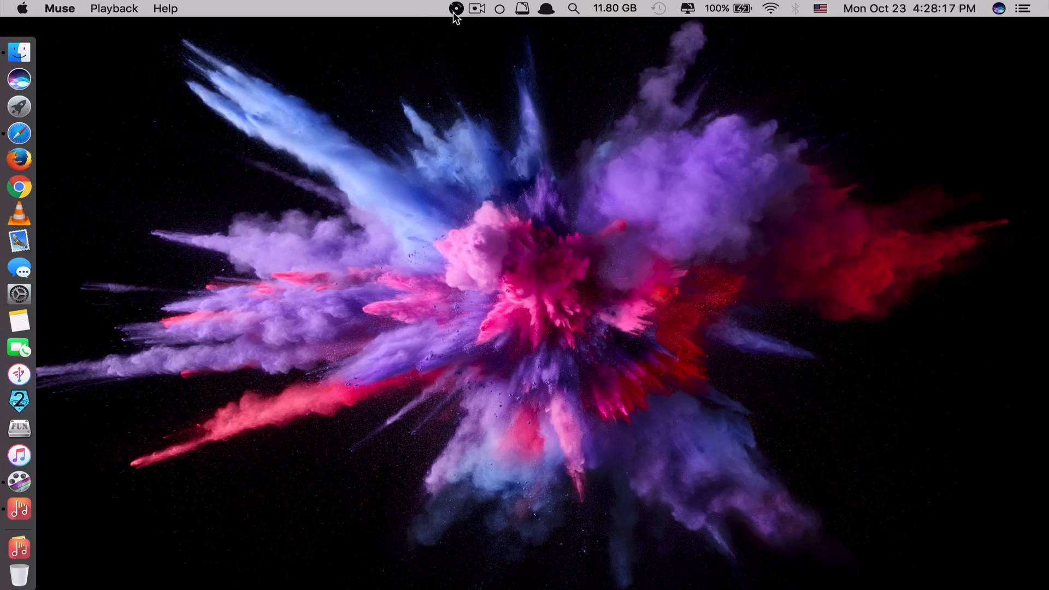
mouse_move(489, 430)
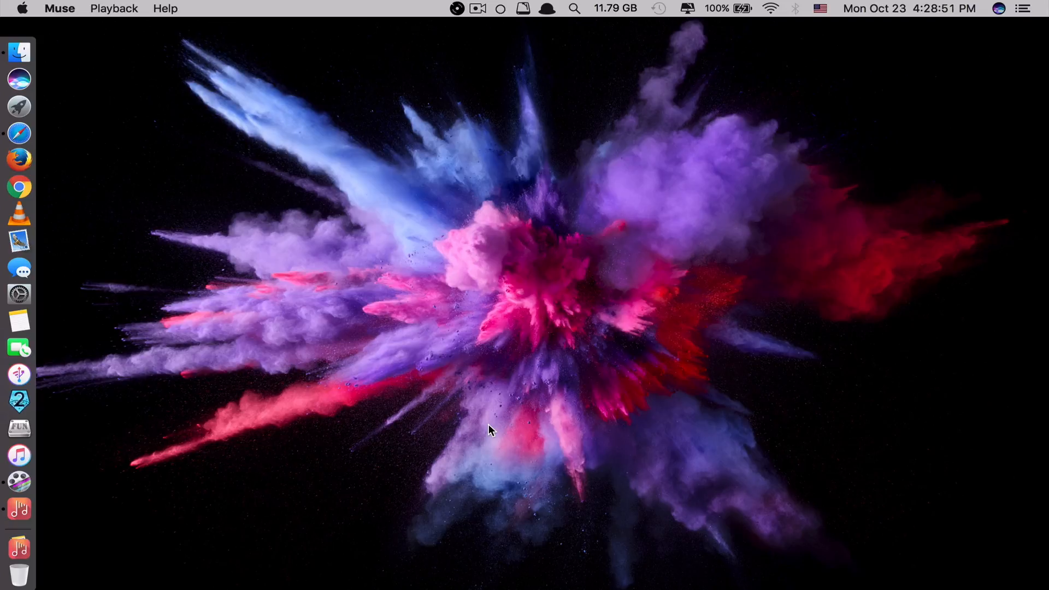
mouse_move(415, 22)
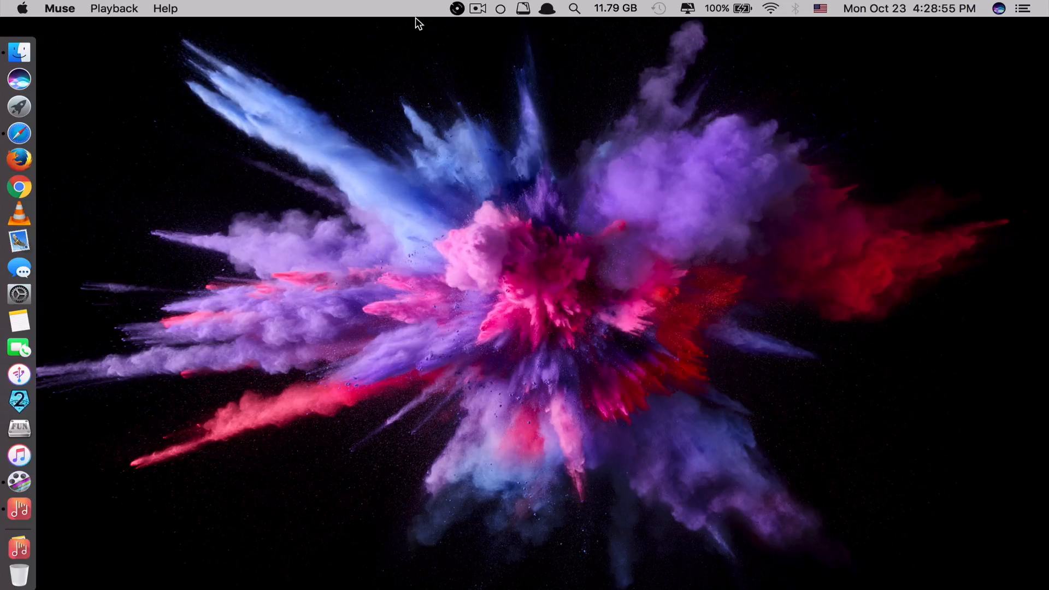
mouse_move(258, 74)
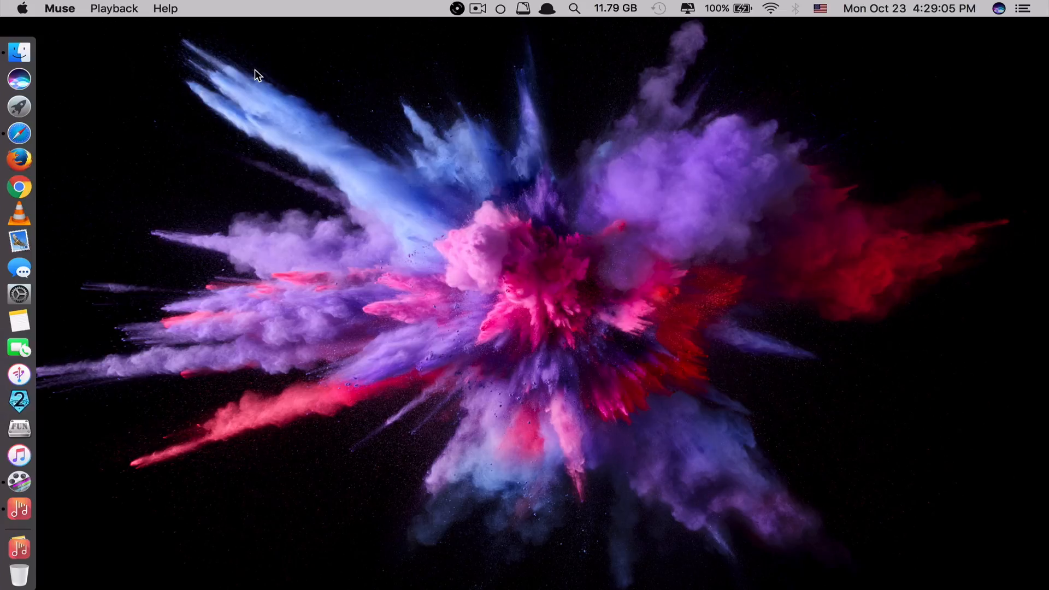
Search the launcher for 'PDF Editor 6 Pro' to launch the editor
type("PDF Editor 6 Pro")
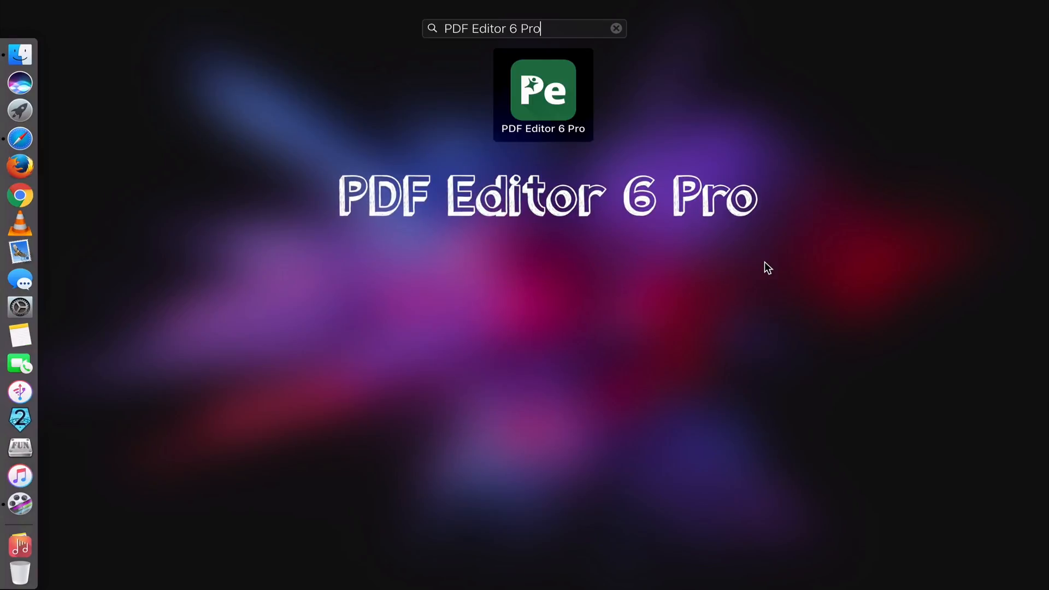
mouse_move(554, 109)
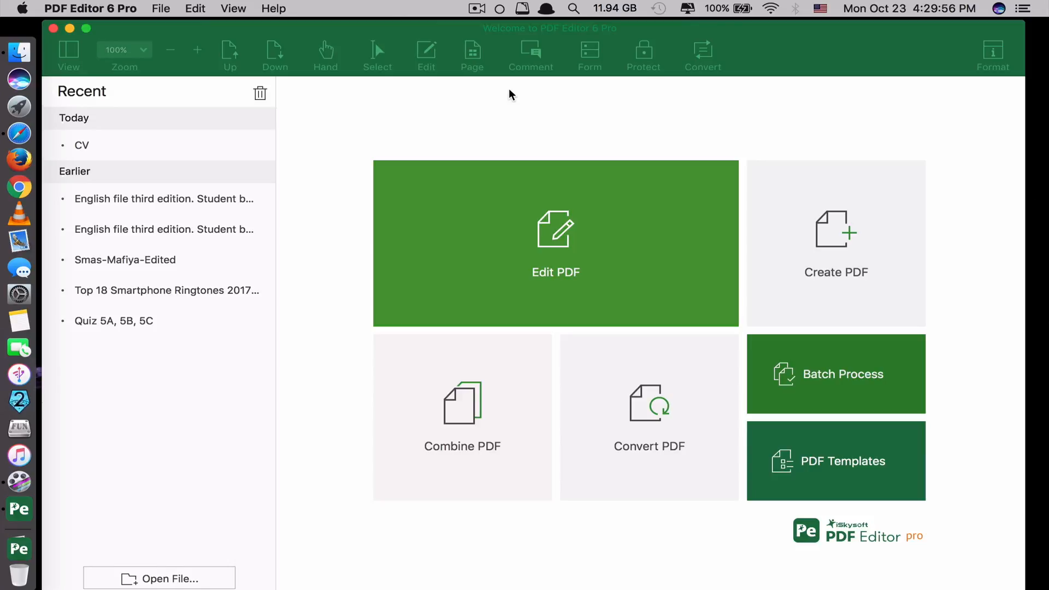
mouse_move(501, 84)
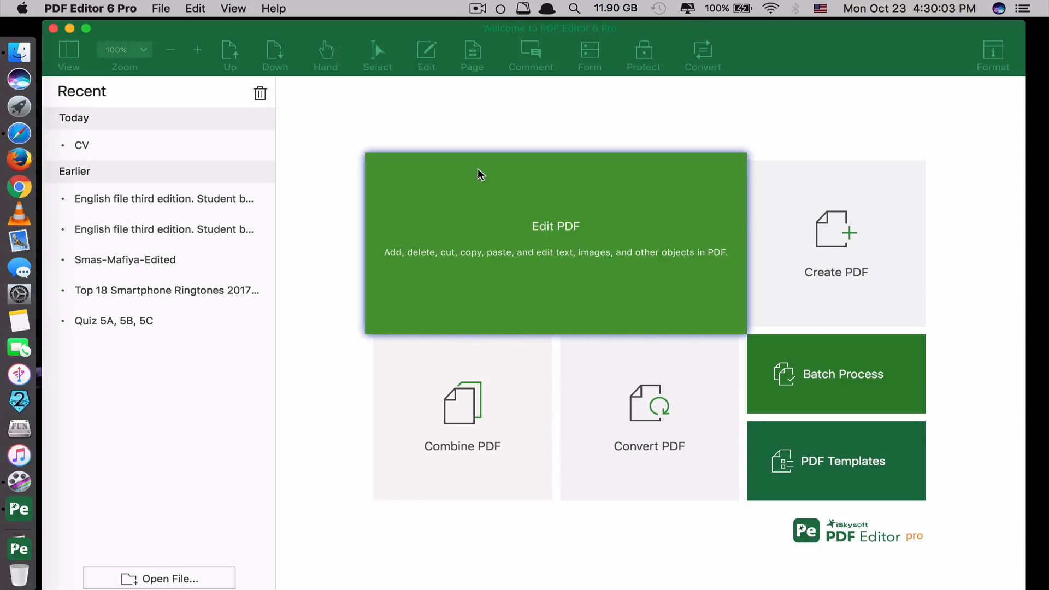
mouse_move(547, 227)
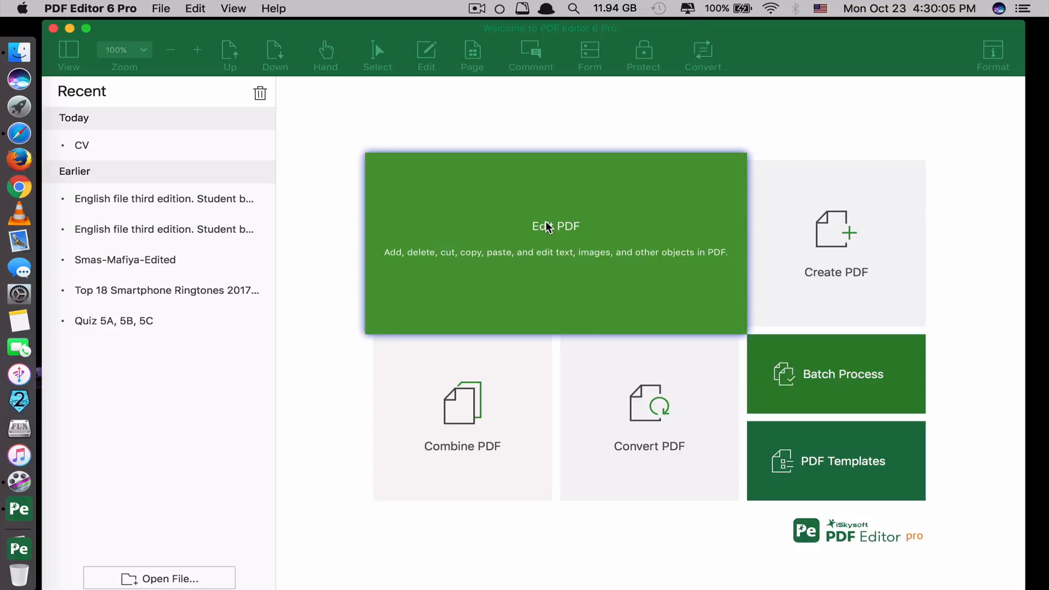
mouse_move(440, 241)
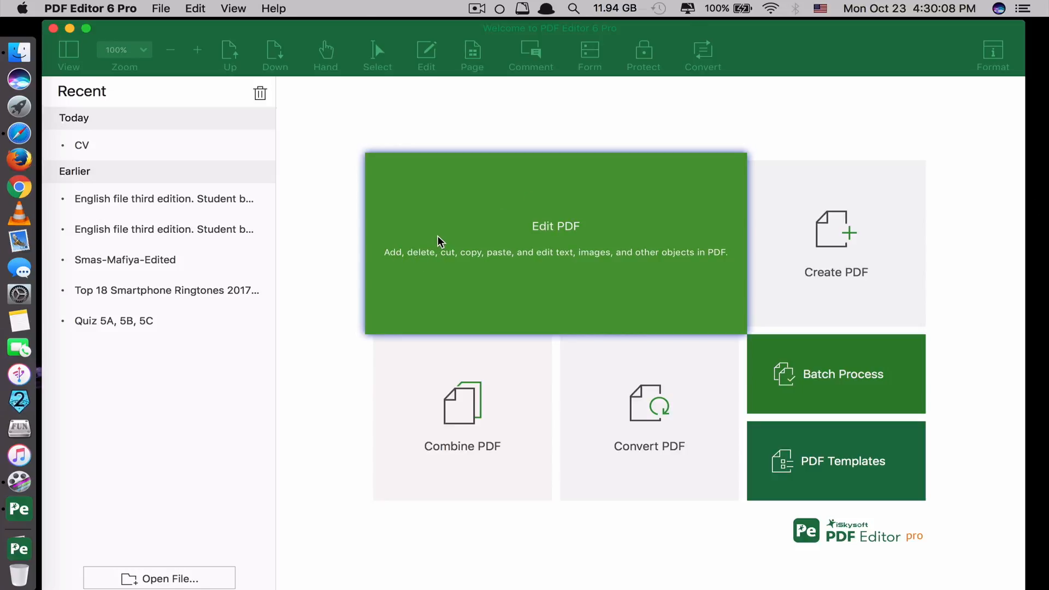
mouse_move(569, 261)
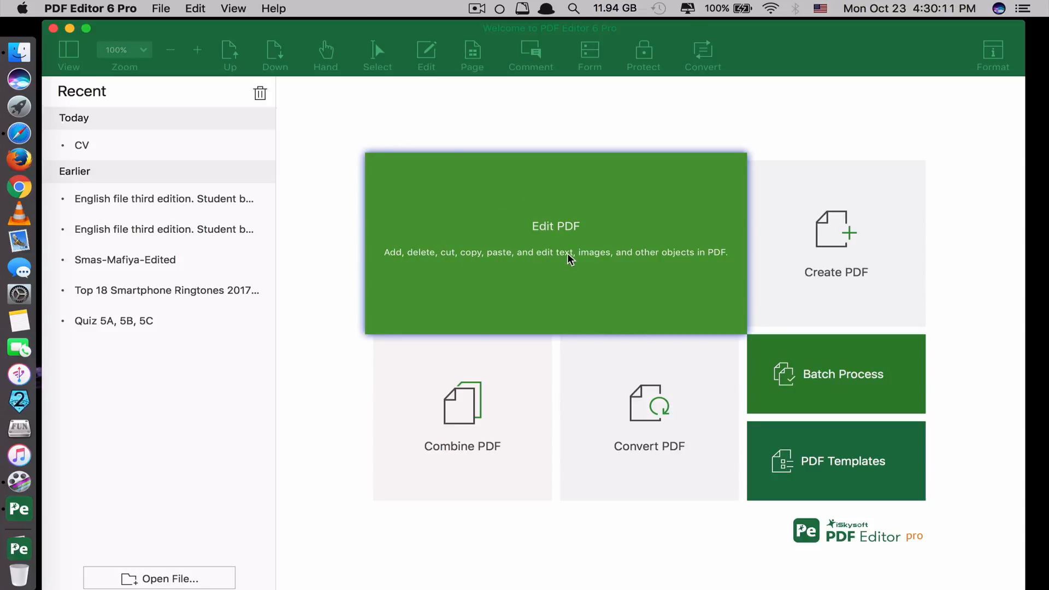
mouse_move(614, 261)
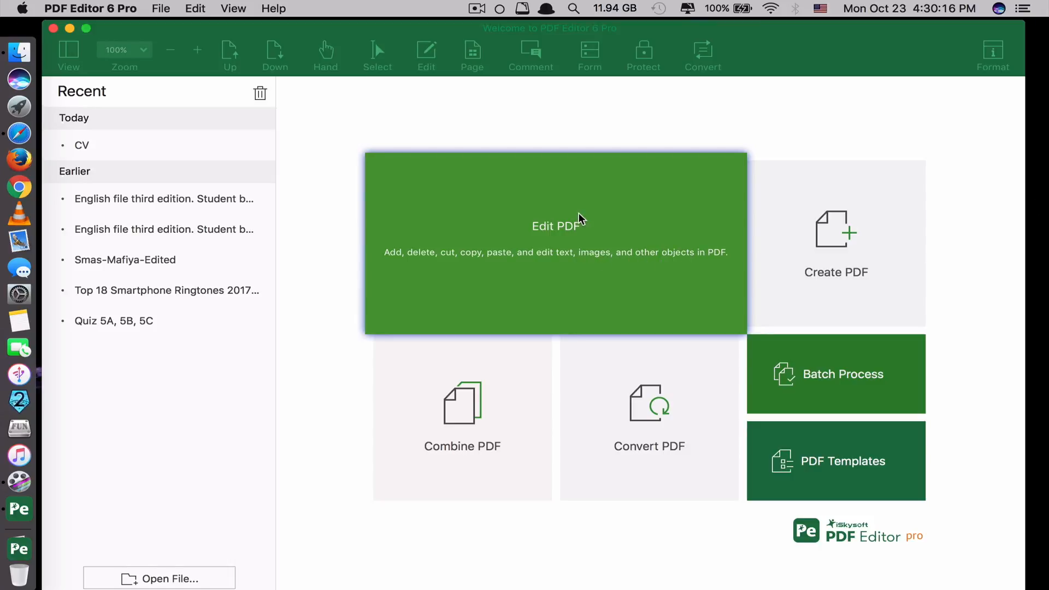
mouse_move(537, 167)
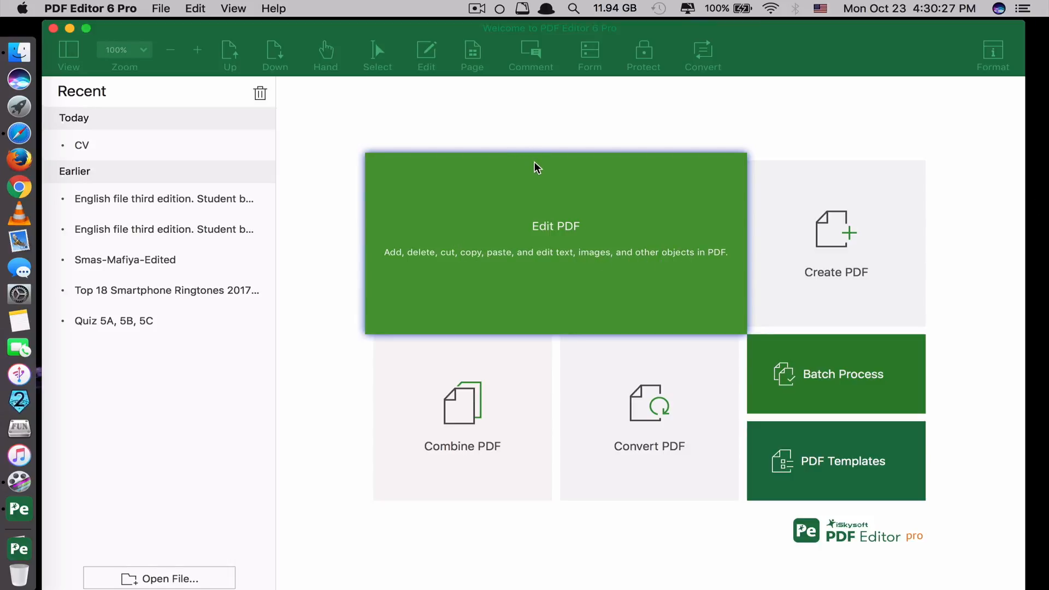
mouse_move(462, 385)
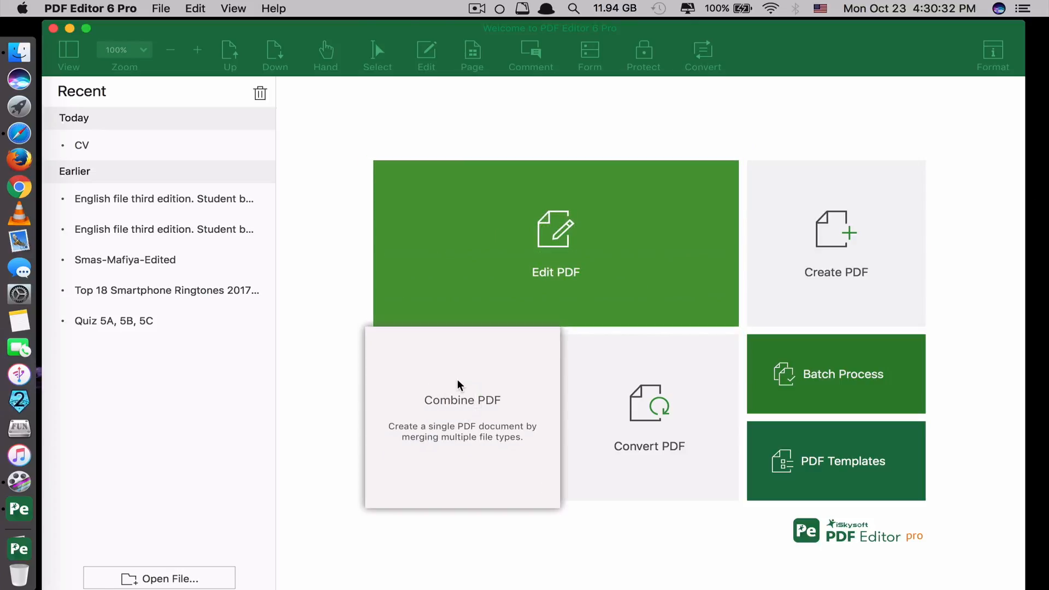
mouse_move(493, 412)
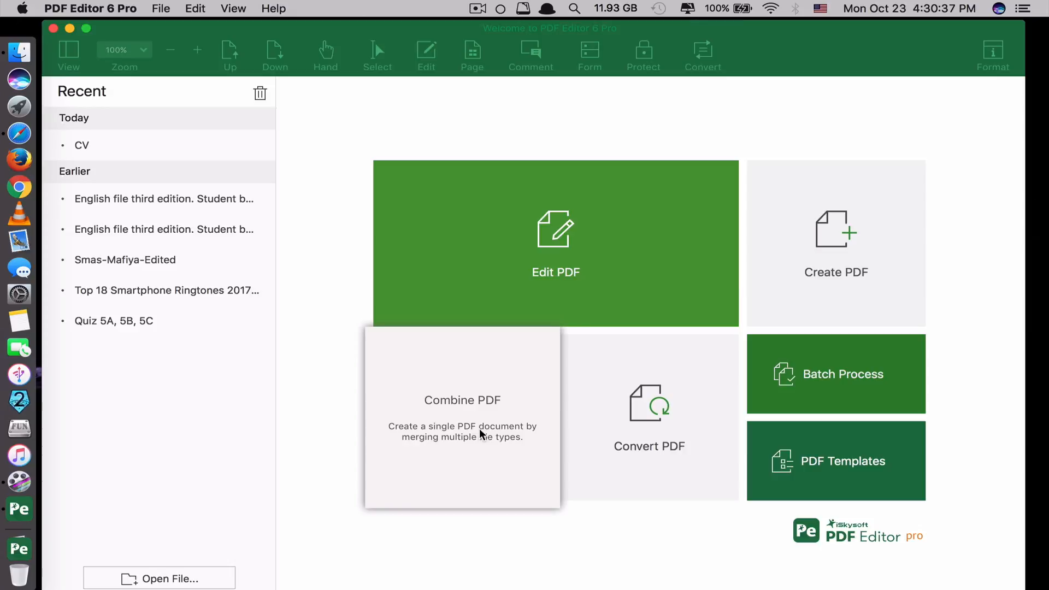
mouse_move(476, 367)
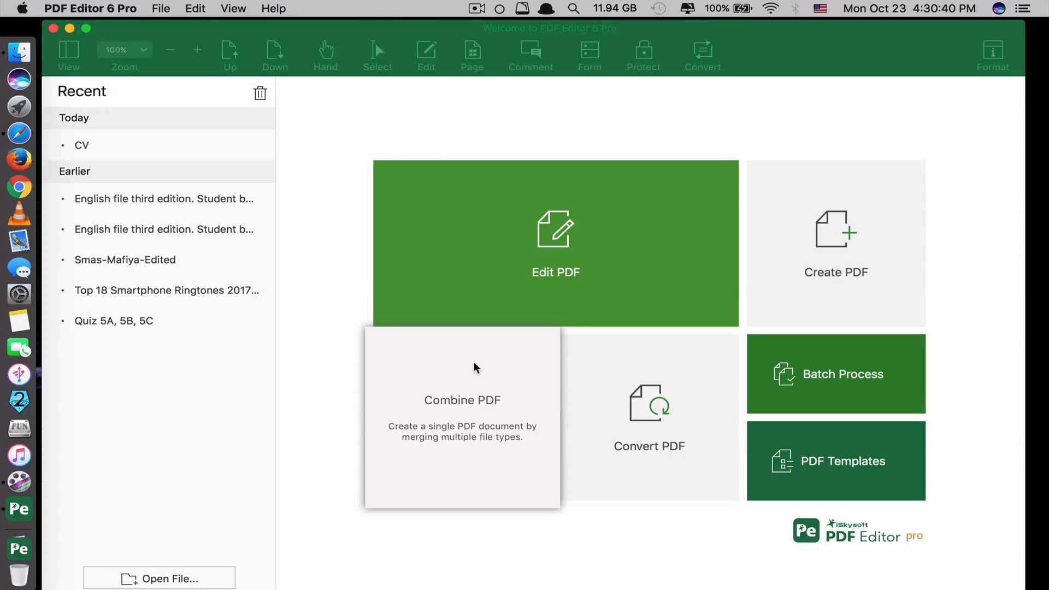
mouse_move(598, 459)
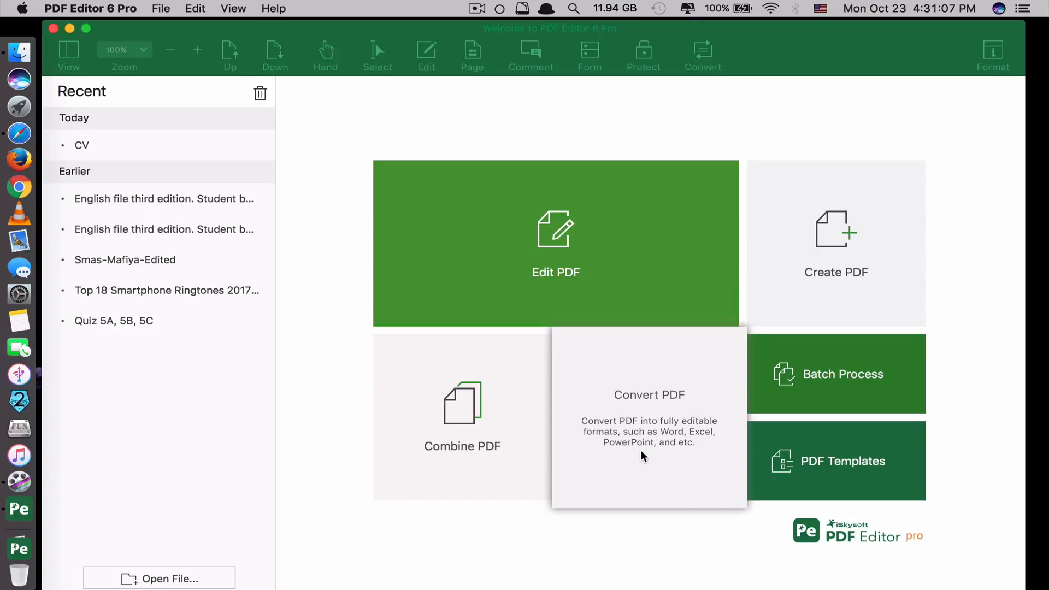
mouse_move(574, 344)
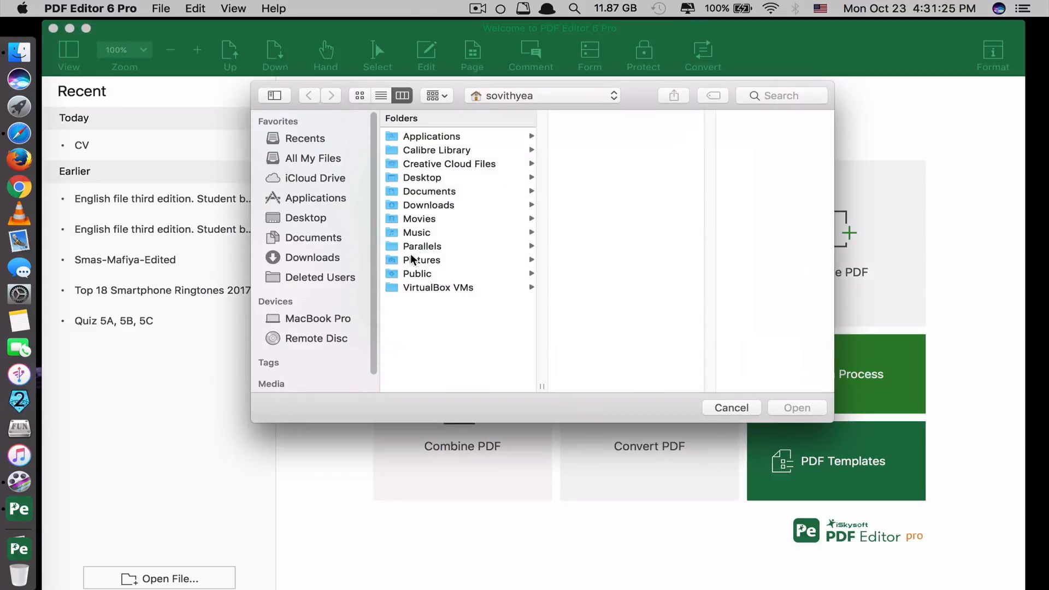
From Downloads, open used_to_exercise_2.pdf so the Used to + Infinitive worksheet is ready to edit
left_click(313, 258)
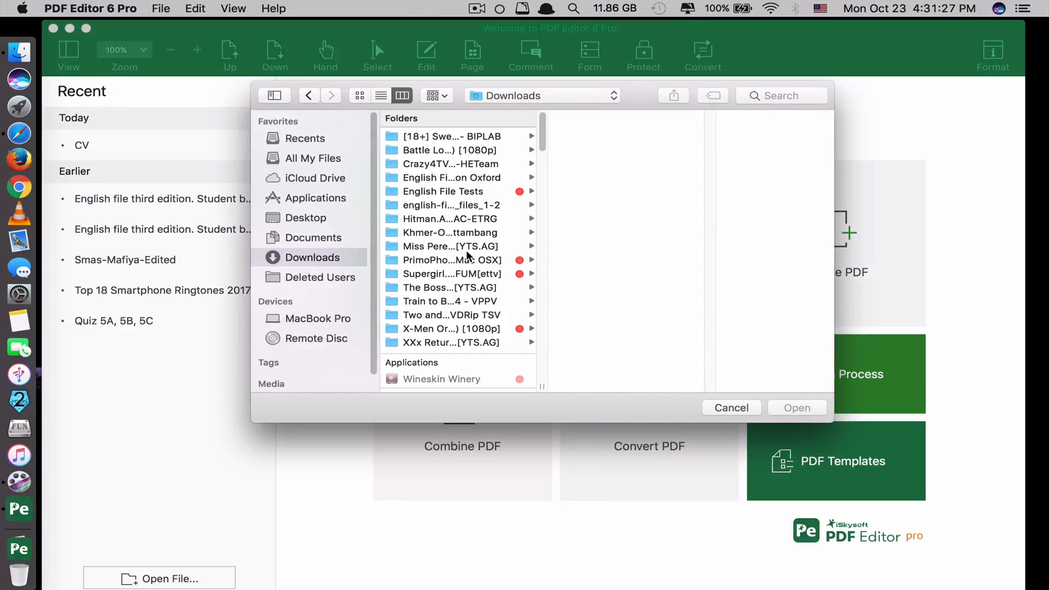
left_click(452, 335)
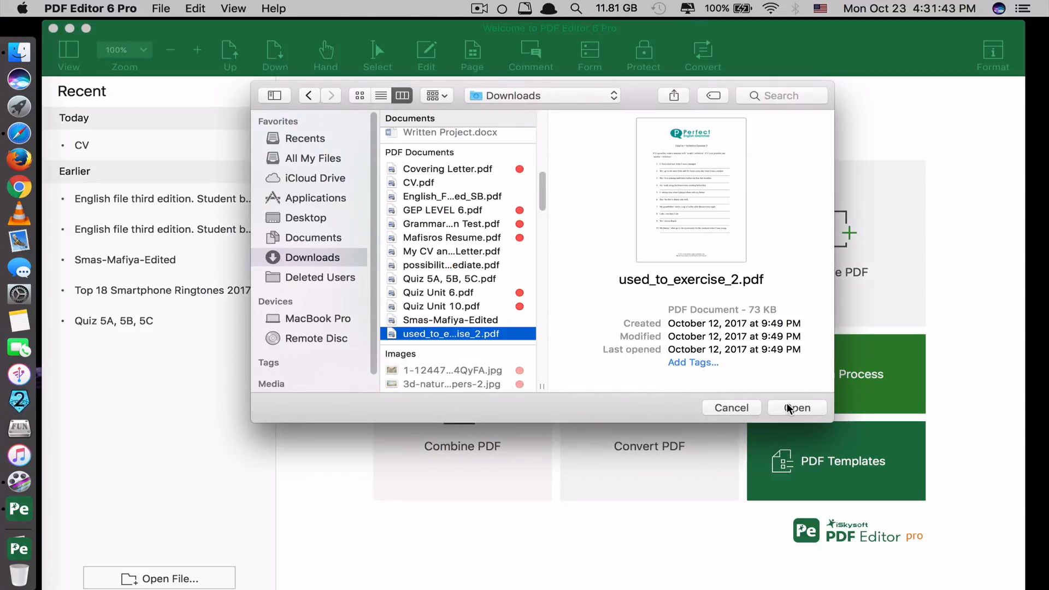
left_click(797, 407)
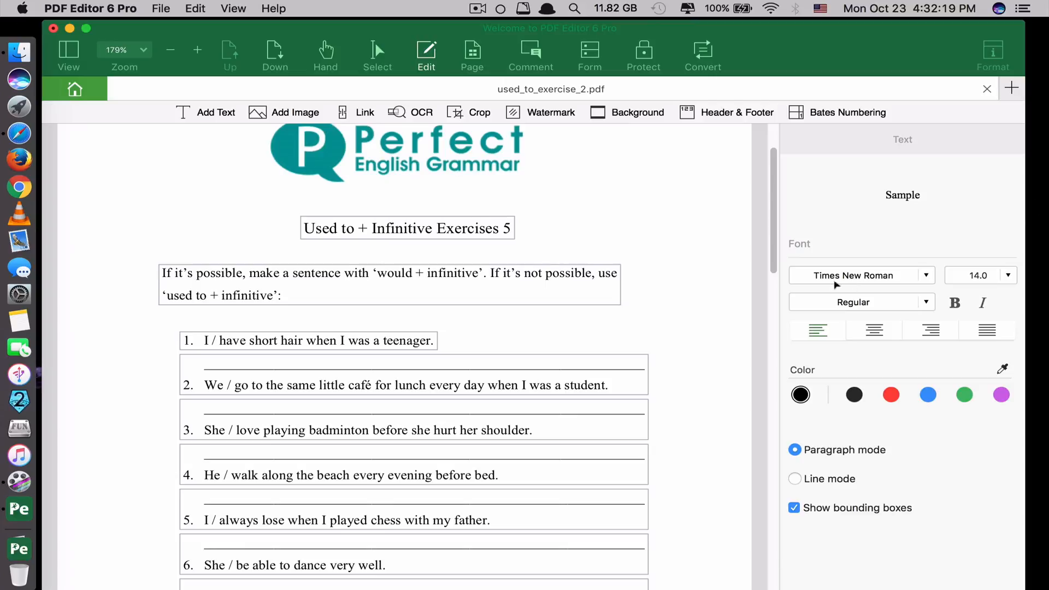
Insert the pine-cone JPEG from Downloads and position it beside the Perfect English Grammar logo
left_click(304, 283)
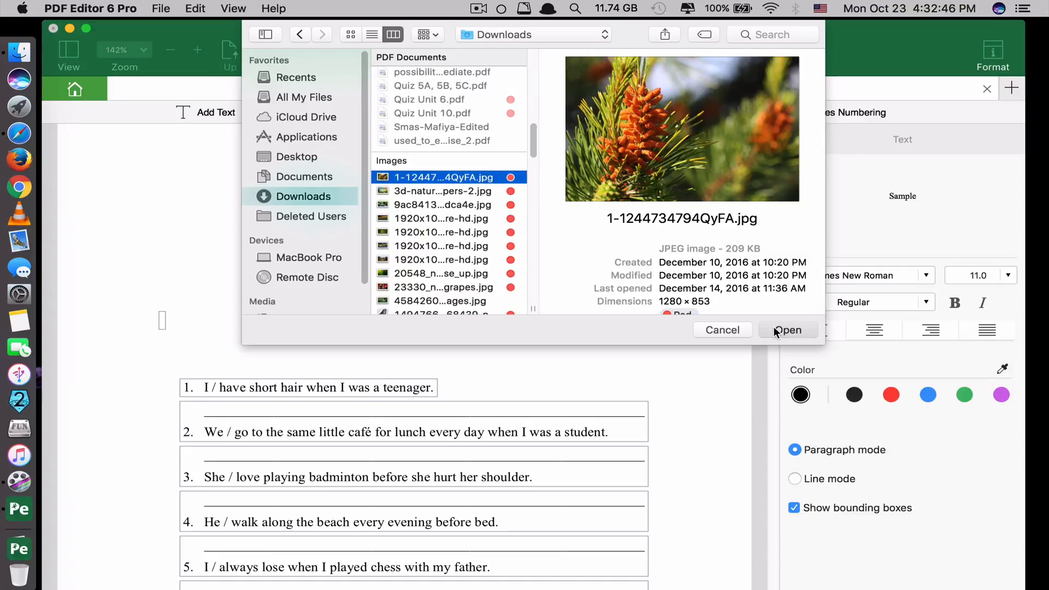
left_click(788, 330)
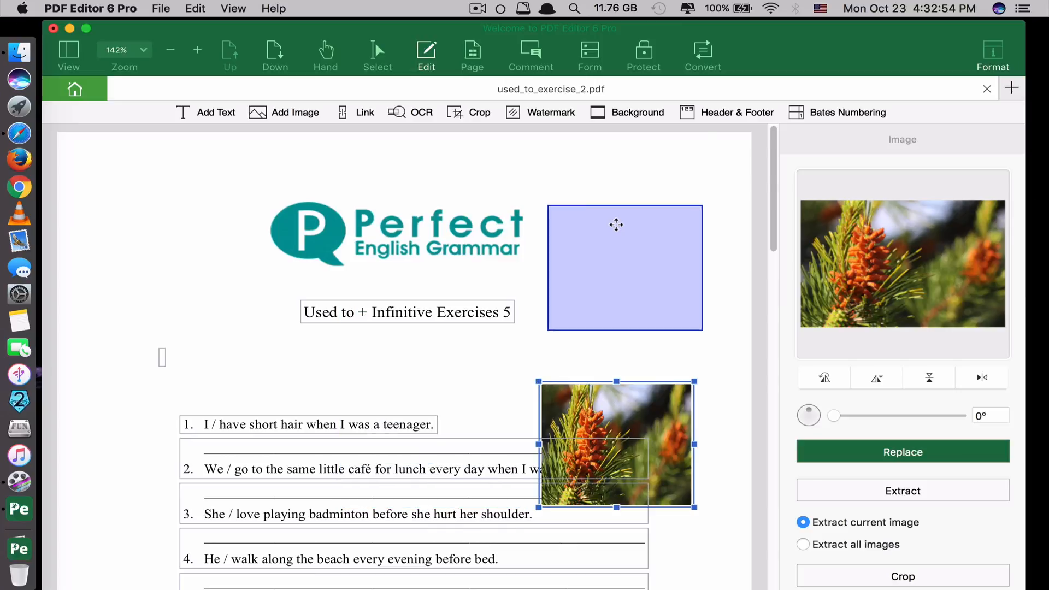
scroll("down", 3)
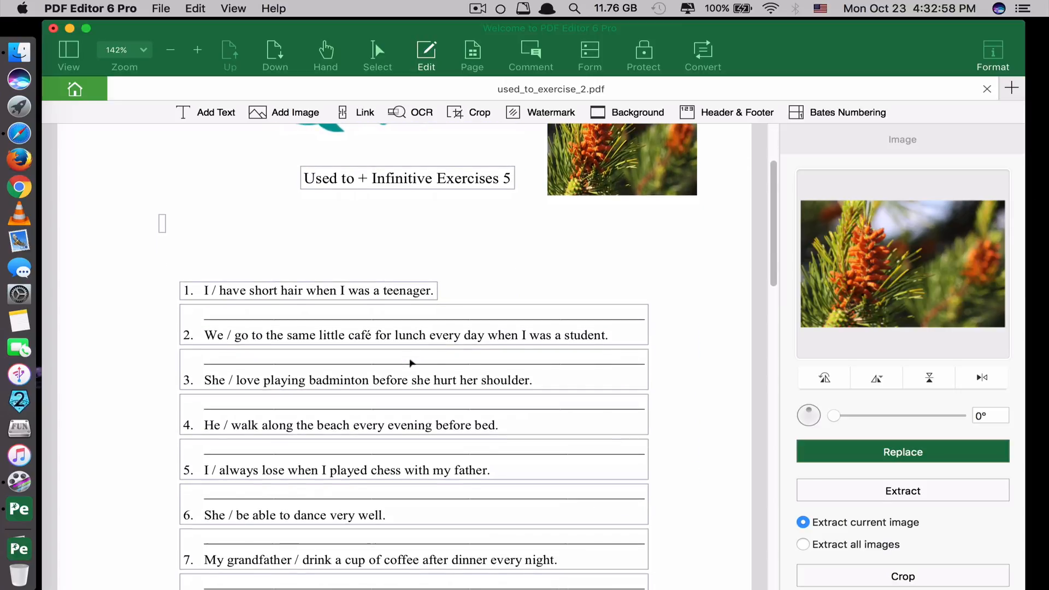
Recolor the sentence 4 beach line blue, then close the worksheet to trigger the save prompt
scroll("down", 3)
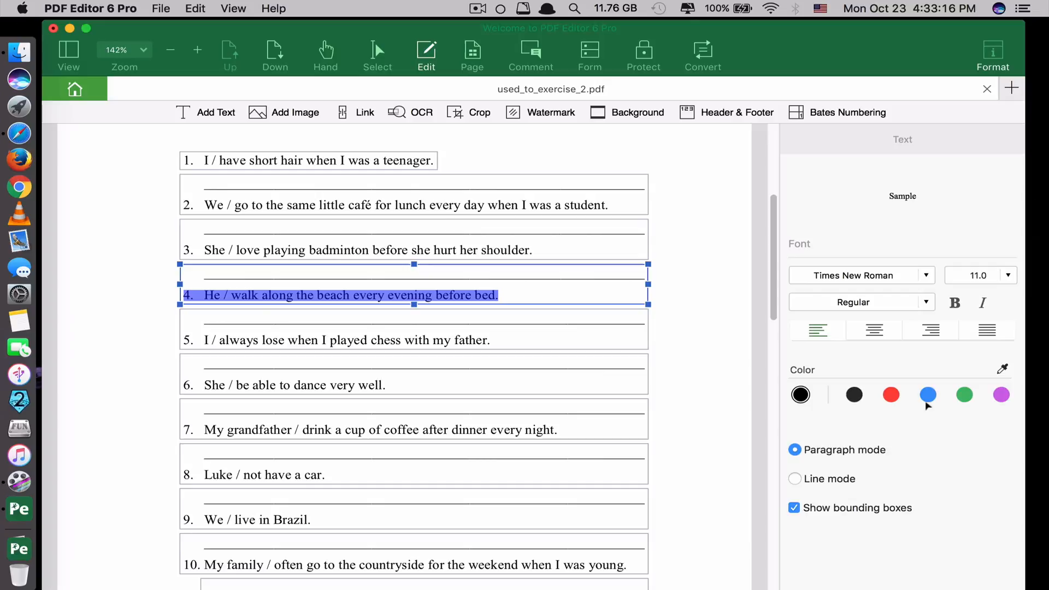
left_click(928, 394)
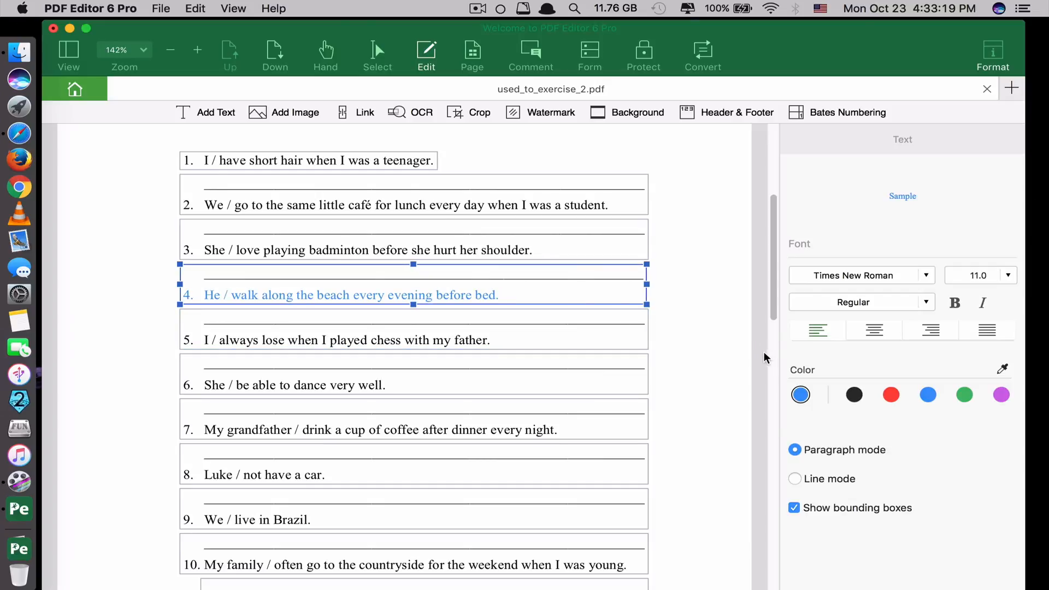
left_click(724, 340)
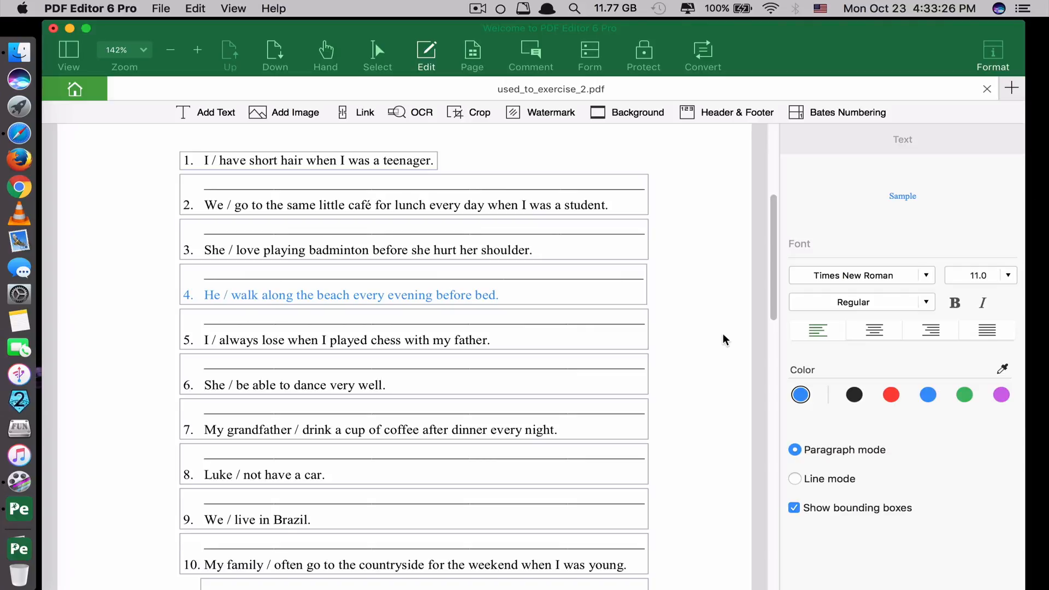
mouse_move(316, 109)
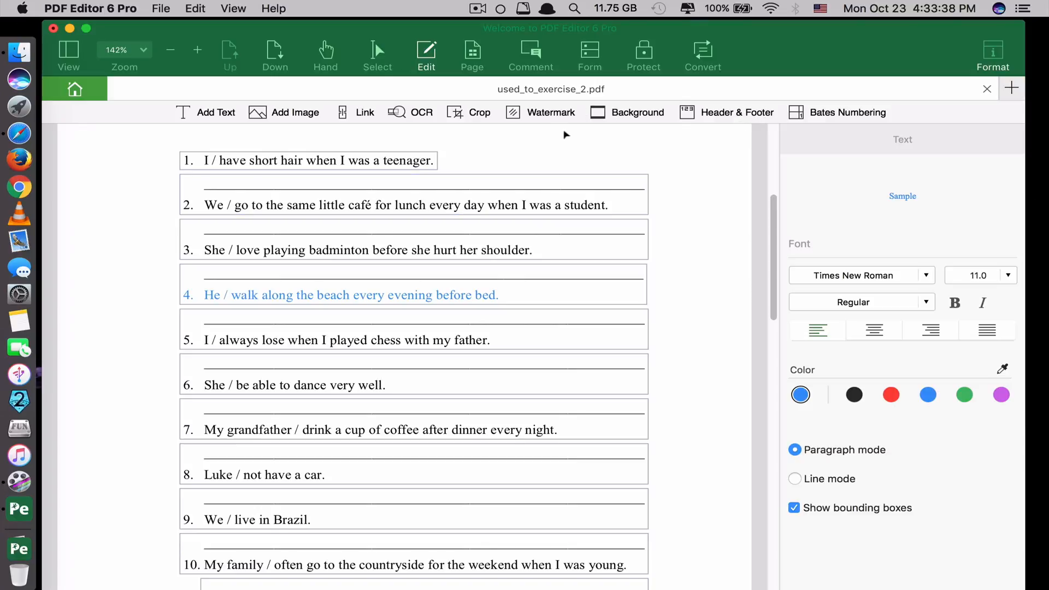
left_click(987, 89)
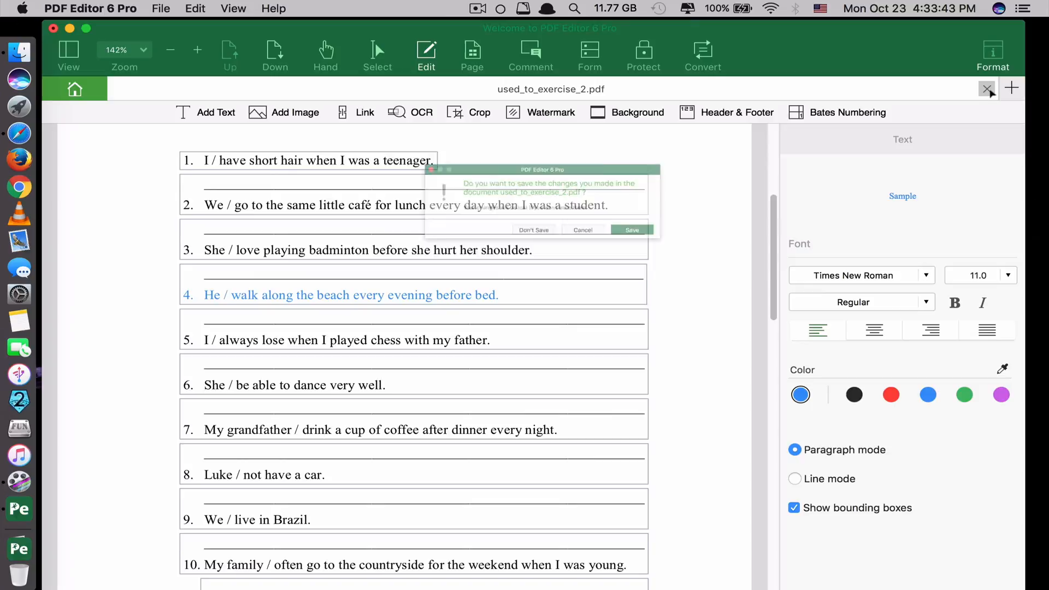
Dismiss the save prompt and open the empty Combine PDF workspace from the welcome screen
left_click(535, 230)
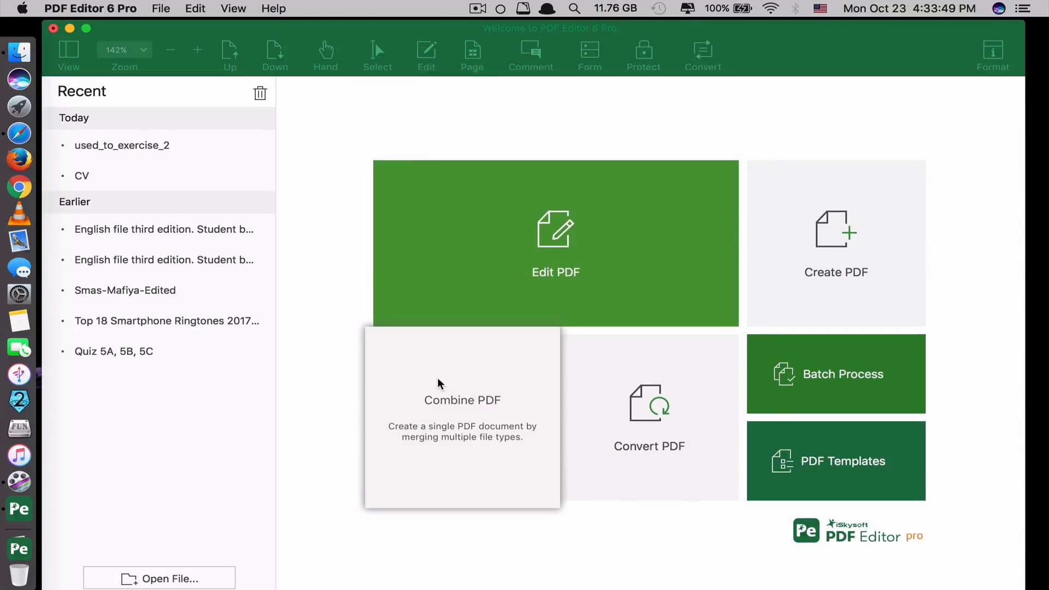
left_click(462, 400)
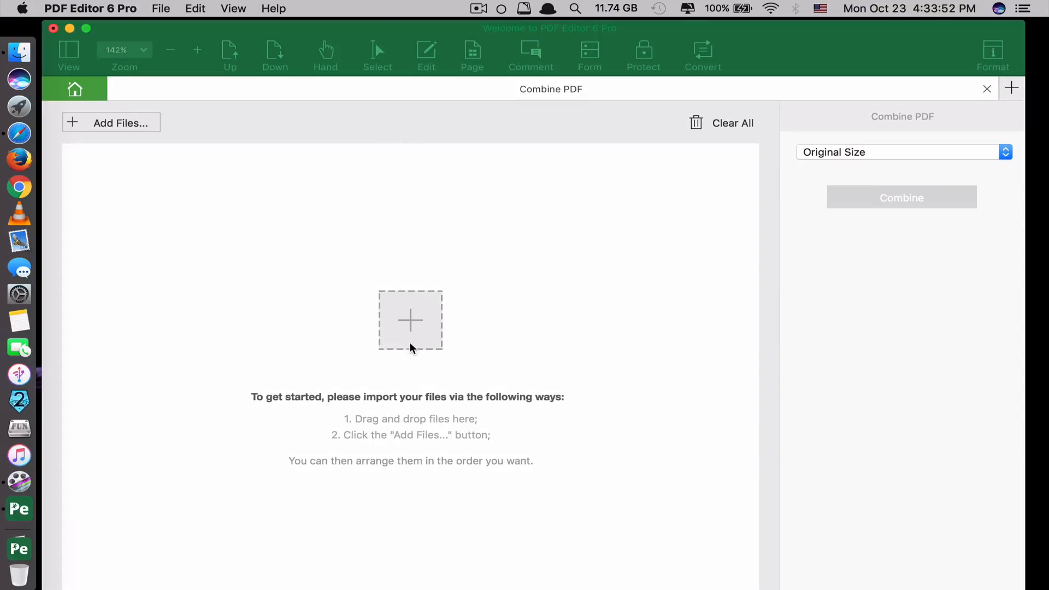
mouse_move(410, 374)
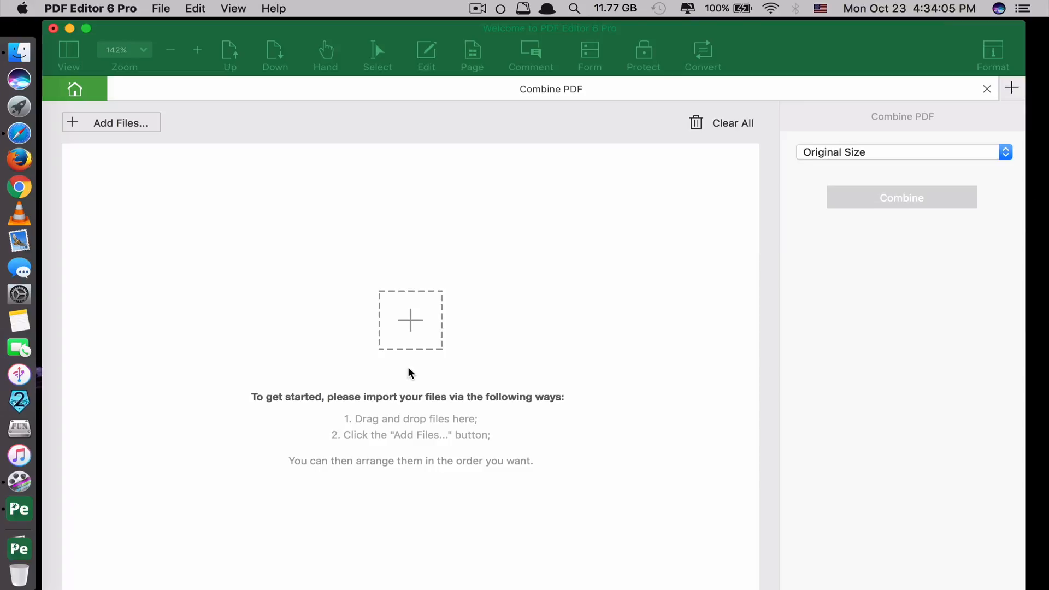
mouse_move(383, 239)
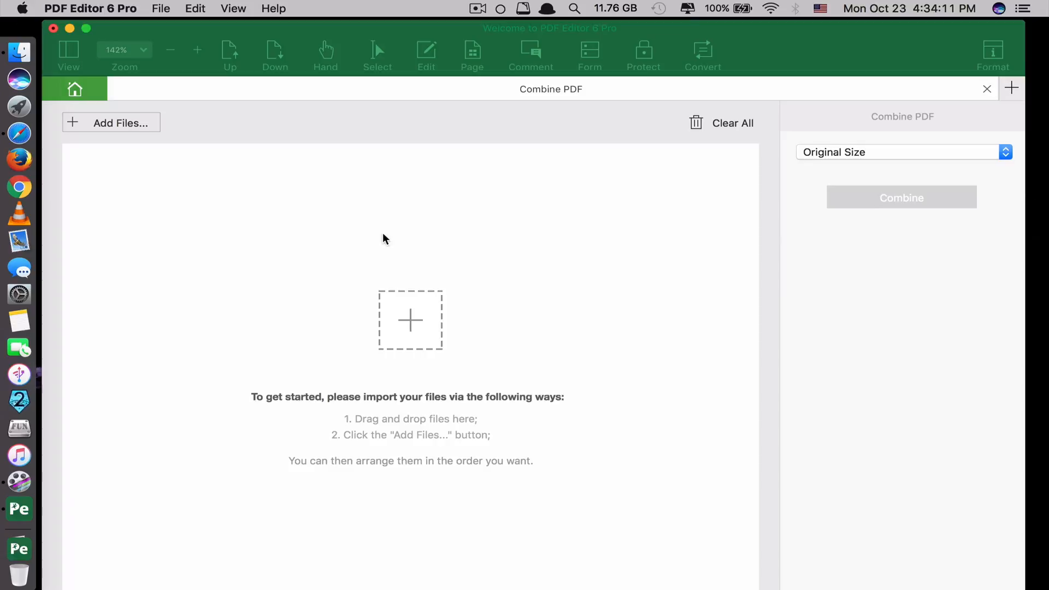
mouse_move(404, 242)
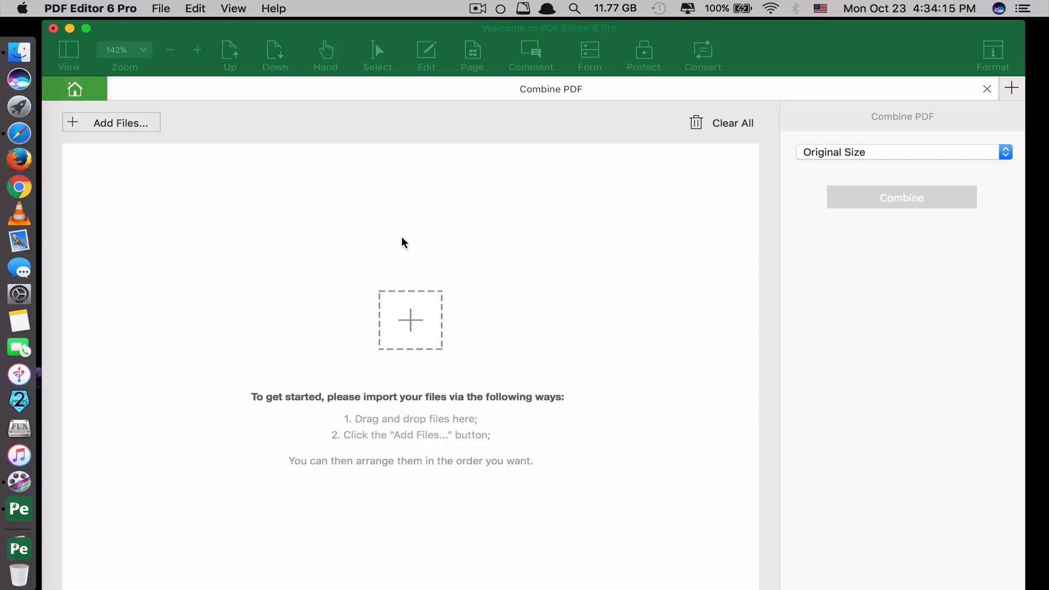
mouse_move(421, 225)
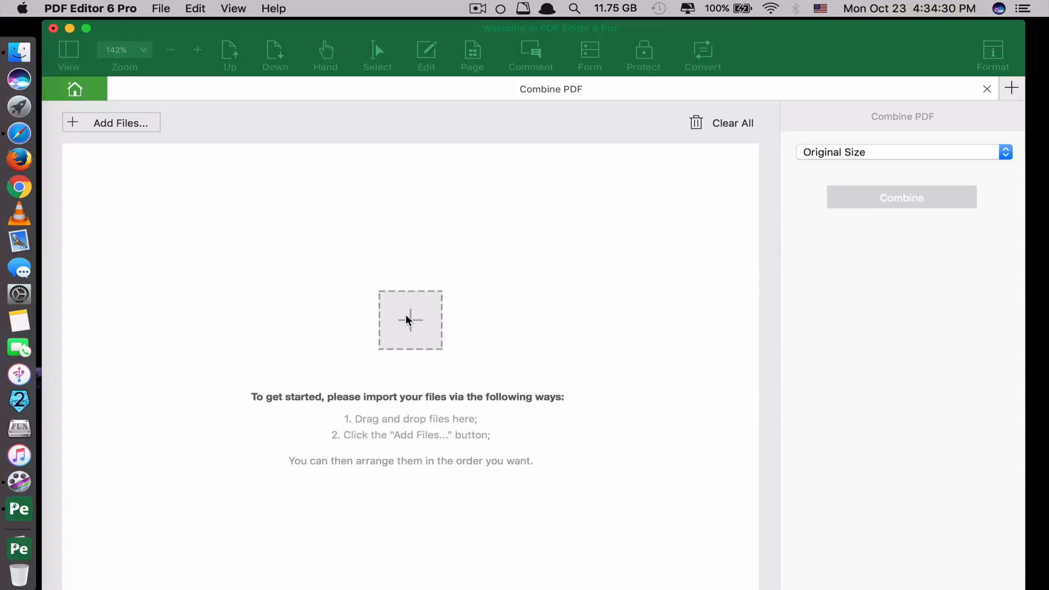
mouse_move(409, 307)
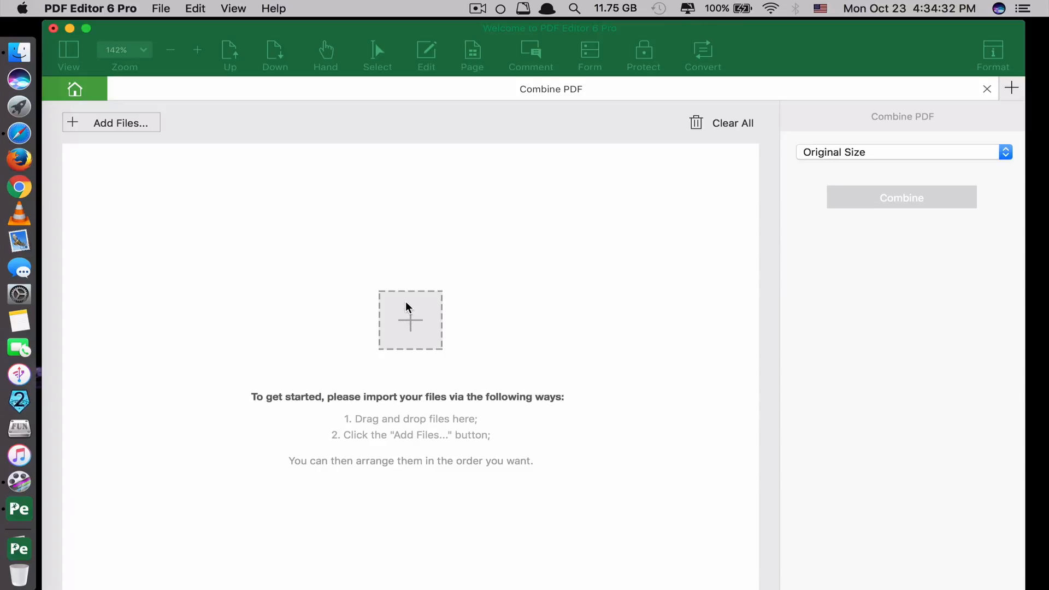
mouse_move(393, 257)
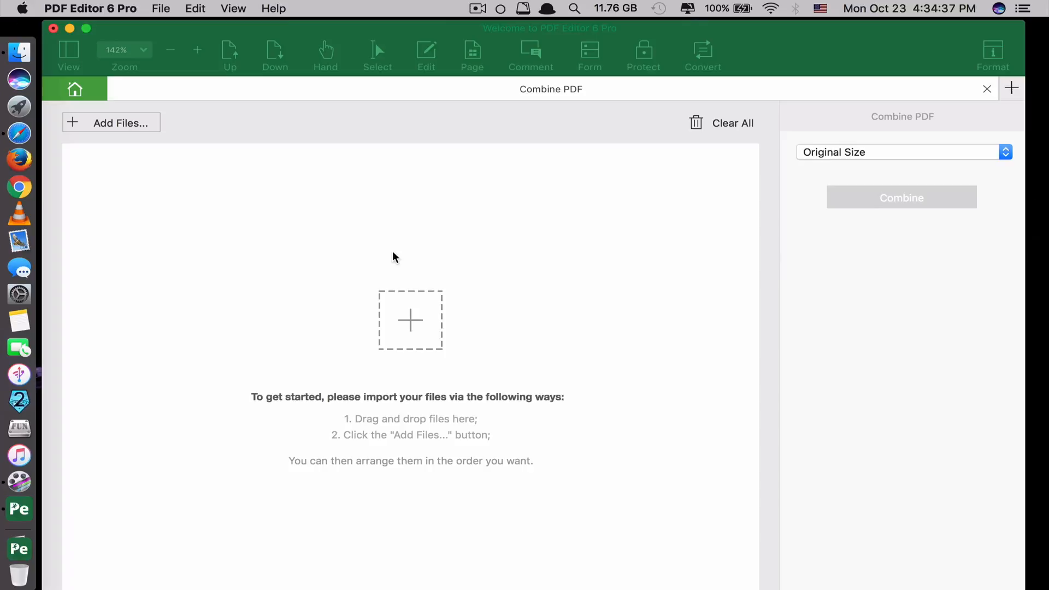
mouse_move(410, 321)
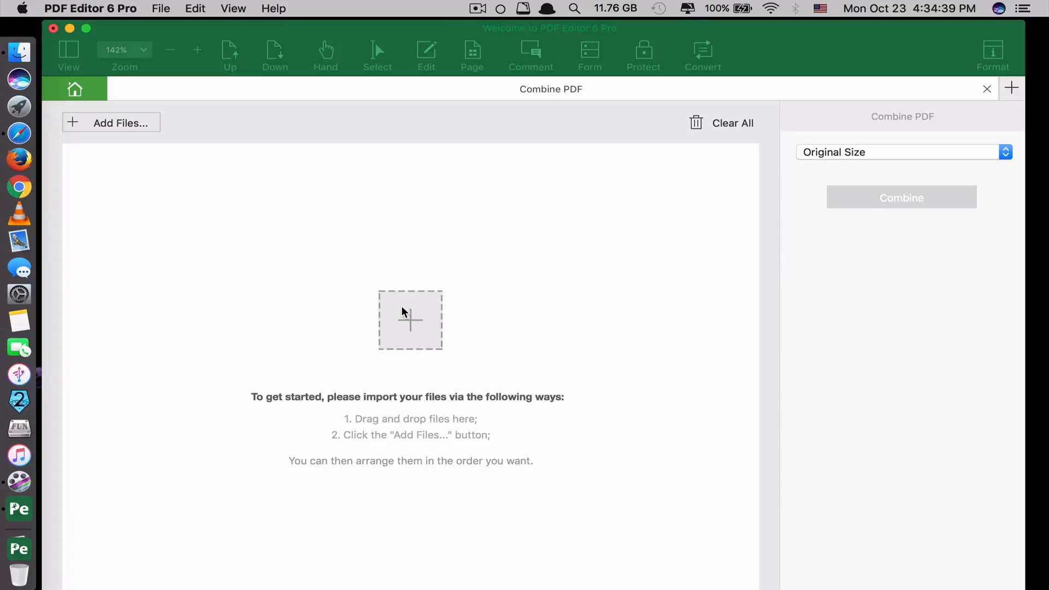
mouse_move(402, 321)
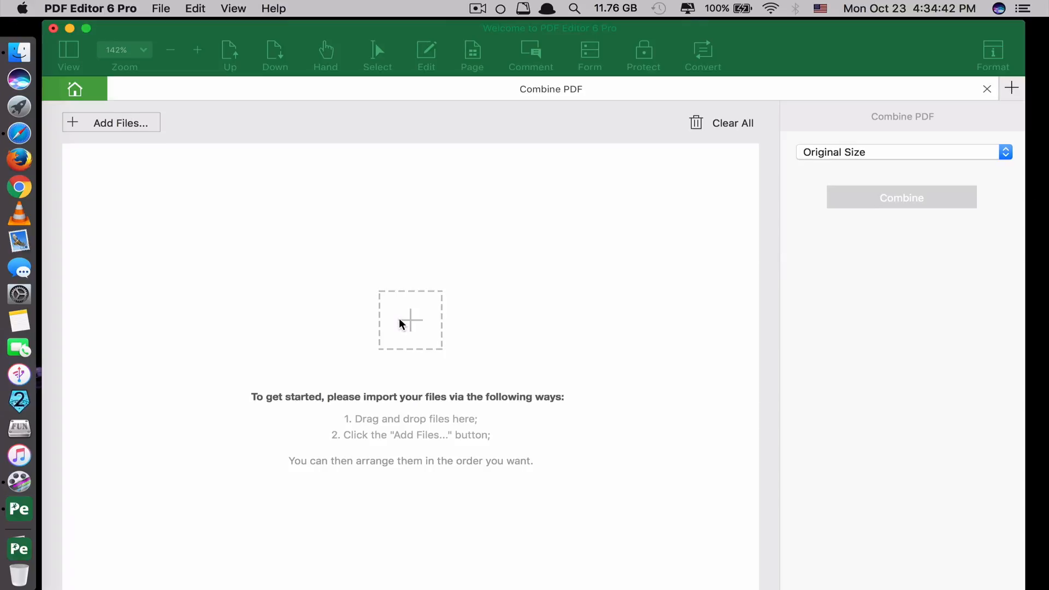
Add Covering Letter.pdf, CV.pdf and Quiz Unit 6.pdf from Downloads to the combine list
left_click(112, 122)
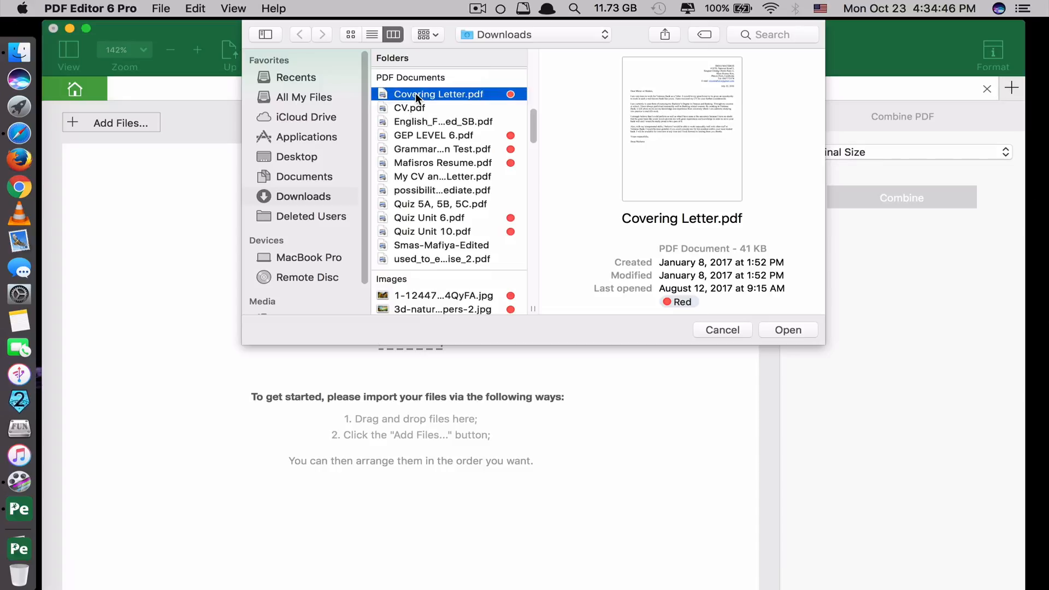
left_click(410, 108)
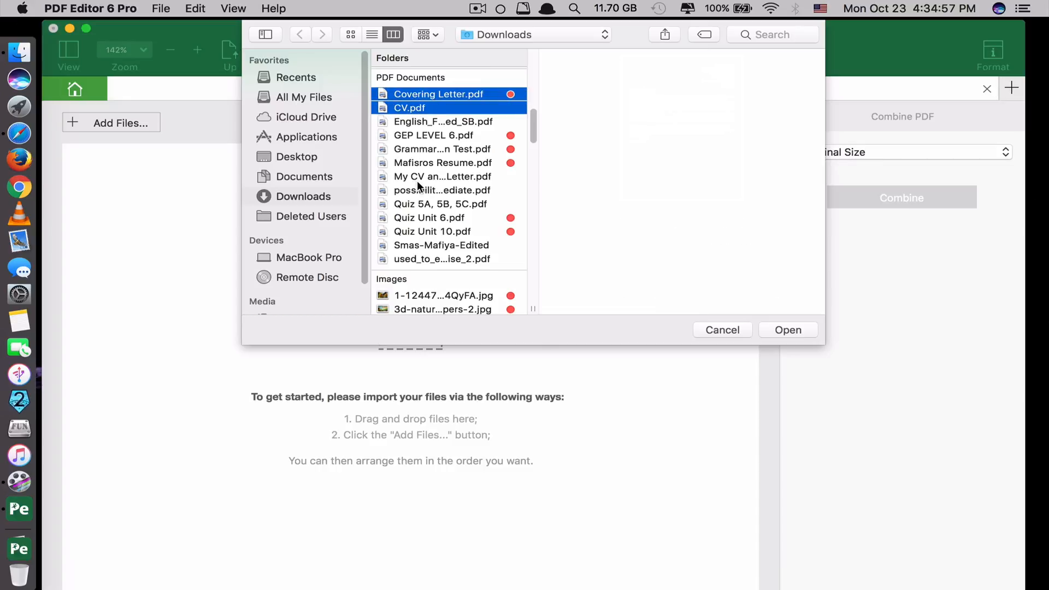
left_click(429, 217)
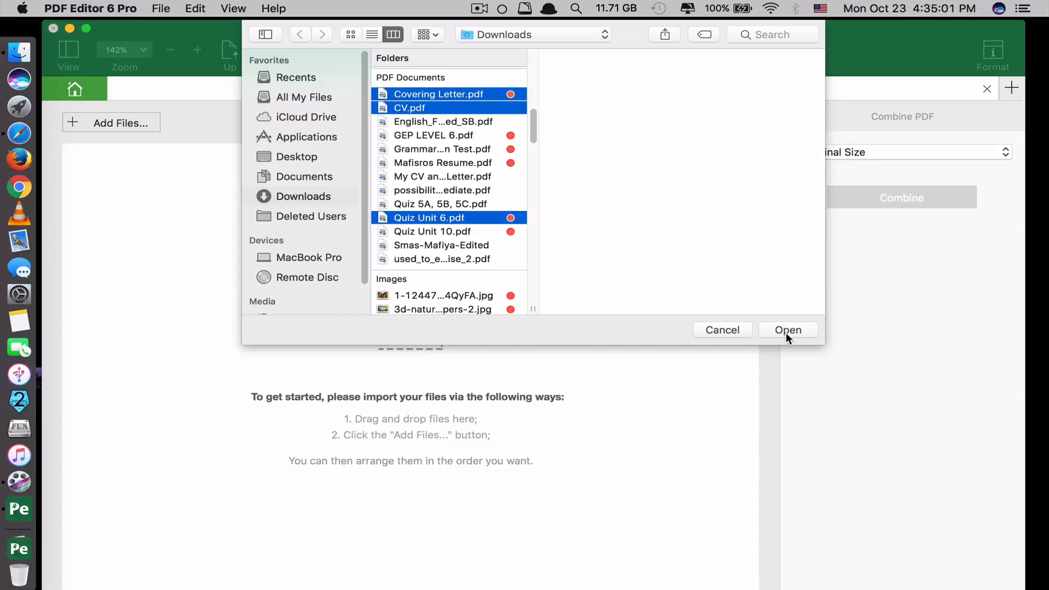
left_click(788, 330)
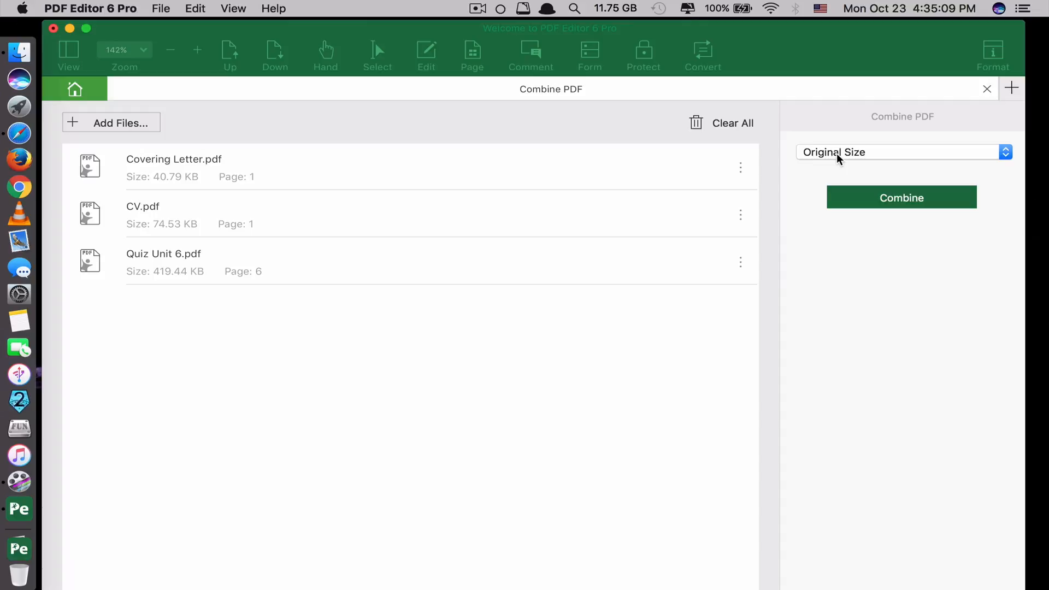
Merge the three PDFs and save the result as Combined(1) on the Desktop
left_click(900, 152)
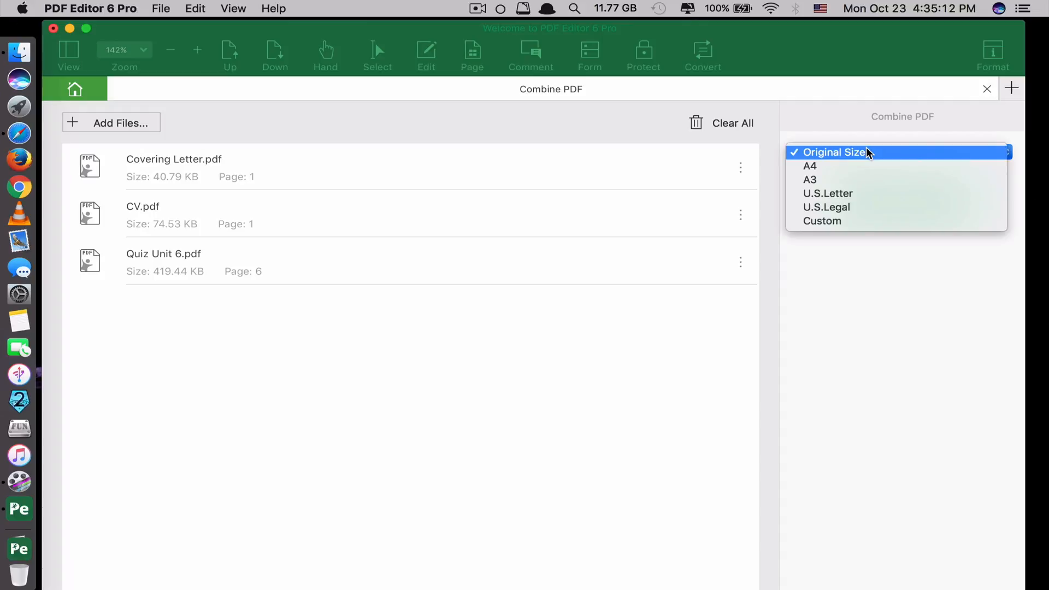
mouse_move(868, 173)
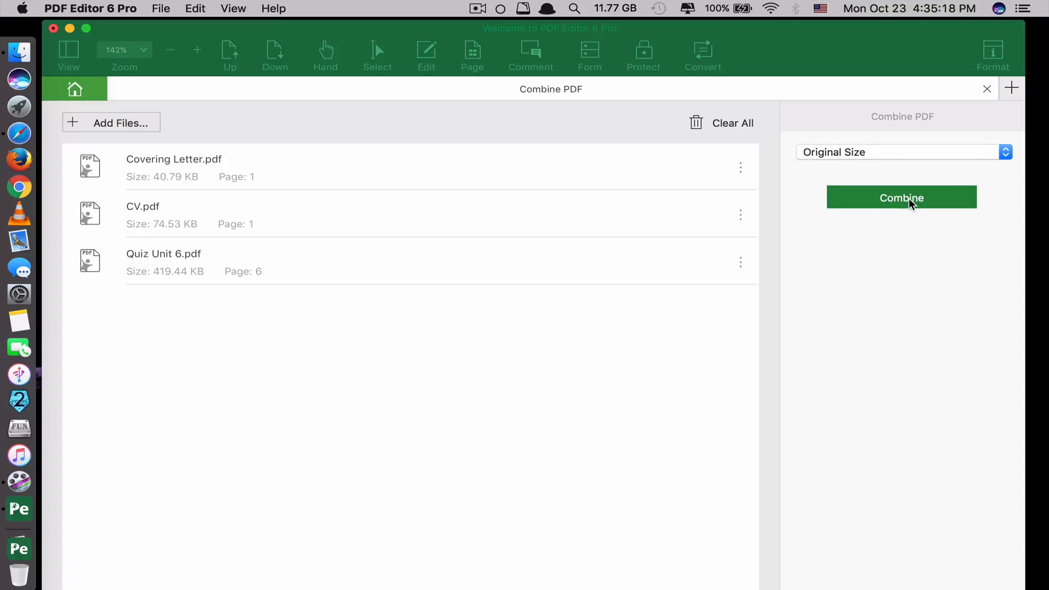
left_click(902, 198)
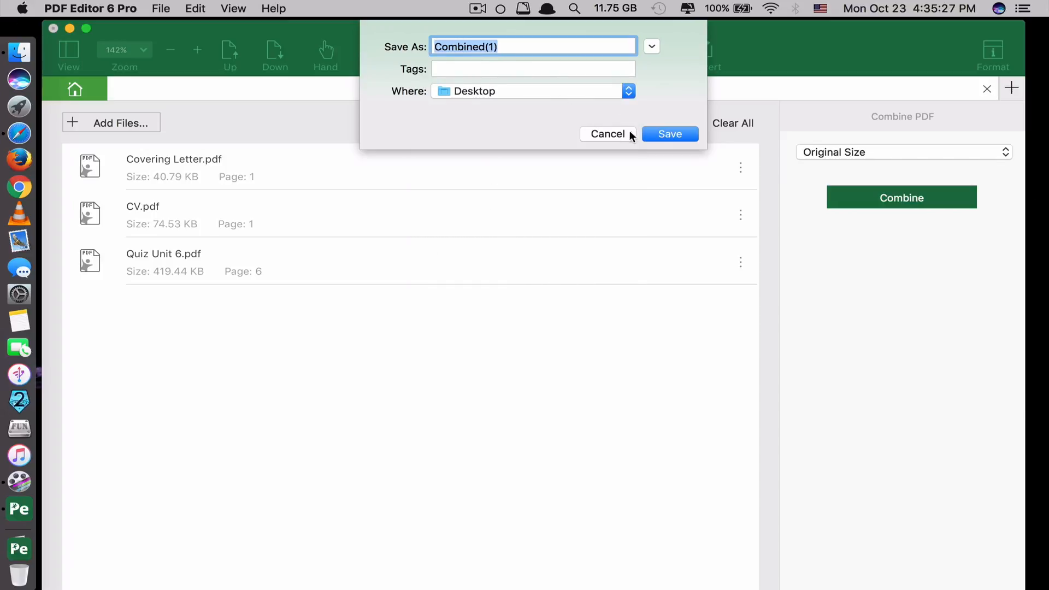
left_click(670, 133)
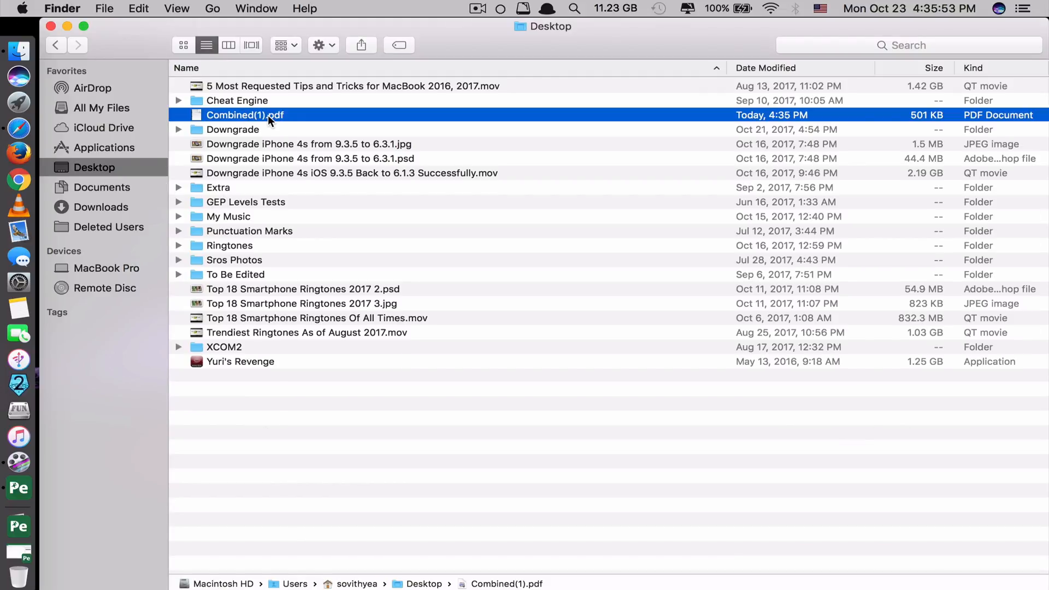
Open Combined(1).pdf from the Desktop in Preview and page through its letter, CV and quiz pages
double_click(245, 115)
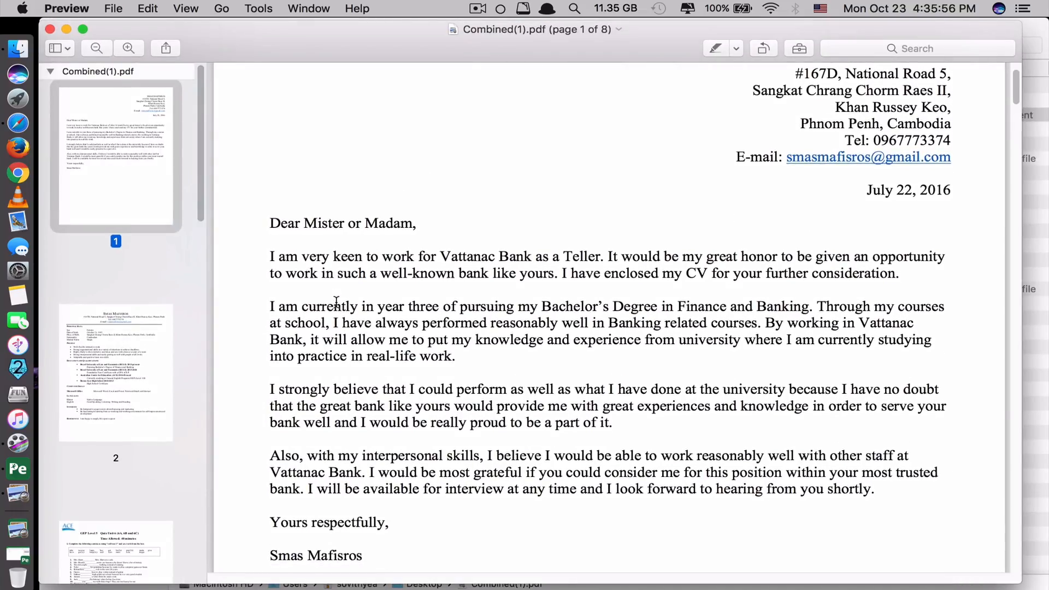
scroll("down", 3)
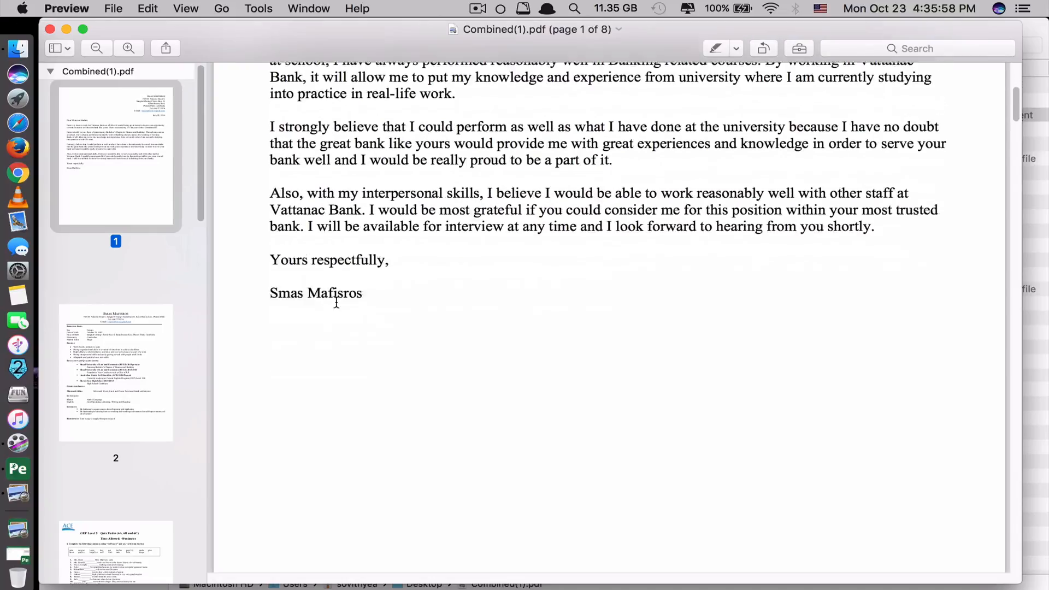
scroll("down", 3)
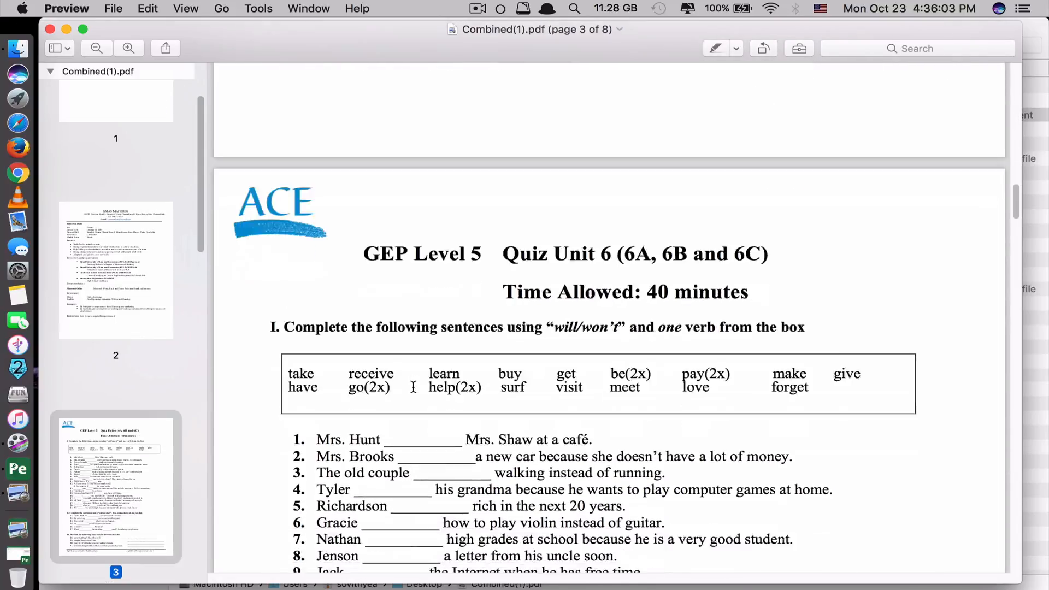
scroll("down", 3)
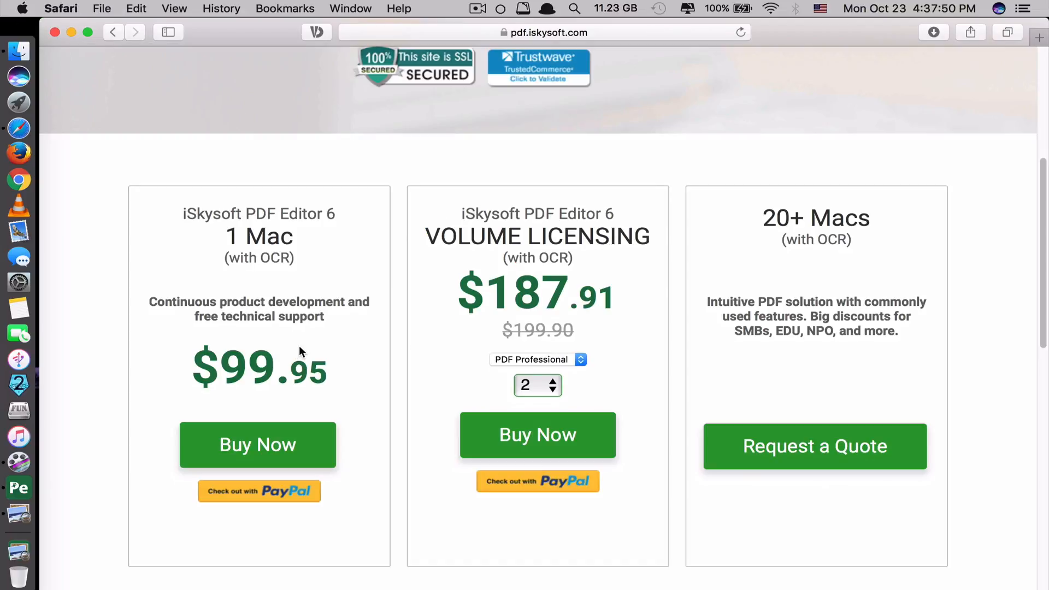
Review the iSkysoft pricing page ($99.95 for one Mac) and return to PDF Editor 6 Pro
scroll("down", 3)
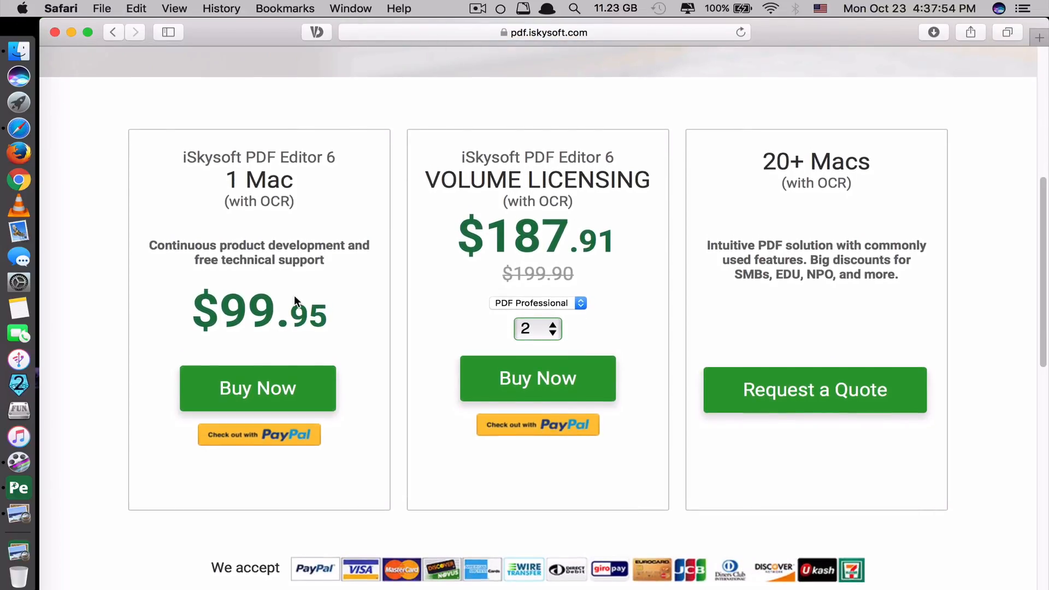
left_click(113, 31)
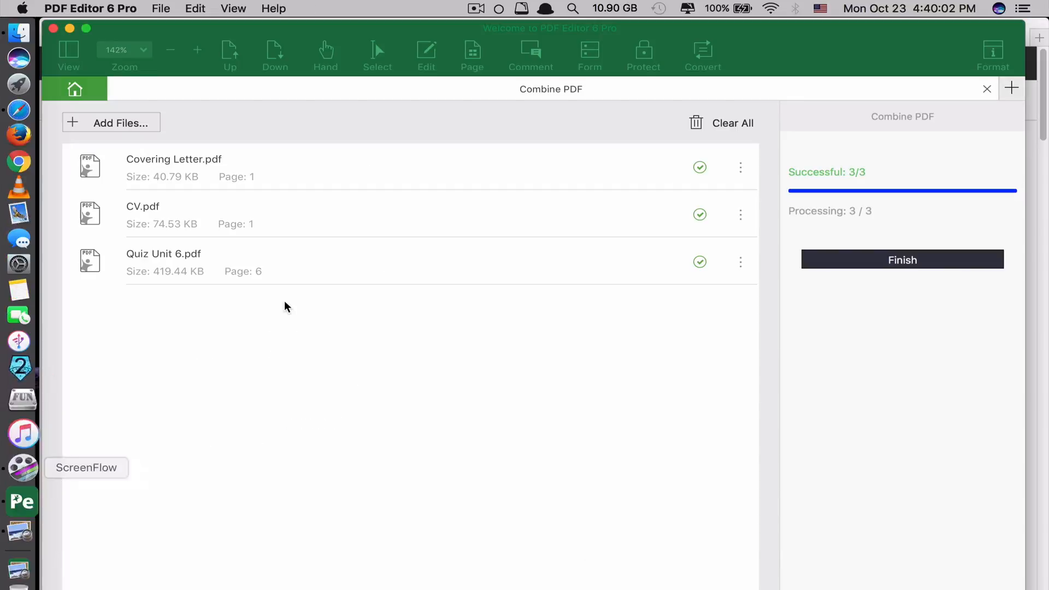
Finish combining and open Combined(1).pdf in the Convert PDF tool
left_click(901, 260)
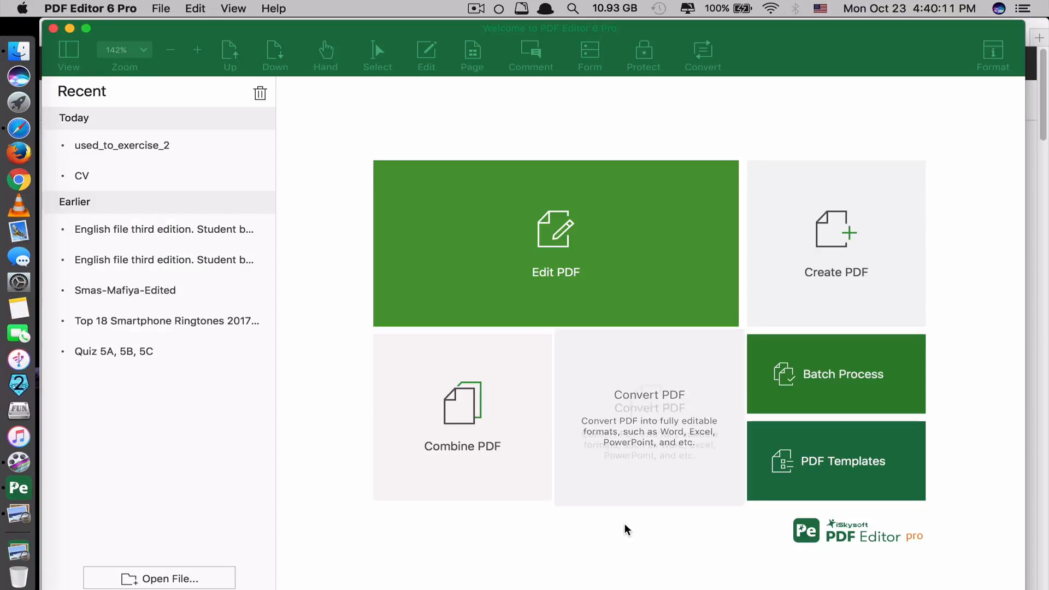
mouse_move(614, 454)
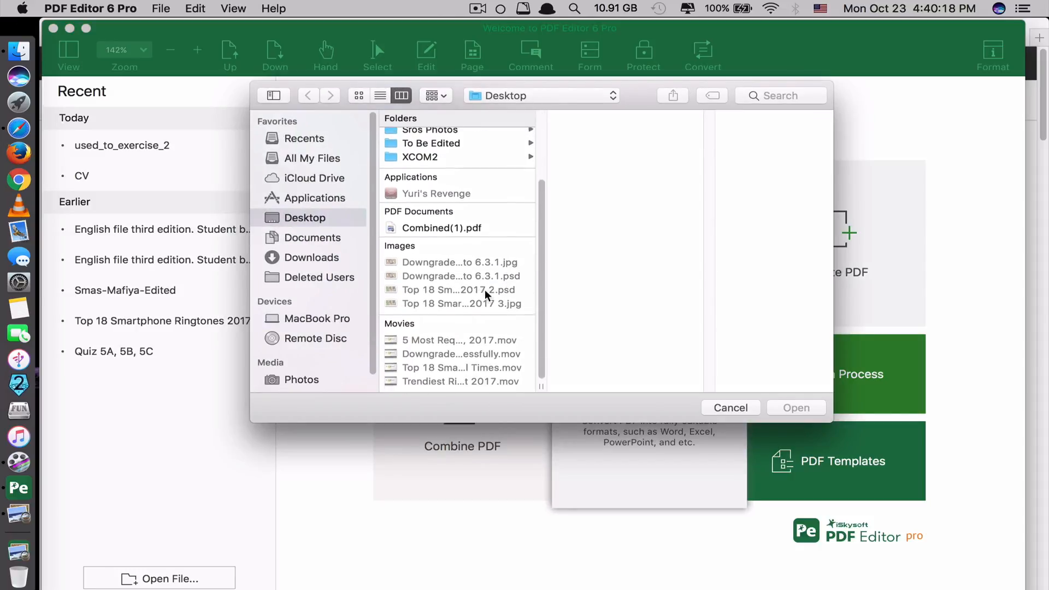
left_click(442, 227)
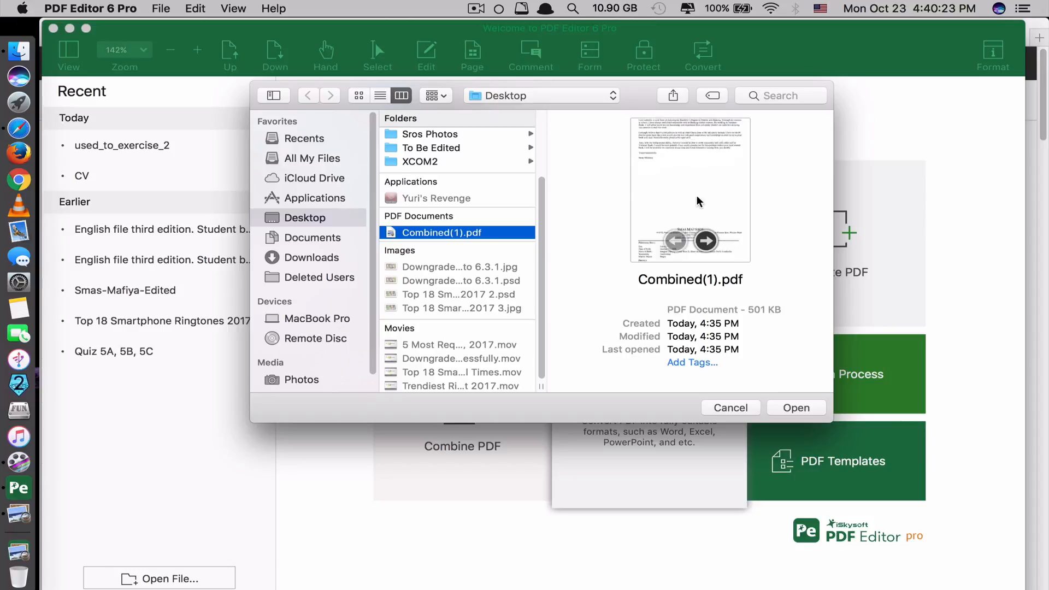
left_click(796, 408)
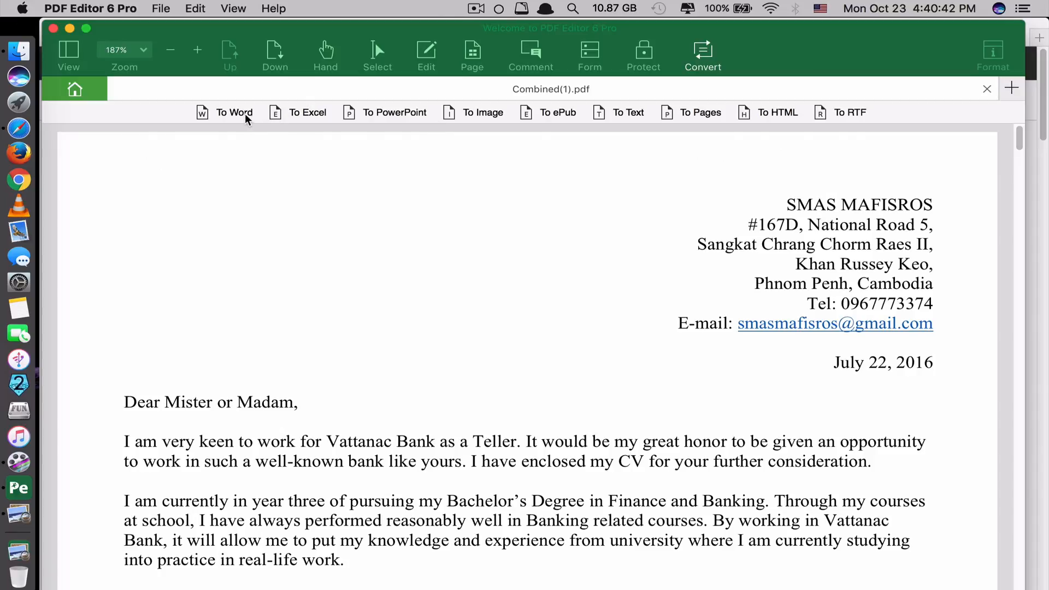
Convert the PDF to Word and save it as Combined(1).docx on the Desktop
left_click(234, 111)
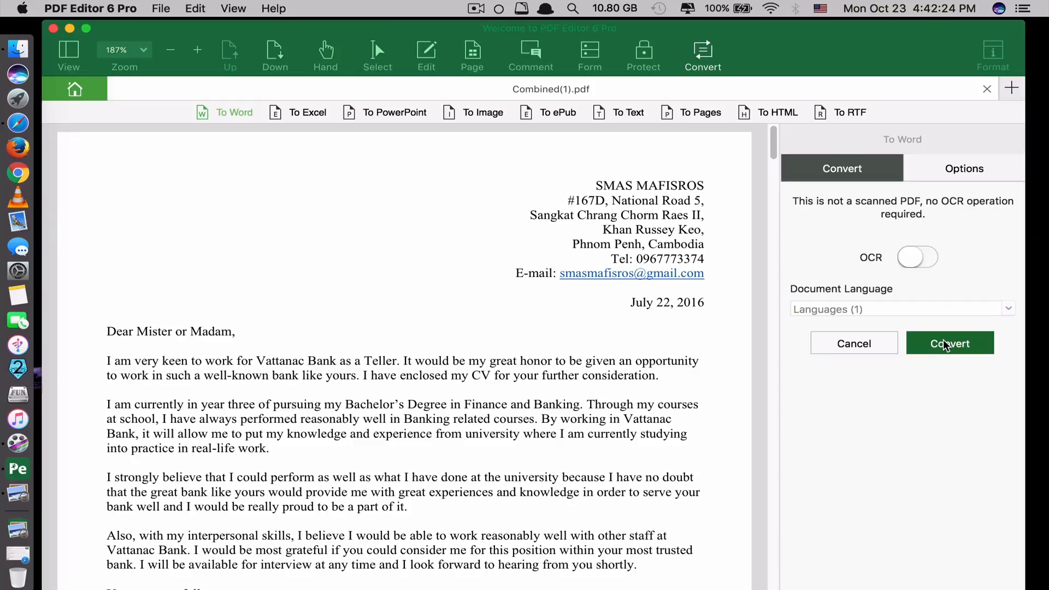
left_click(950, 343)
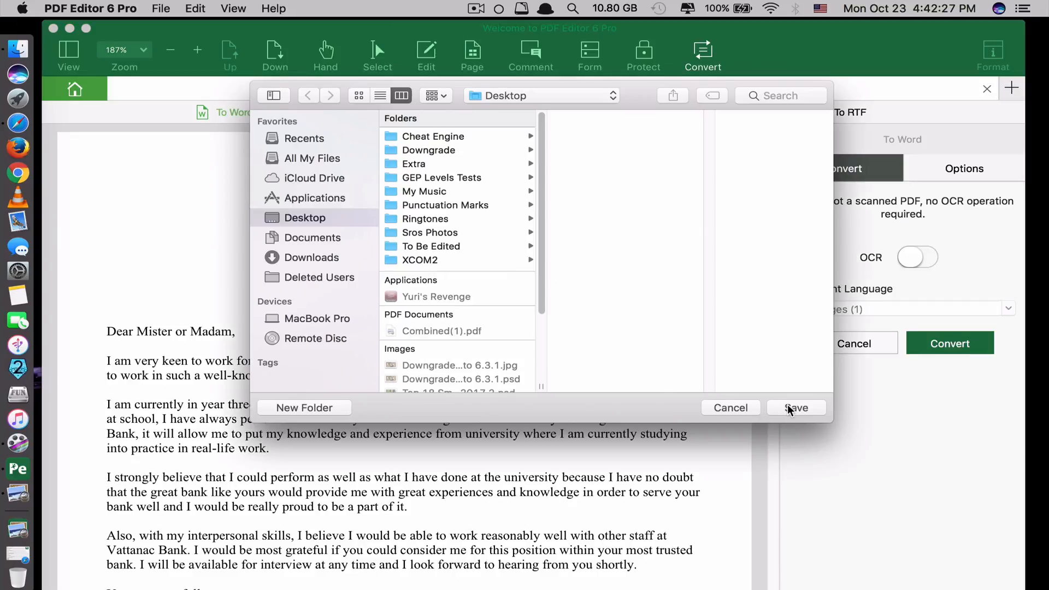
left_click(795, 408)
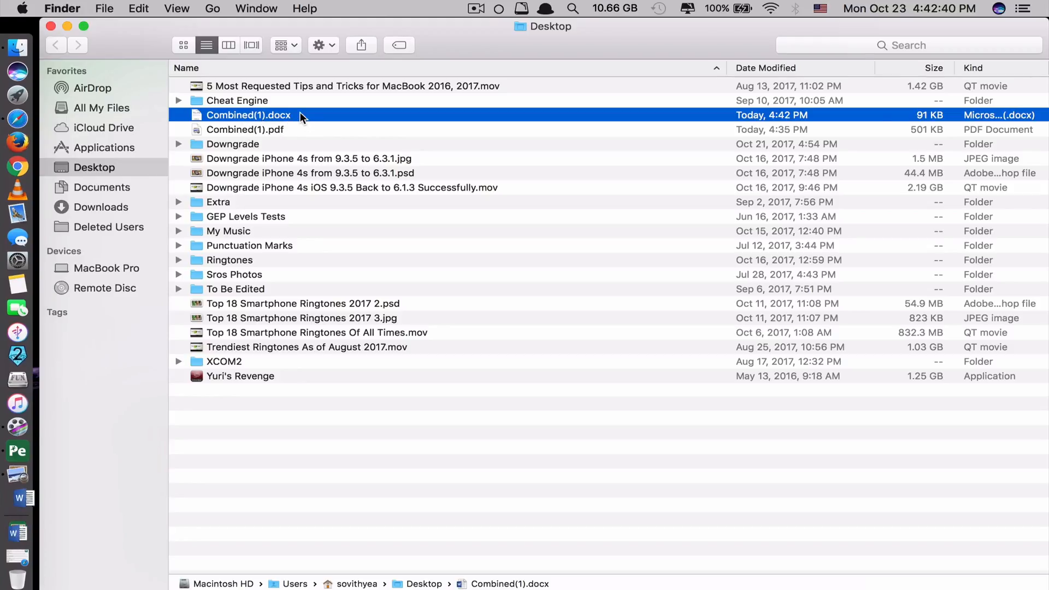
Open Combined(1).docx in Word and scroll to question 60 at the end, then return to PDF Editor
double_click(249, 115)
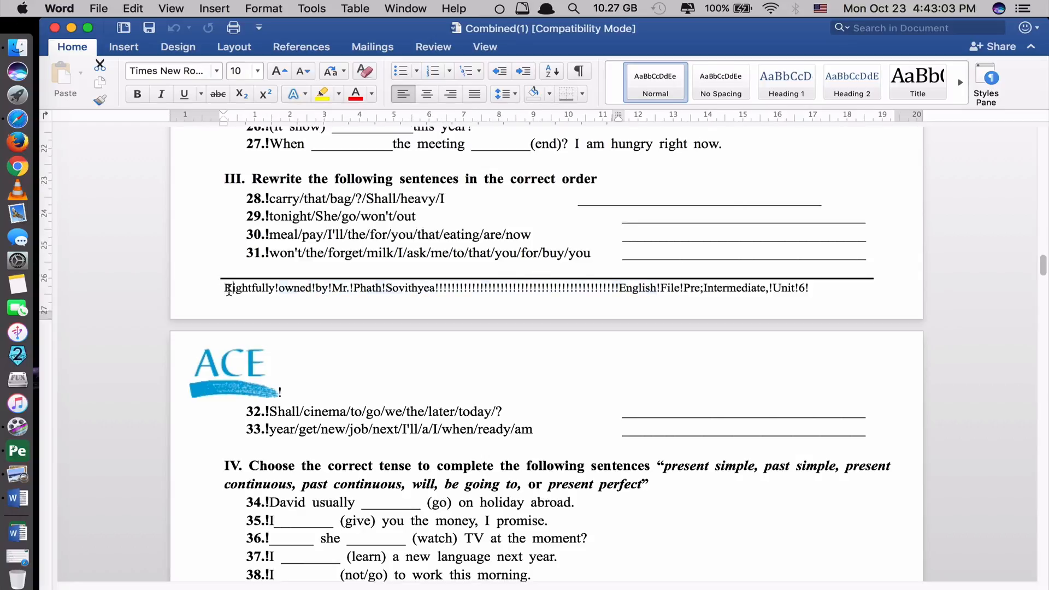
scroll("down", 3)
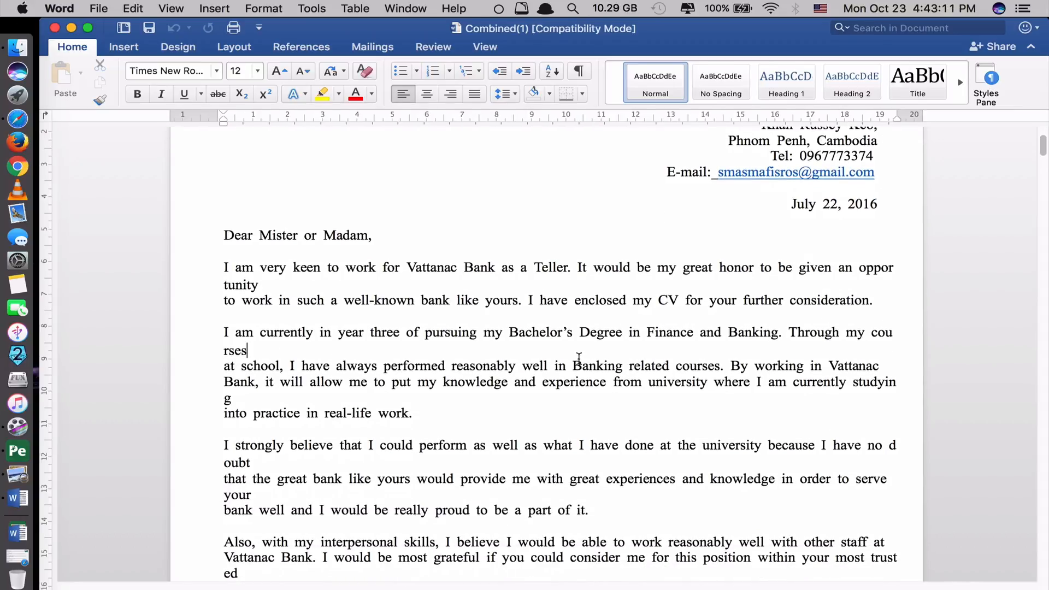
scroll("down", 3)
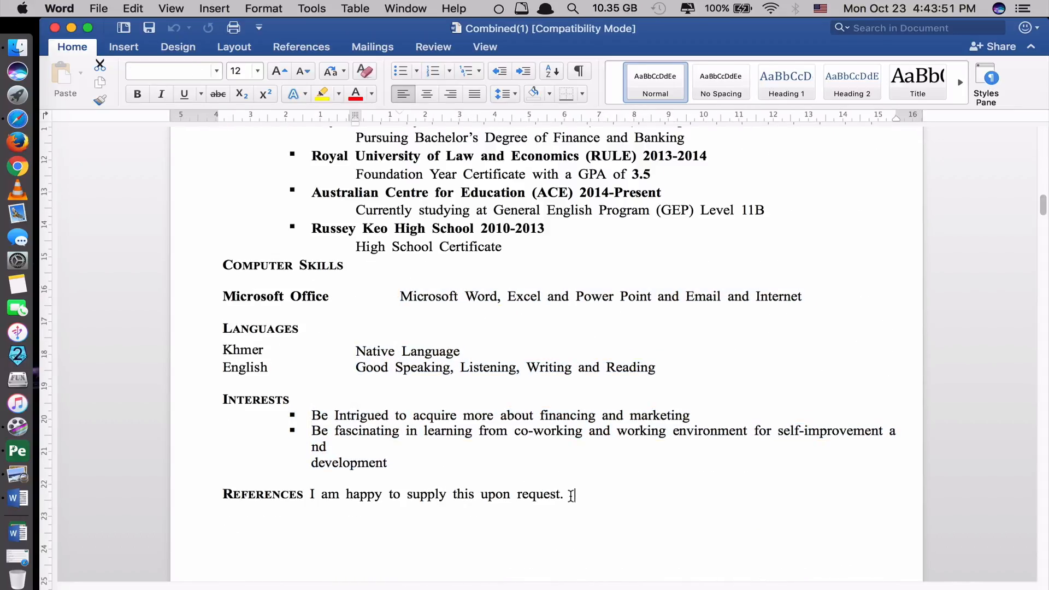
scroll("down", 3)
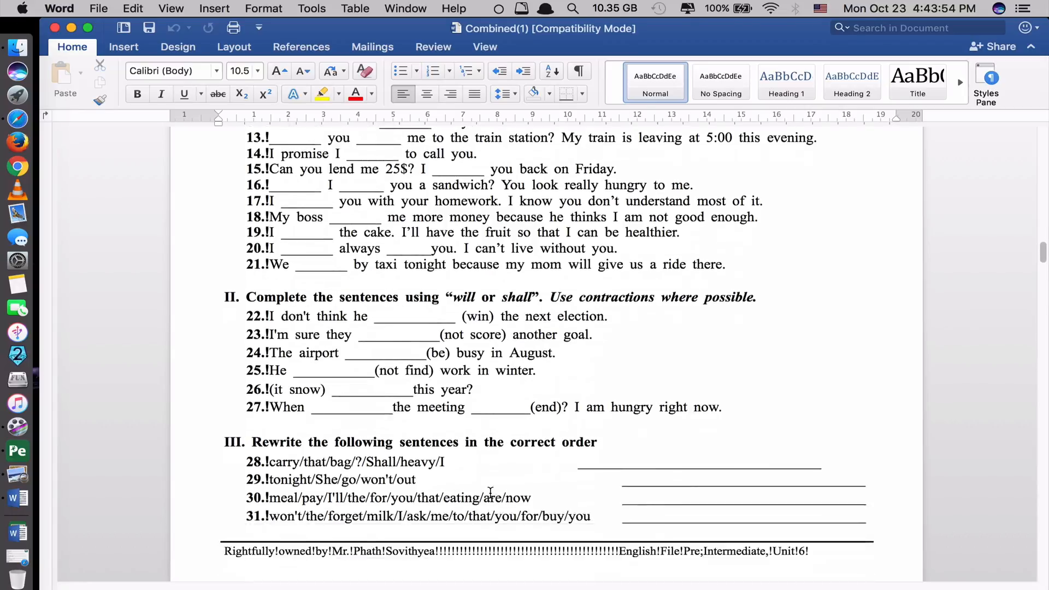
scroll("down", 3)
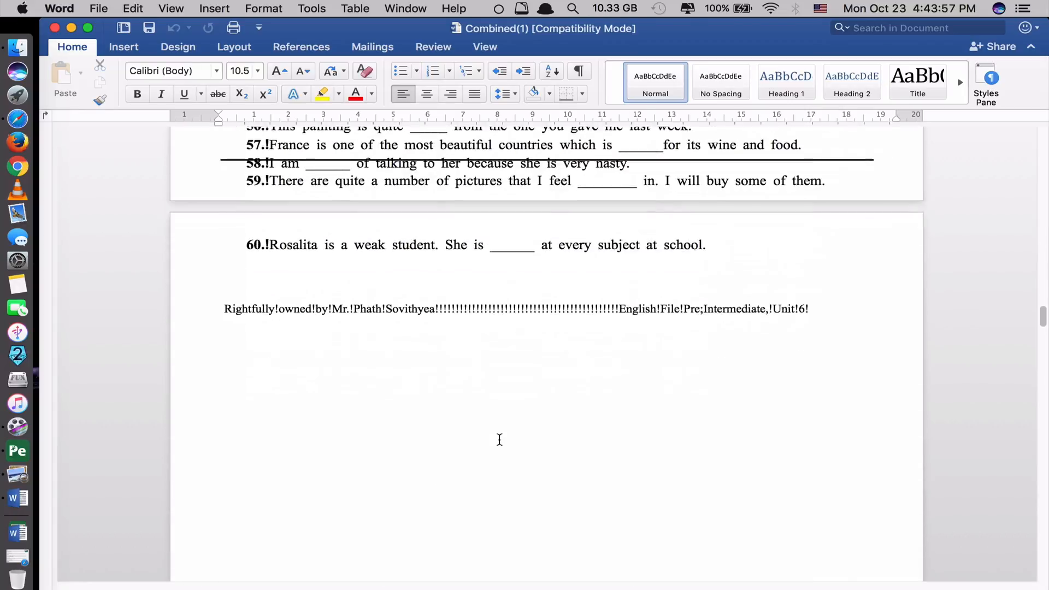
left_click(16, 450)
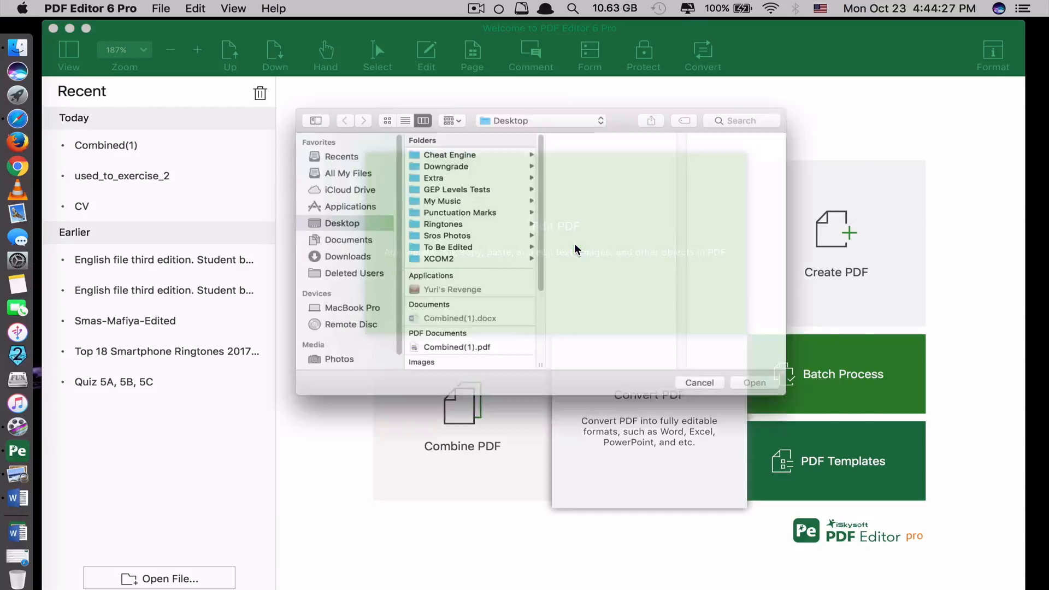
Open Covering Letter.pdf from Downloads and start the Signature tool under Comment
left_click(311, 256)
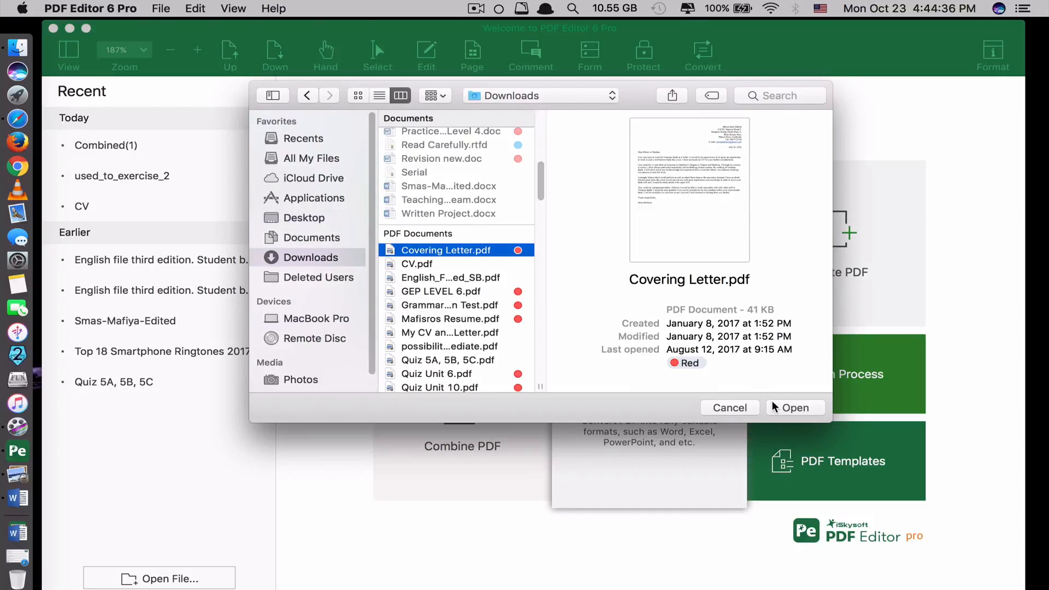
left_click(793, 408)
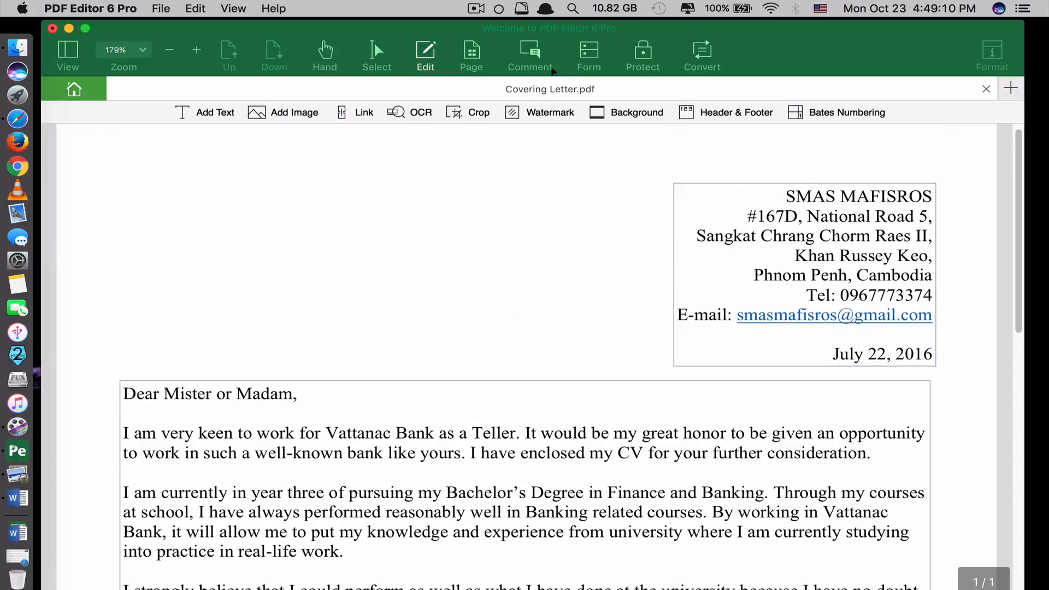
left_click(529, 54)
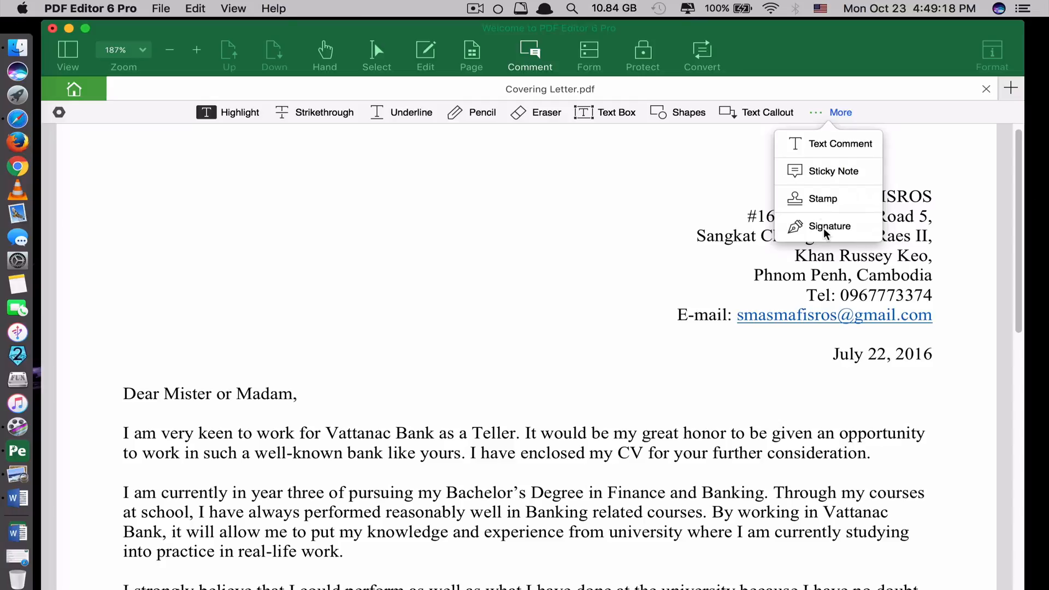
left_click(830, 226)
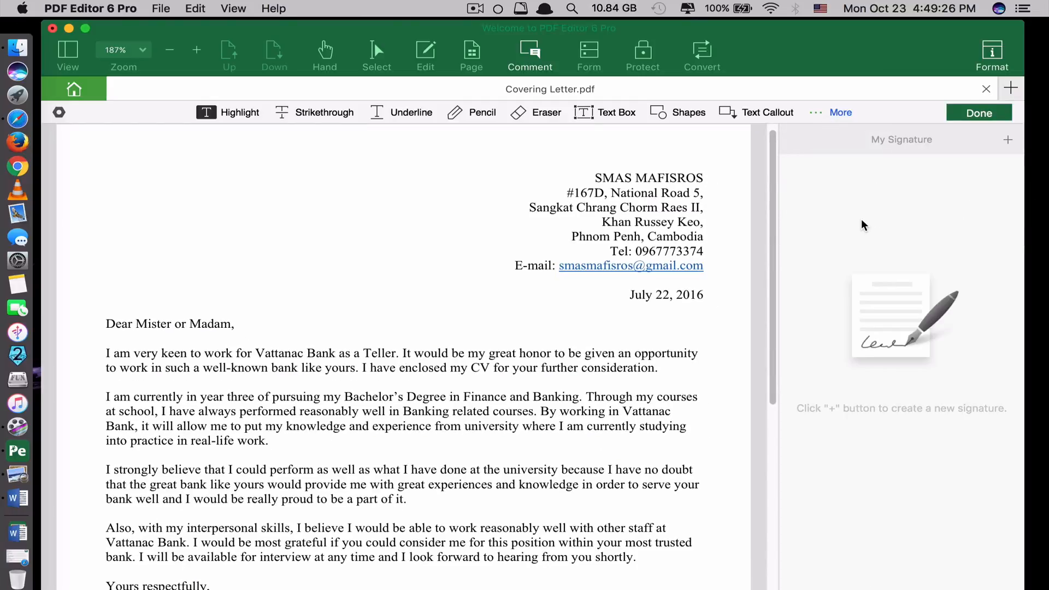
Create a mouse-drawn signature and place it below the closing name Smas Mafisros
left_click(1009, 139)
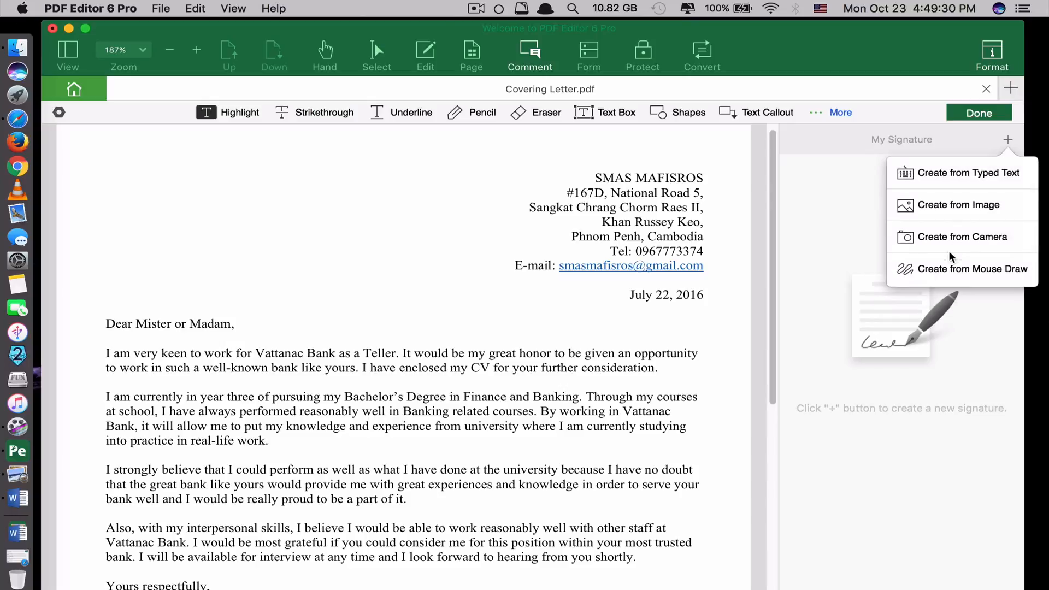
mouse_move(937, 274)
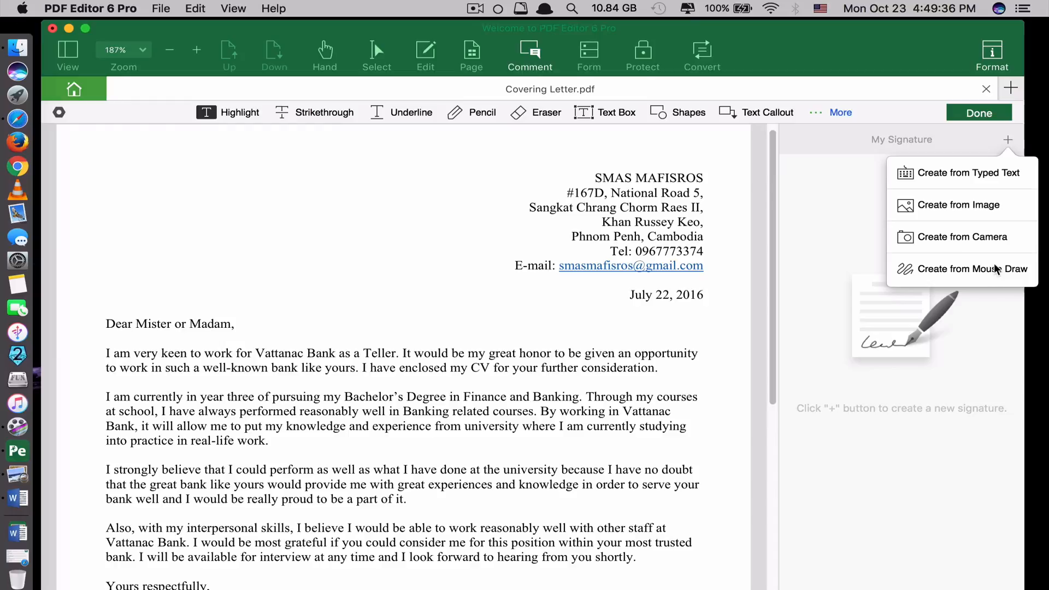
mouse_move(986, 244)
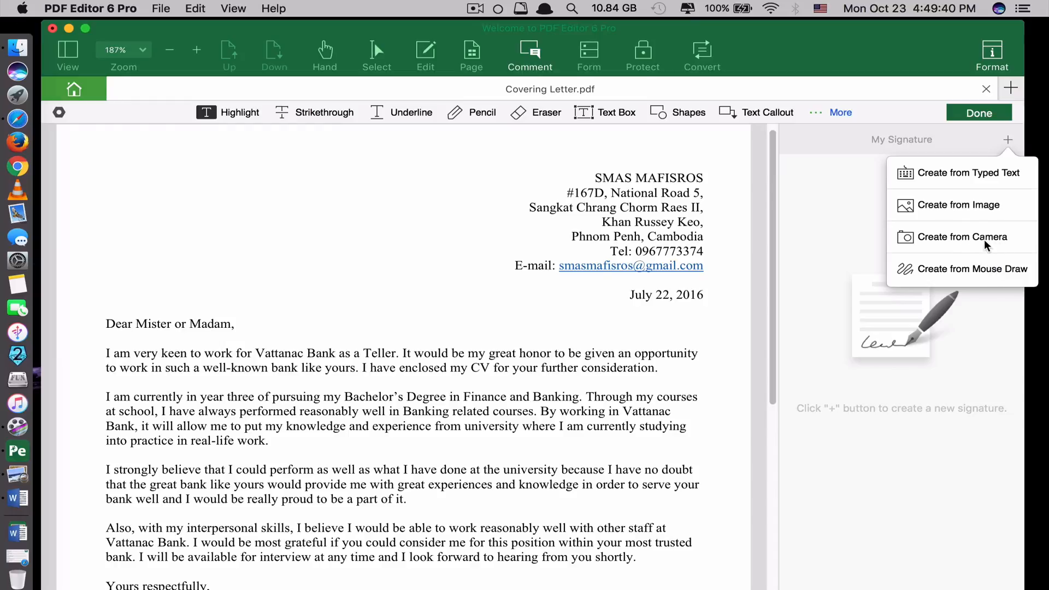
mouse_move(1010, 244)
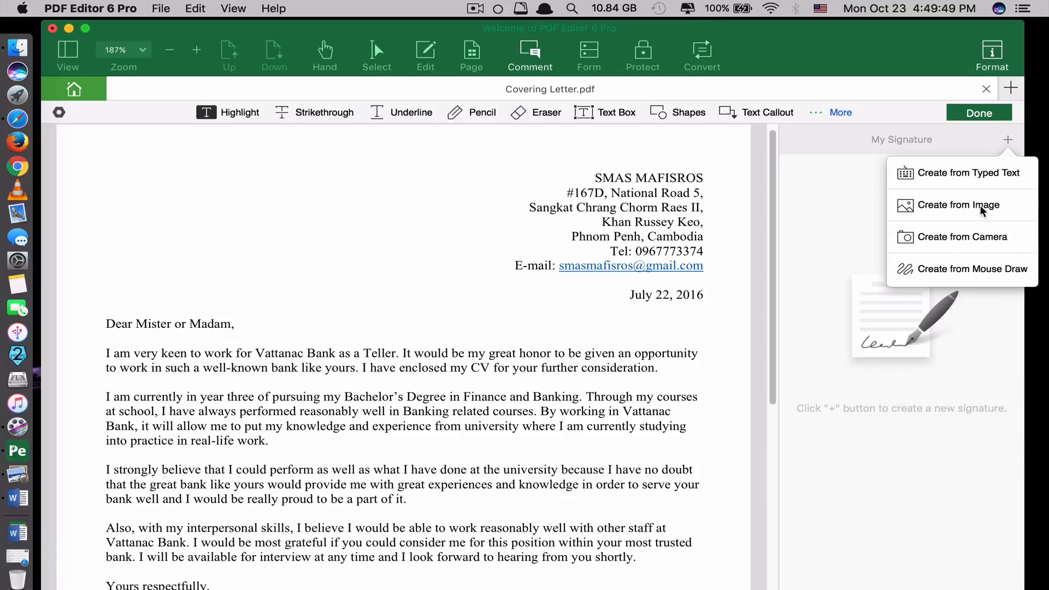
mouse_move(958, 179)
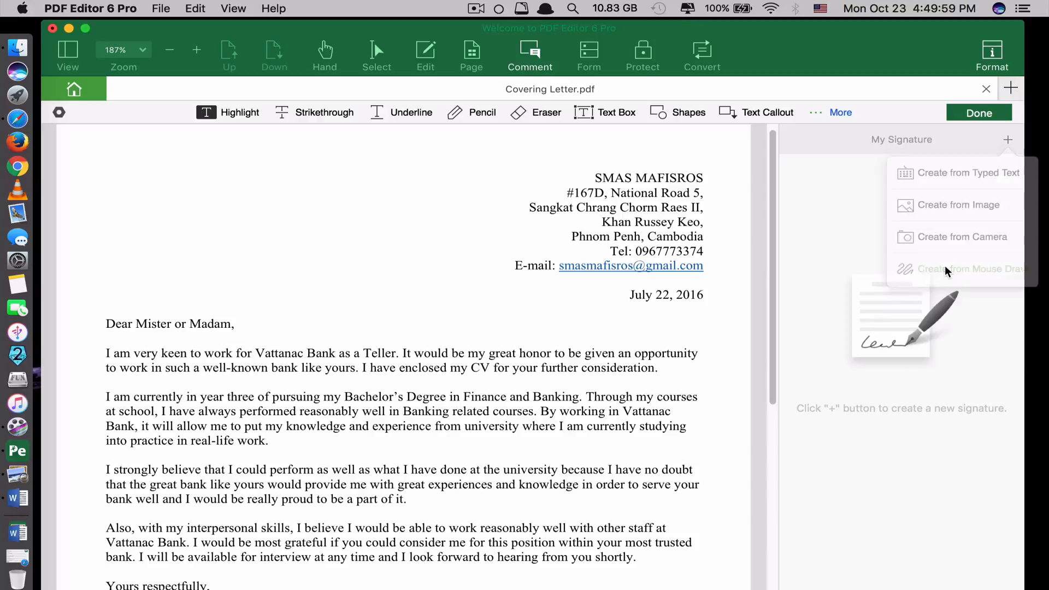
left_click(971, 269)
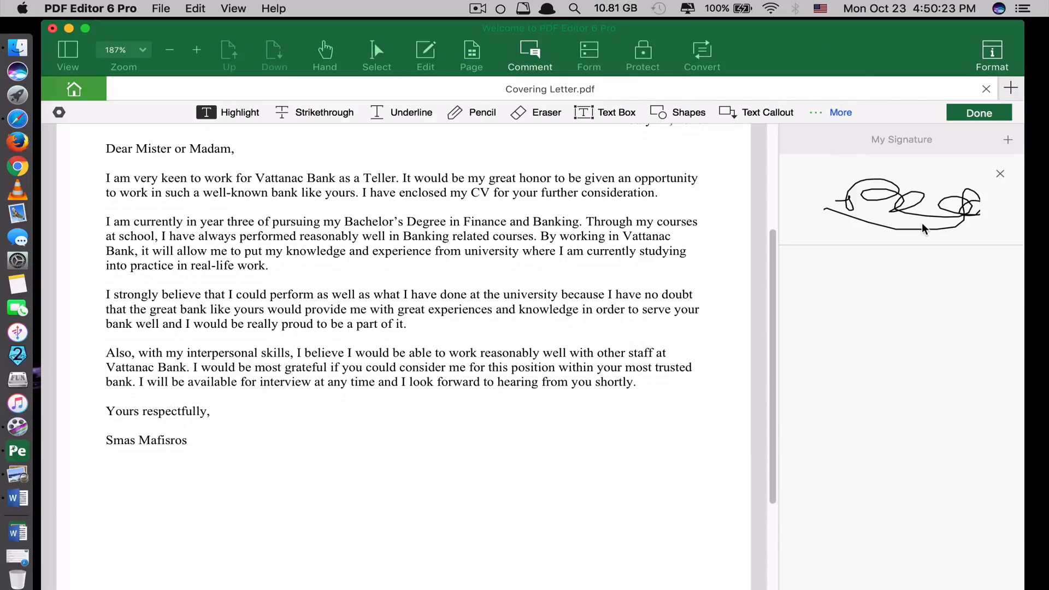
left_click(900, 206)
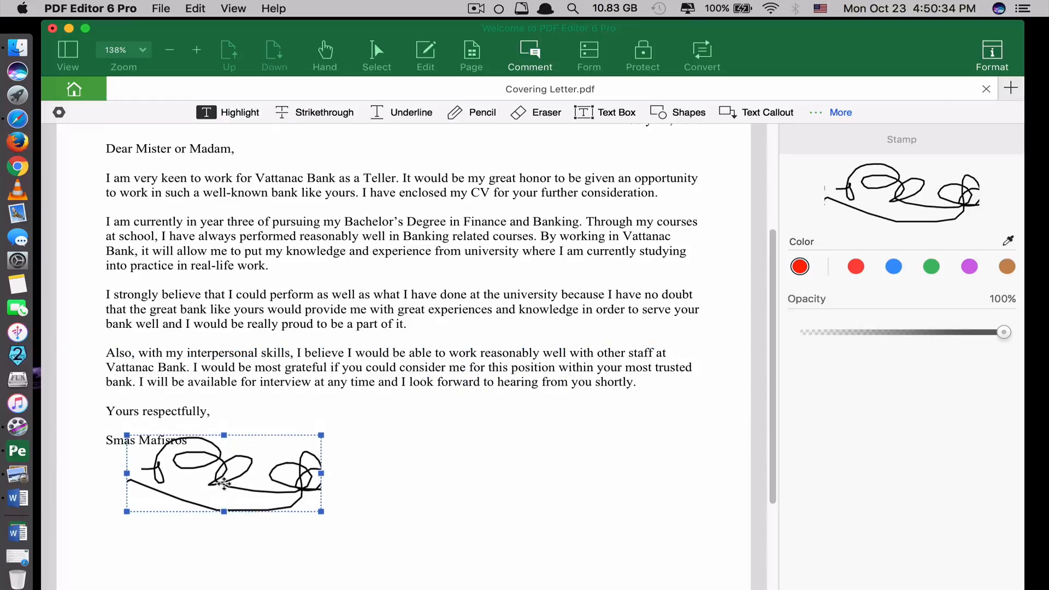
left_click(970, 267)
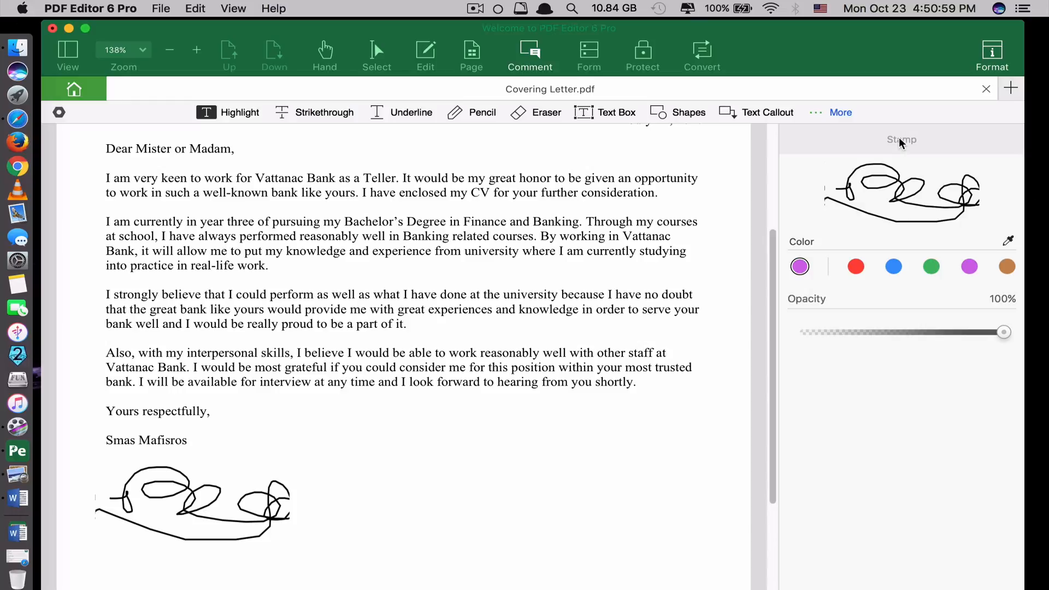
Place the APPROVED stamp near the top left of the letter, above 'Dear Mister or Madam'
left_click(901, 140)
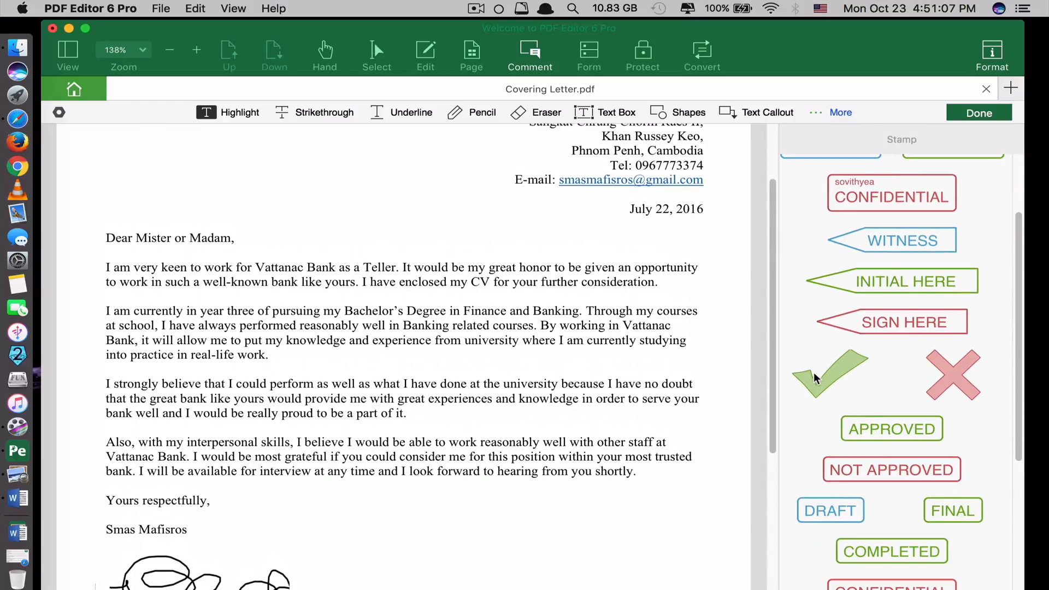
left_click(890, 428)
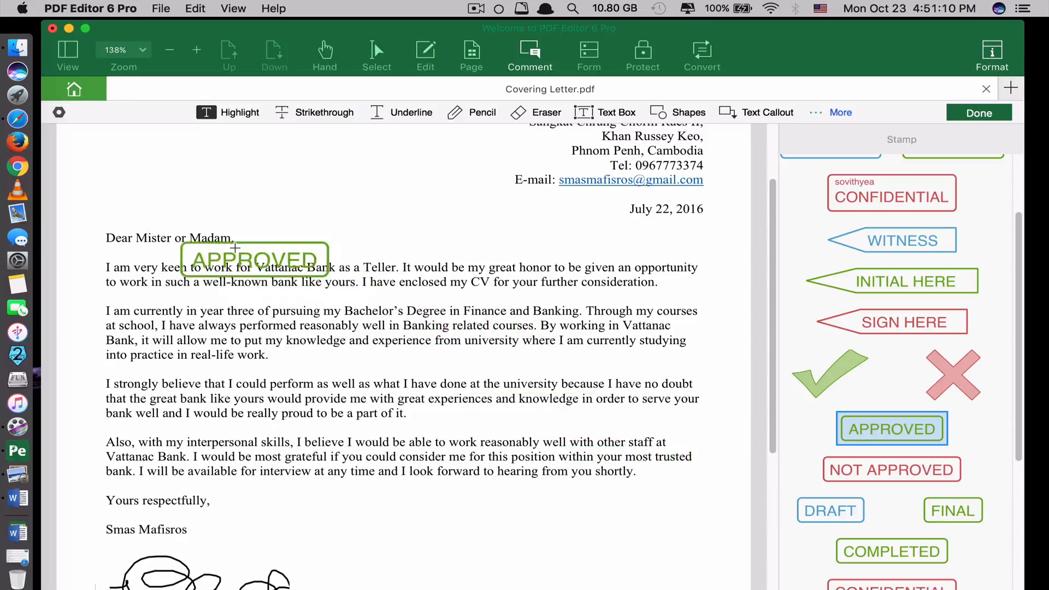
left_click(892, 428)
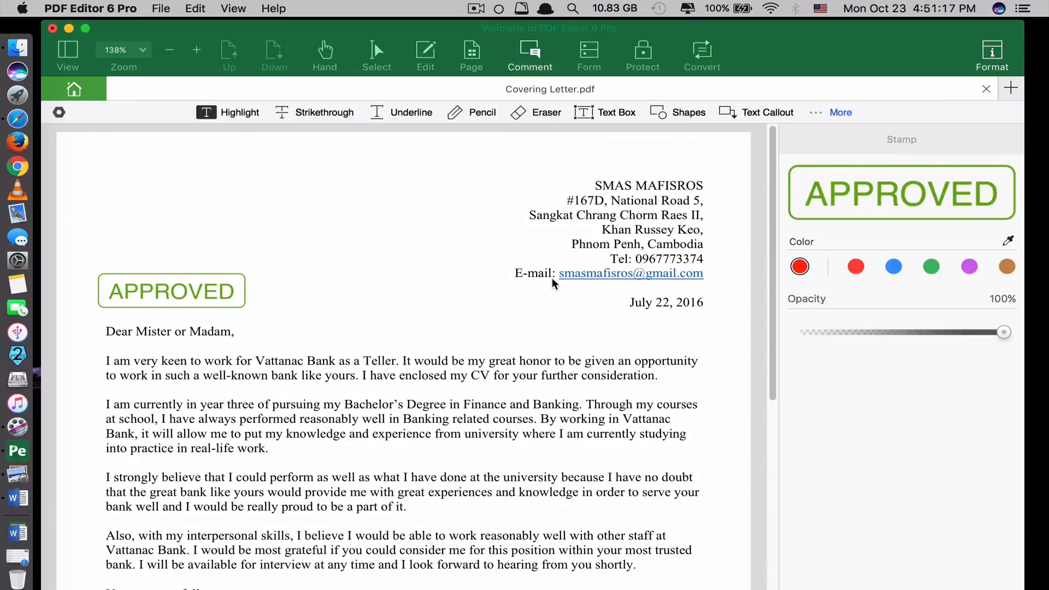
mouse_move(642, 37)
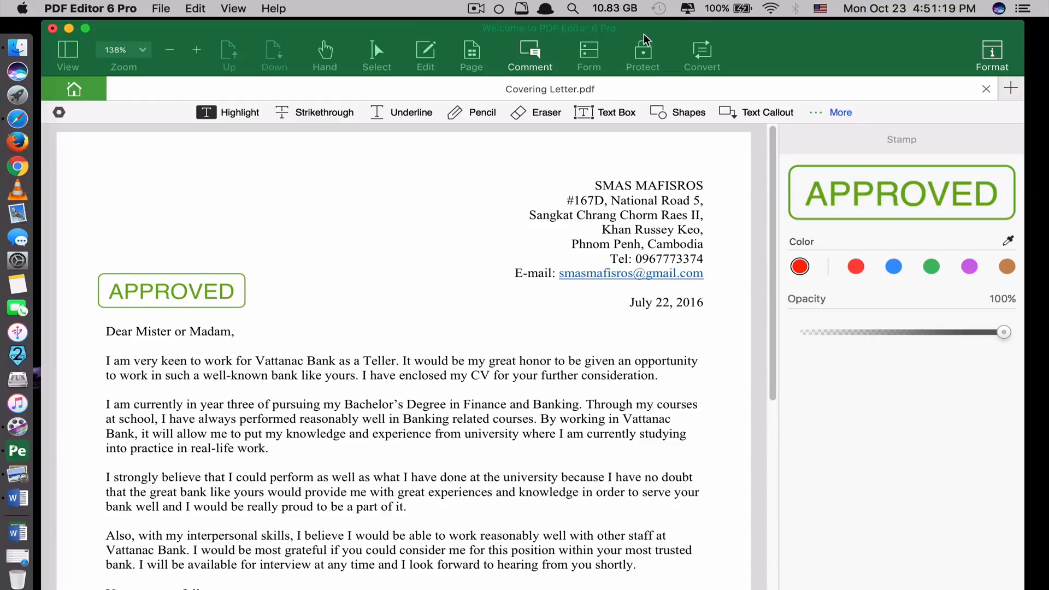
Turn on 'Require a password to open the document' in the Protect security settings and confirm
left_click(642, 54)
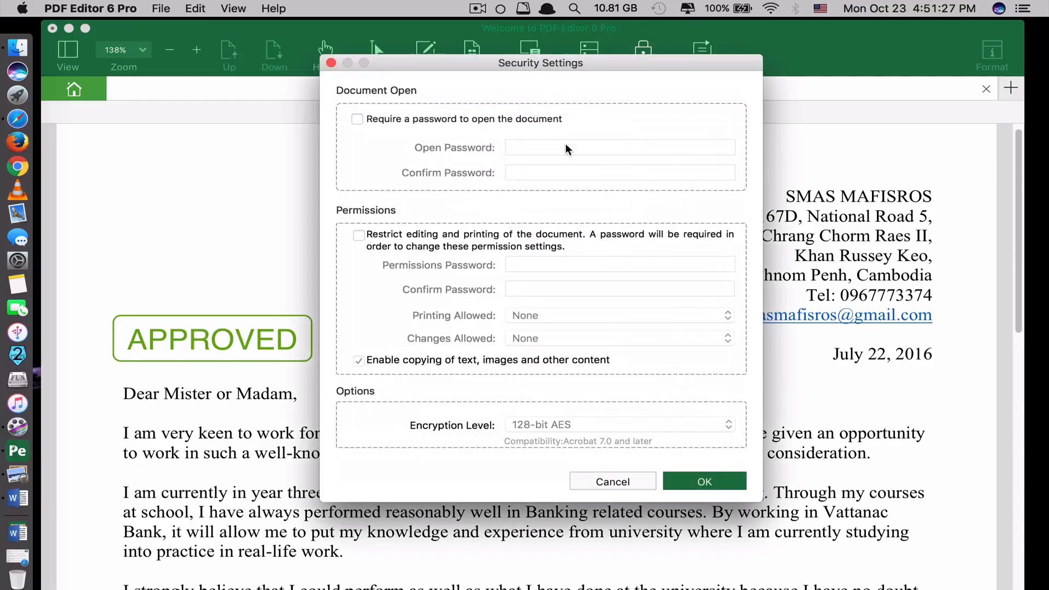
left_click(357, 119)
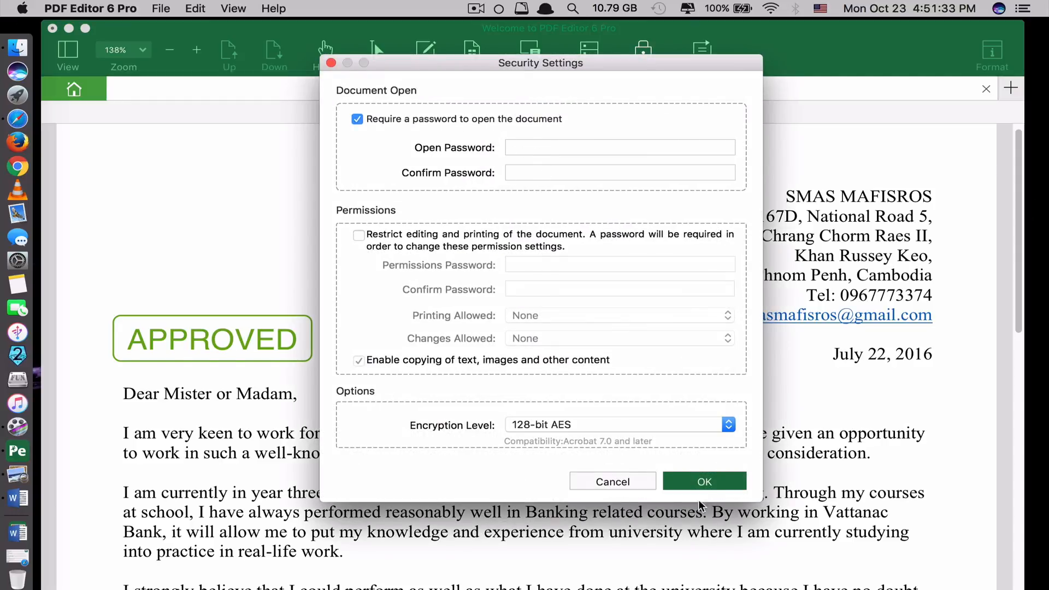
left_click(612, 481)
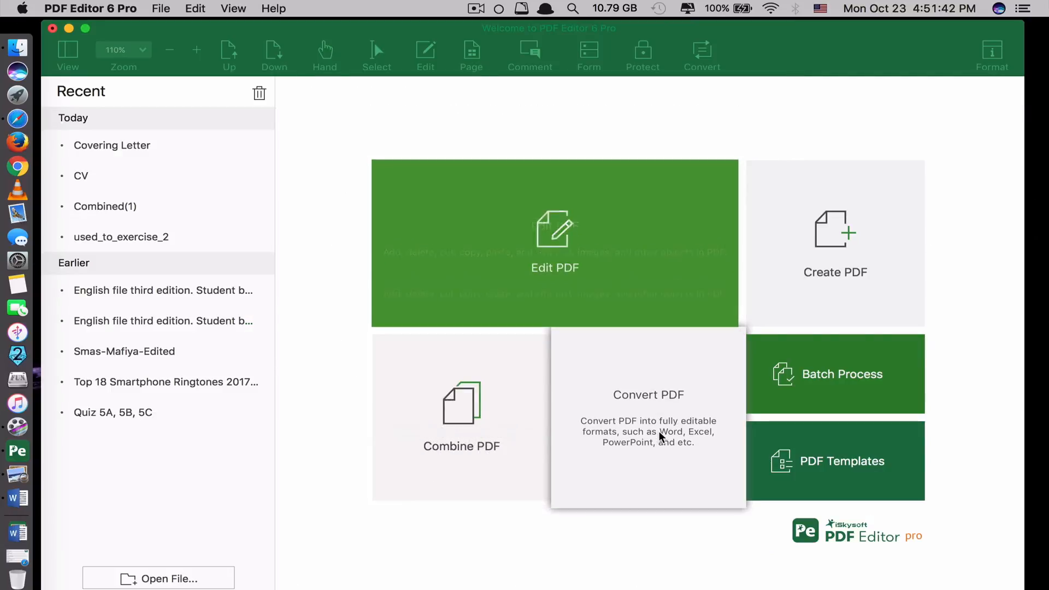
mouse_move(553, 538)
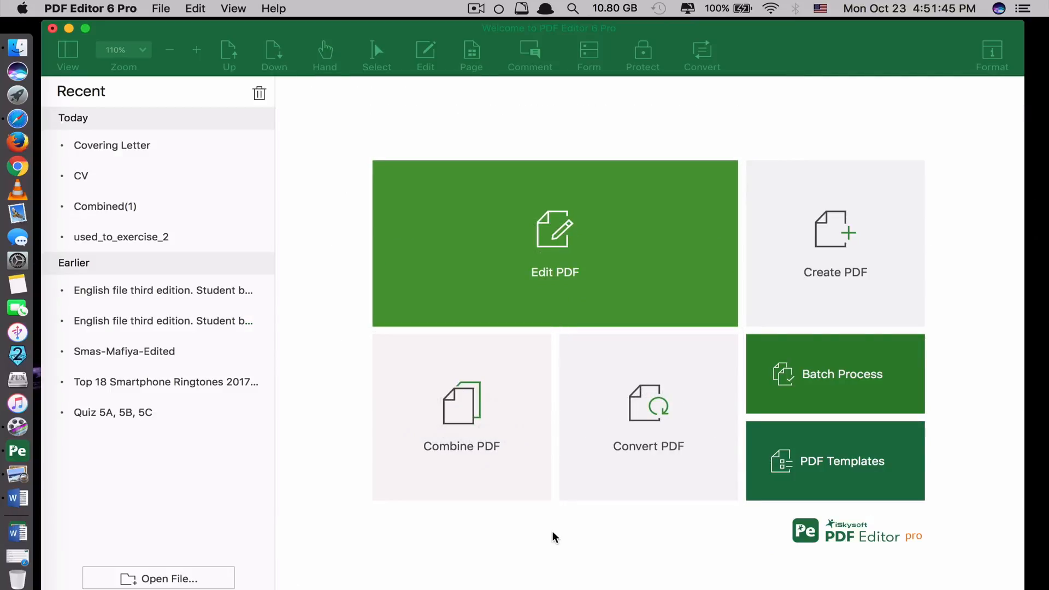
mouse_move(309, 283)
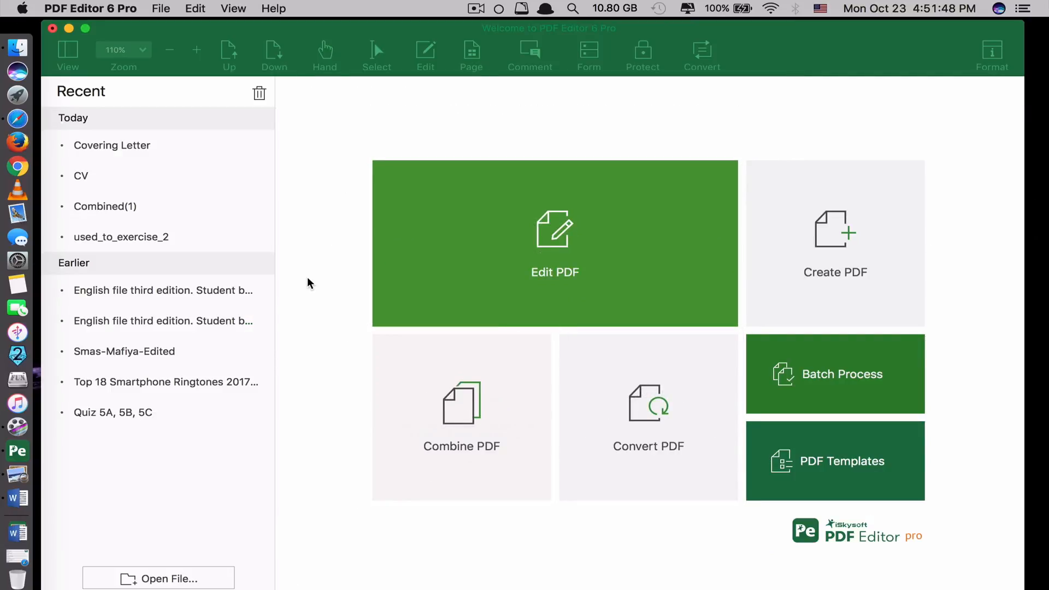
mouse_move(337, 251)
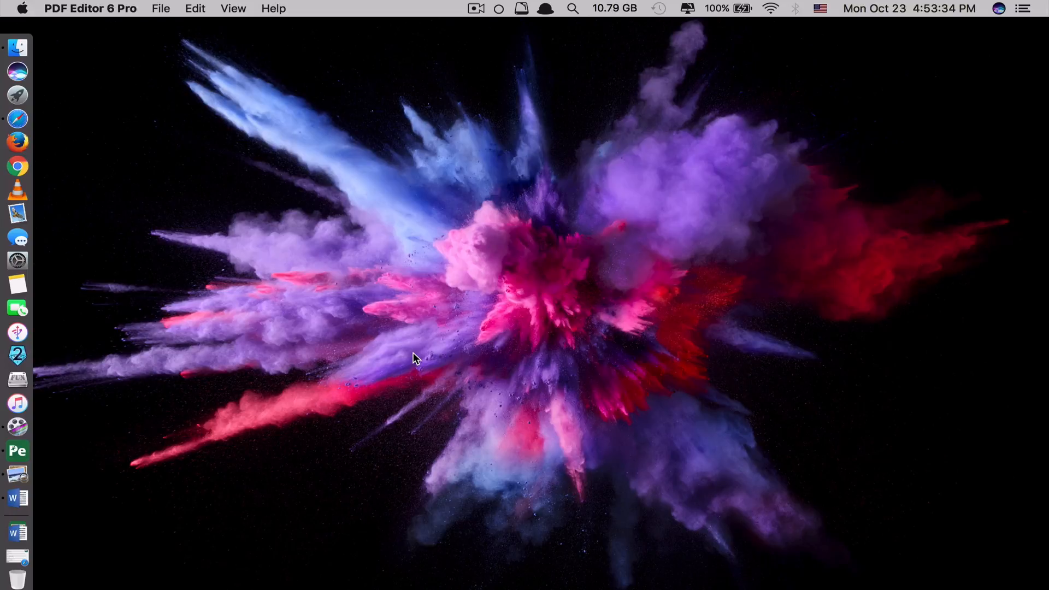
Launch PhoneClean from Spotlight by searching 'phoneclean'
type("phoneclean")
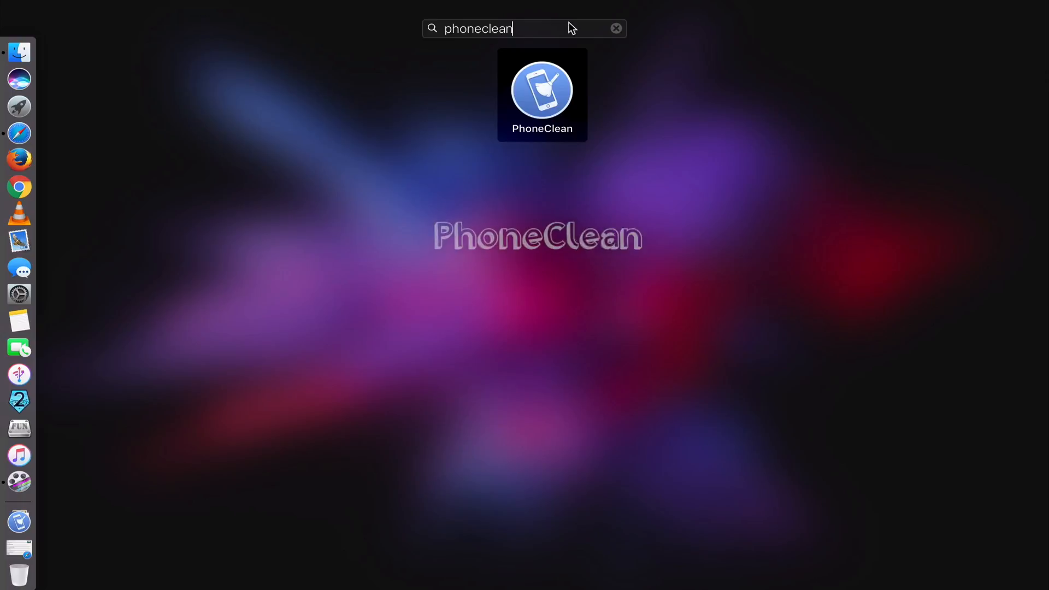
left_click(542, 90)
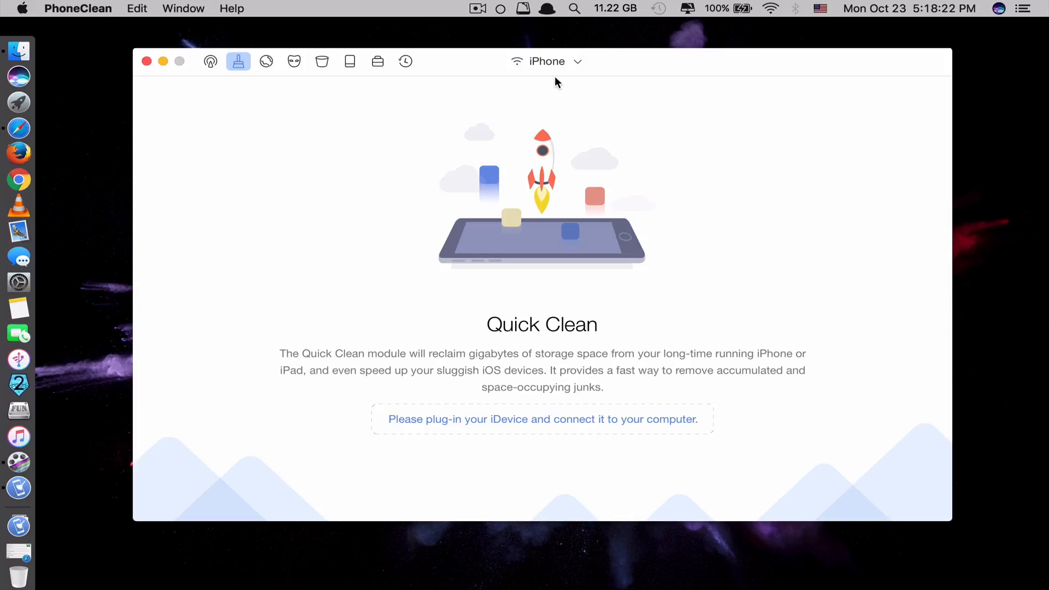
mouse_move(513, 303)
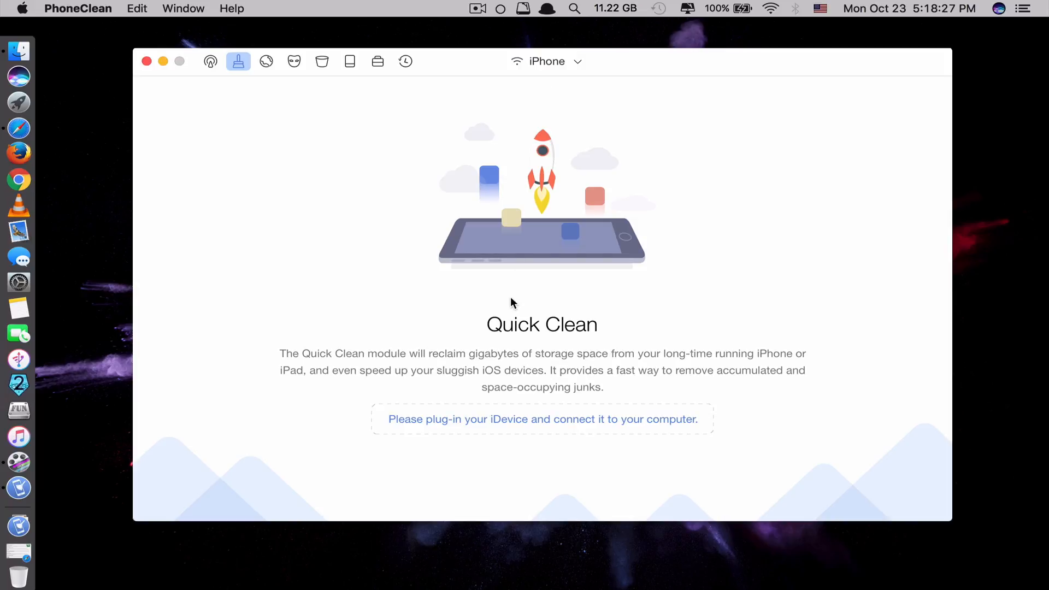
mouse_move(552, 404)
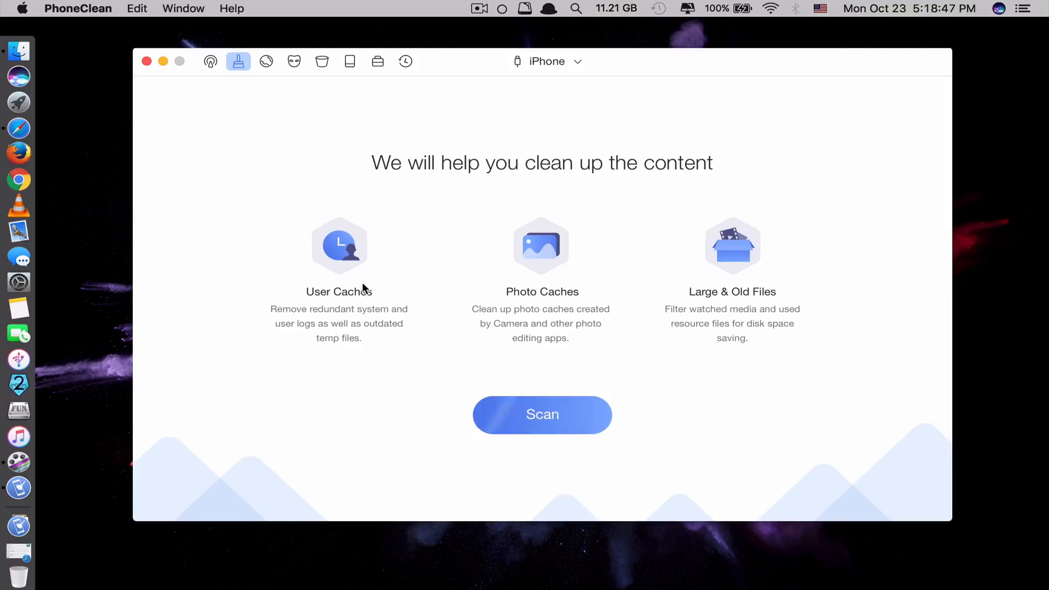
mouse_move(715, 257)
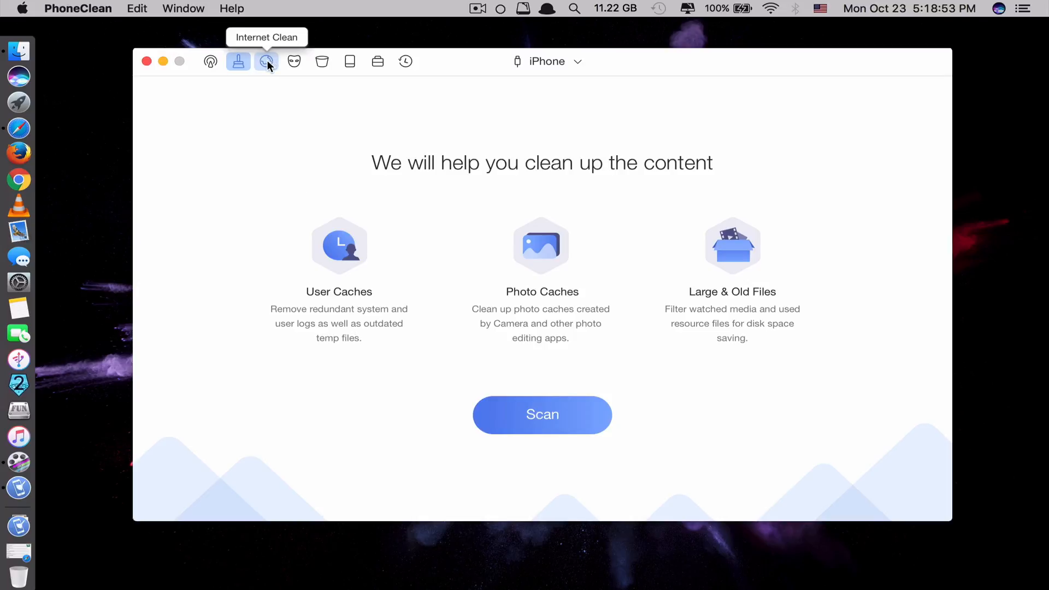
Browse the Internet, Privacy, System, Erase Clean and Toolbox sections, returning to Quick Clean
left_click(267, 61)
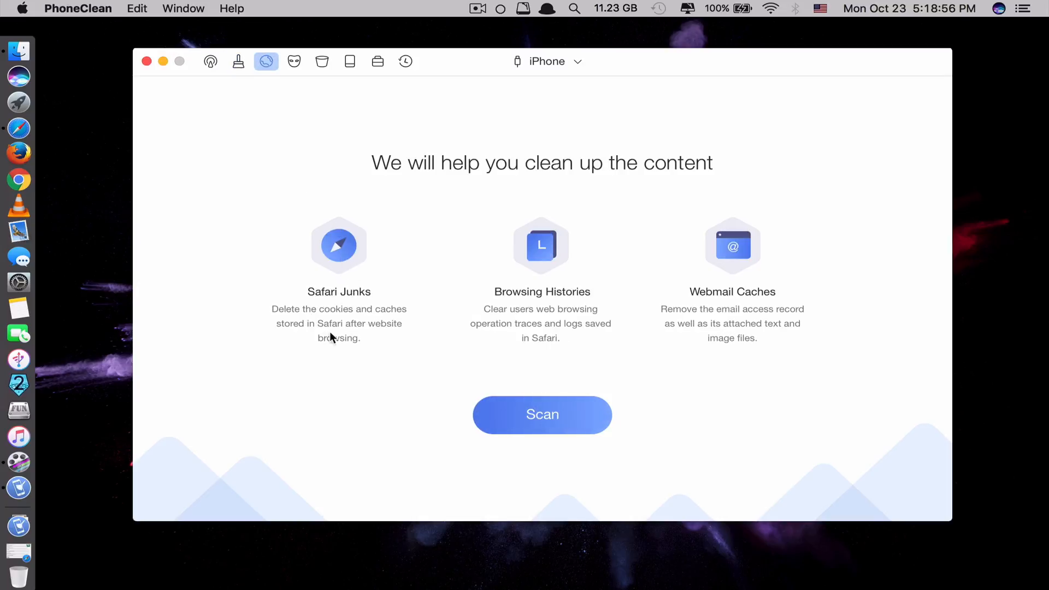
left_click(294, 62)
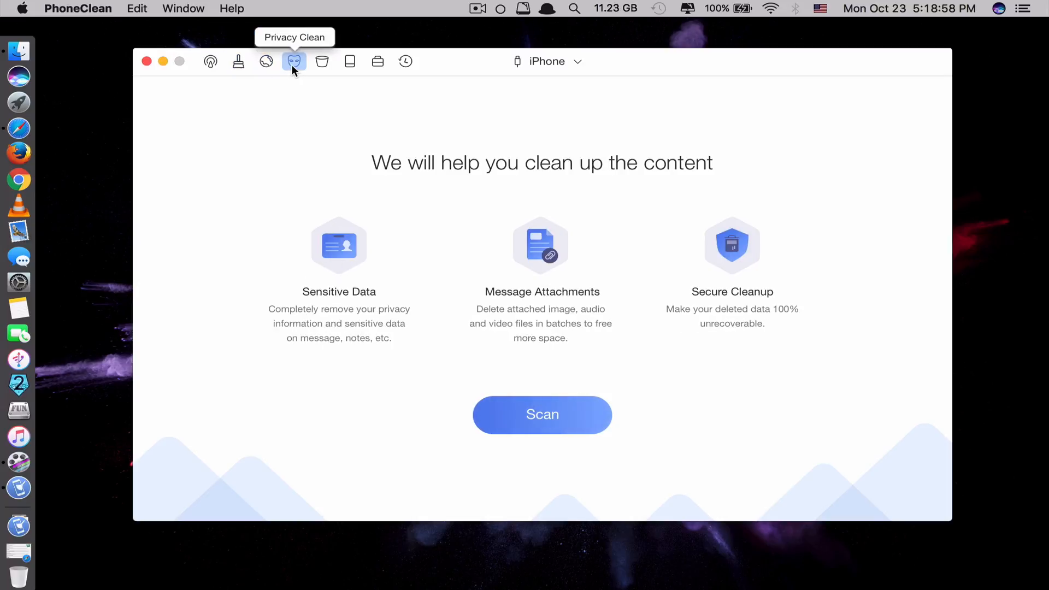
left_click(321, 62)
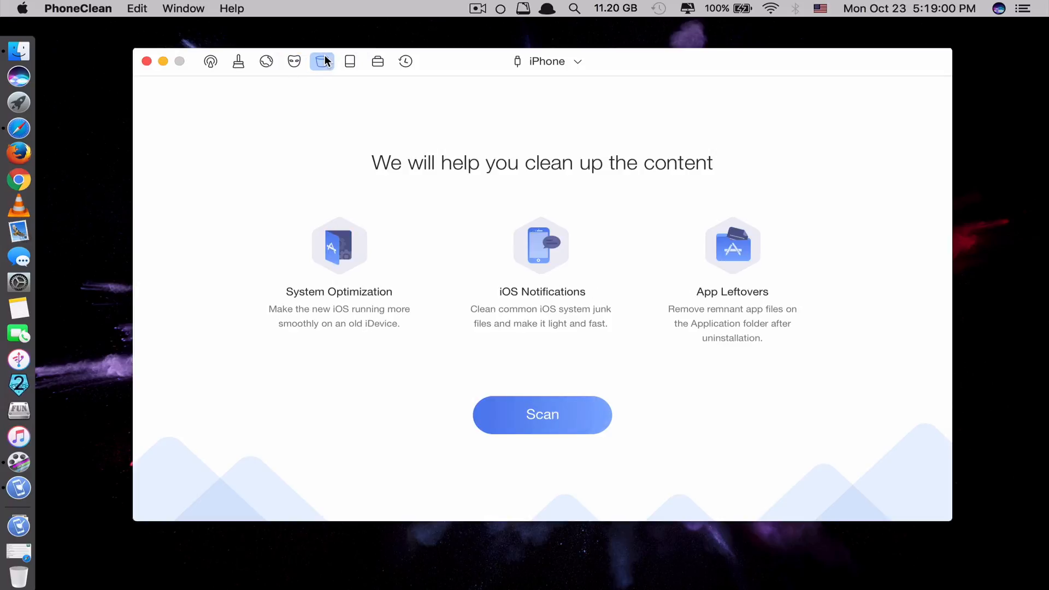
left_click(350, 62)
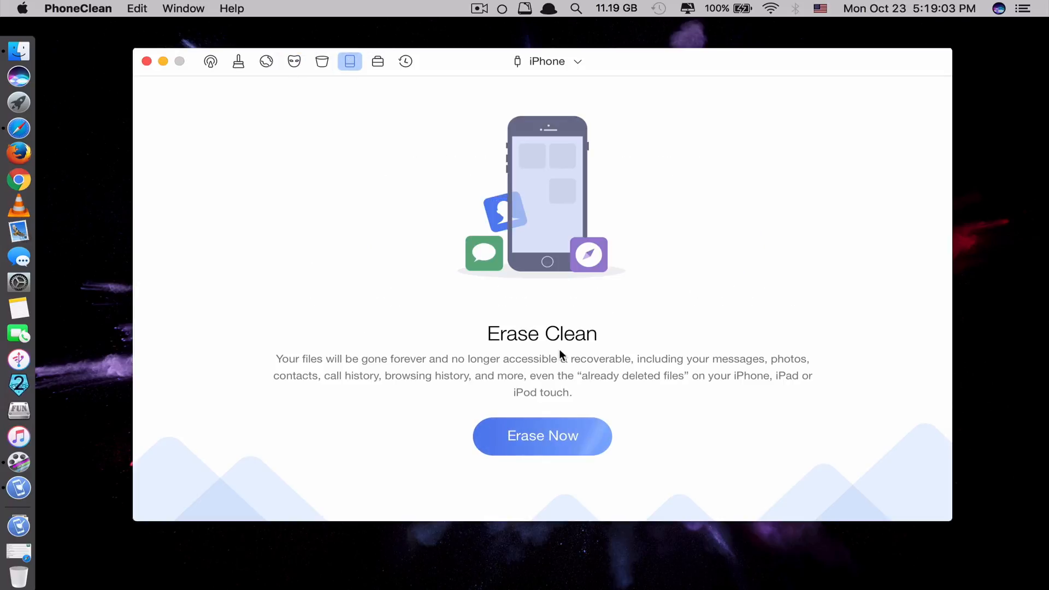
mouse_move(496, 369)
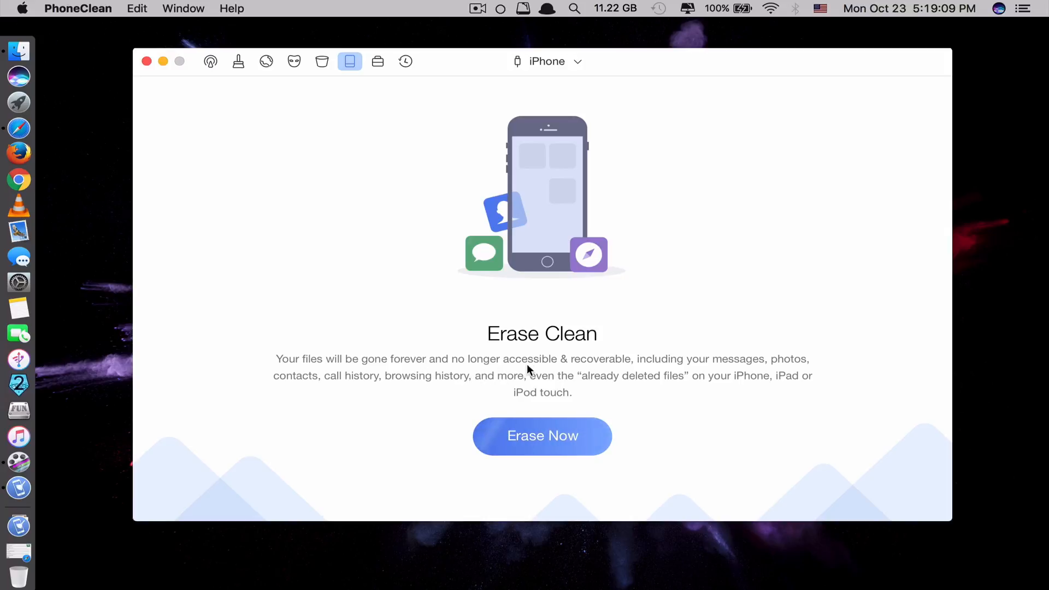
mouse_move(491, 294)
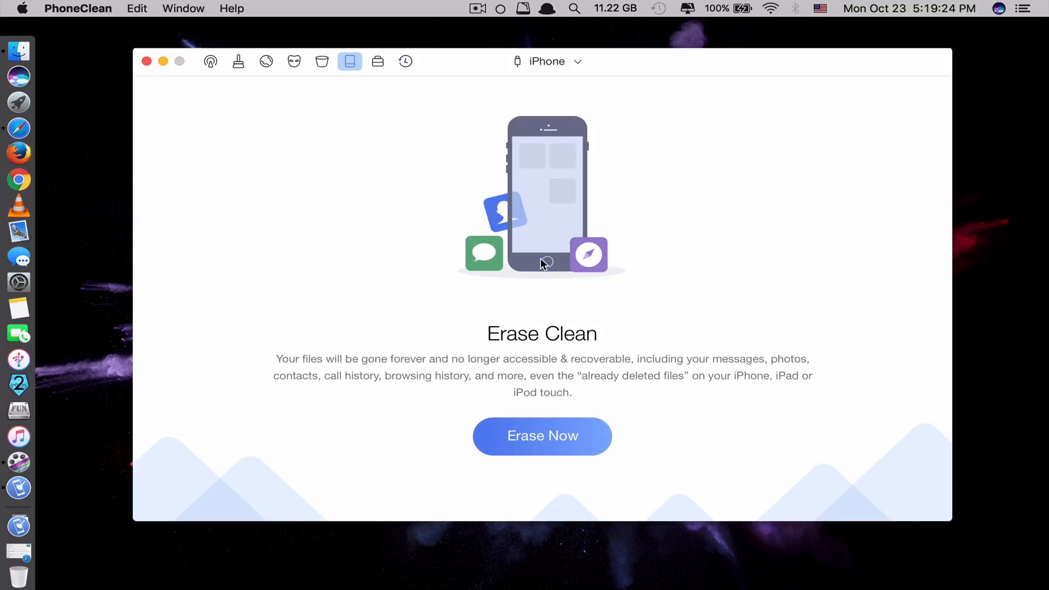
left_click(377, 62)
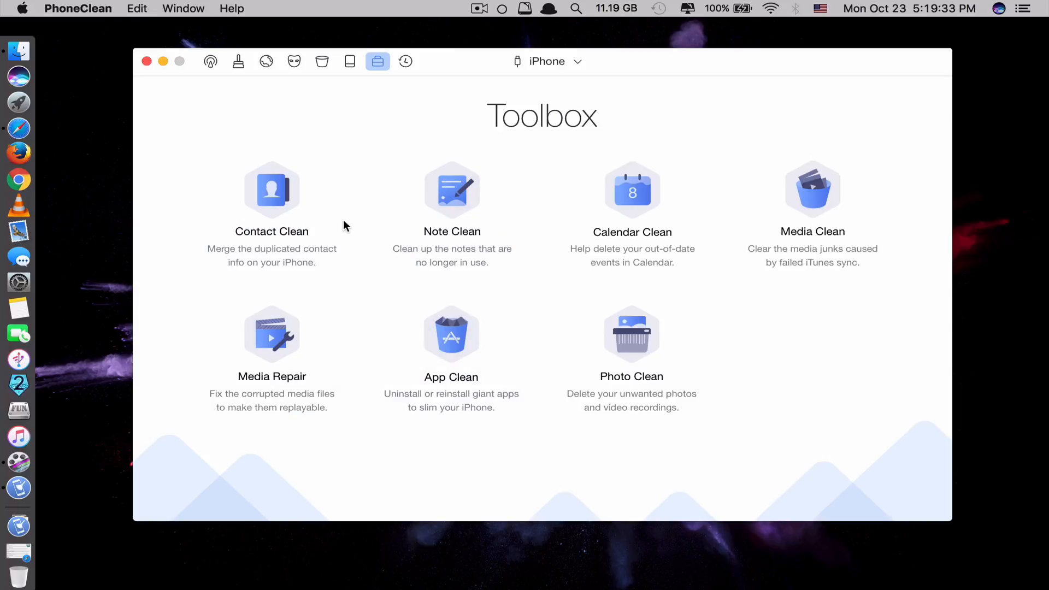
left_click(238, 62)
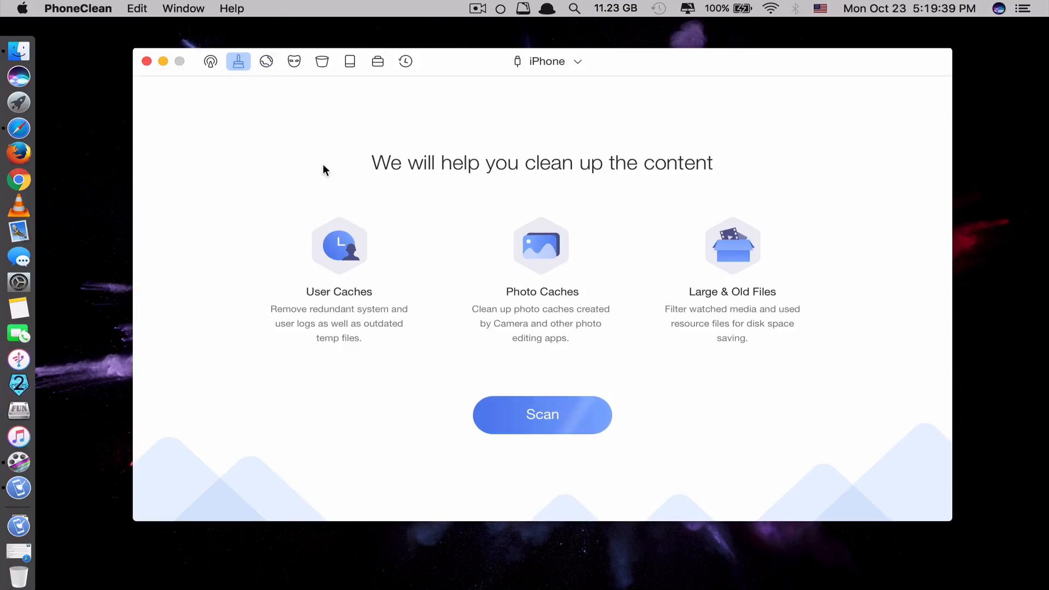
Scan the iPhone for junk and review what the user caches contain
left_click(542, 414)
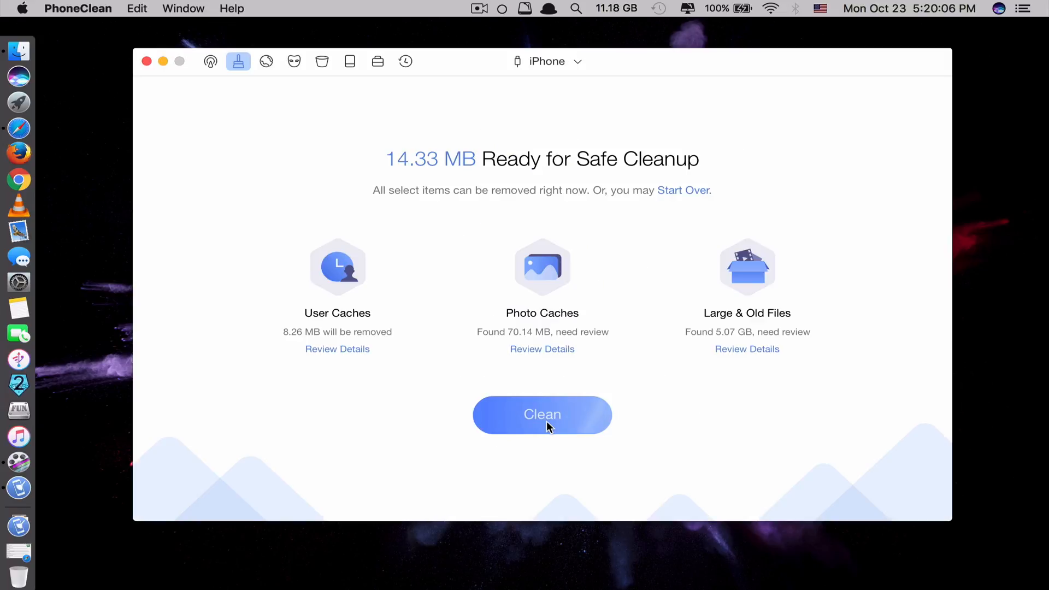
mouse_move(452, 170)
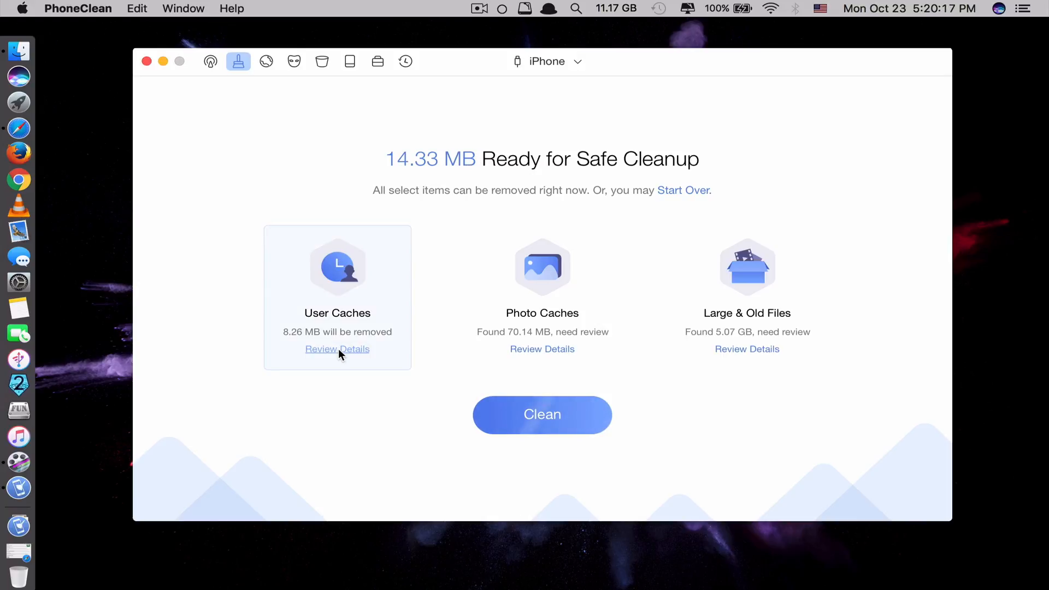
left_click(338, 349)
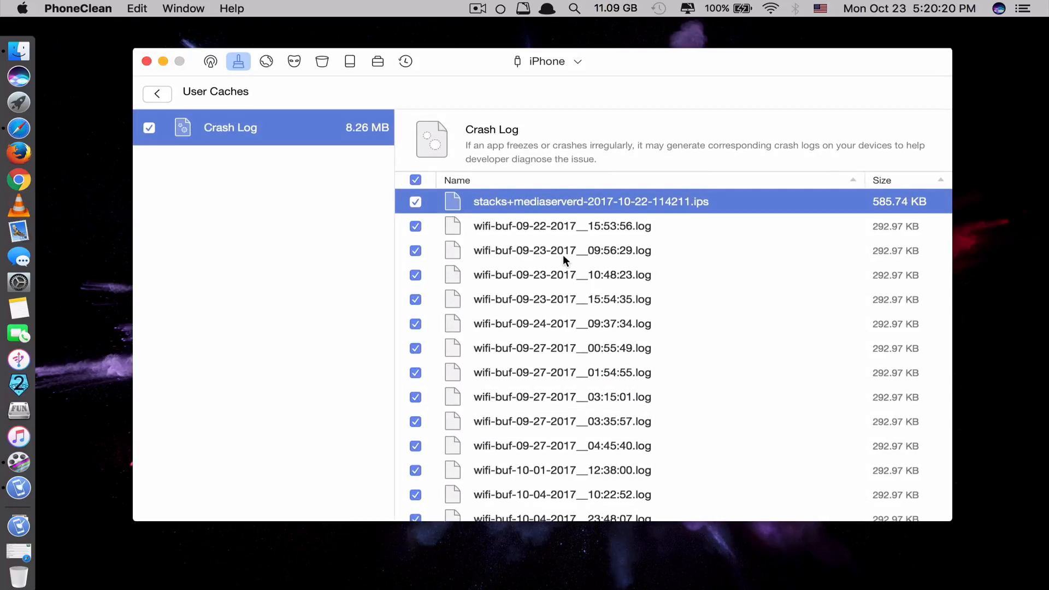
left_click(157, 93)
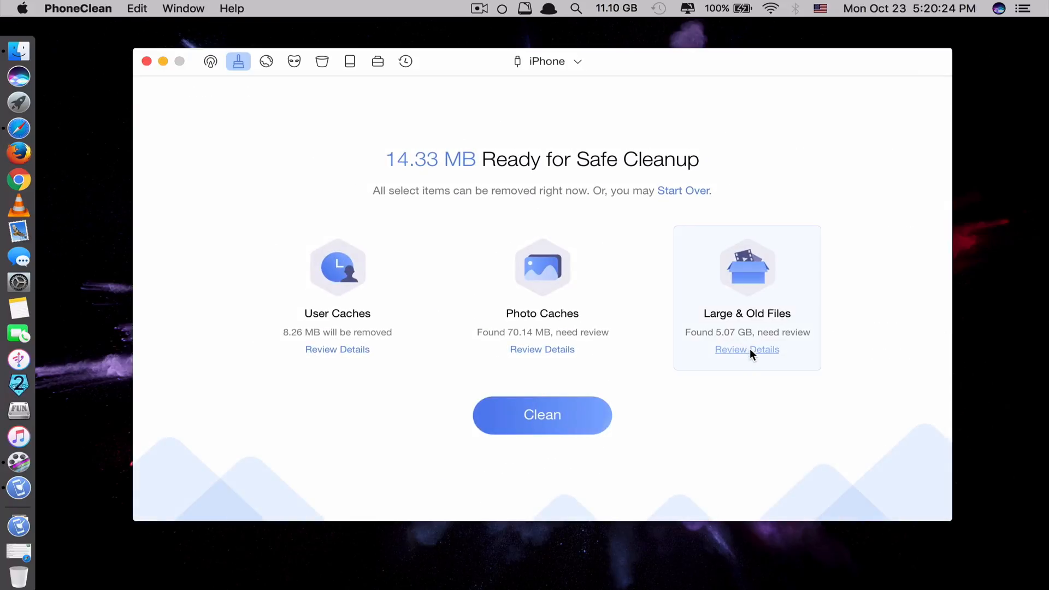
mouse_move(748, 344)
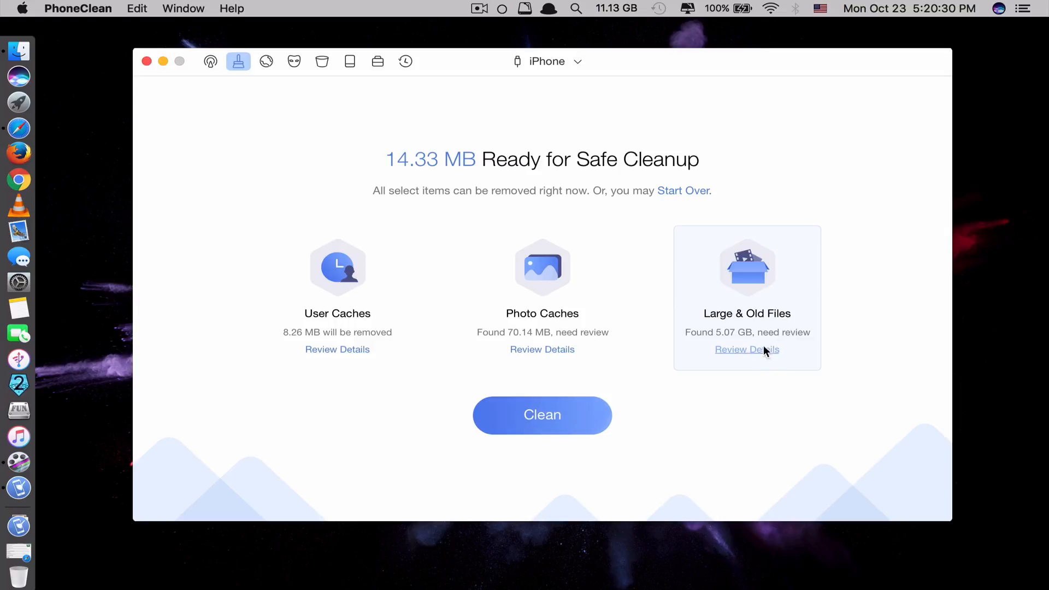
Tick the 1.1 MB and 3.7 GB videos under Large & Old Files and clean 3.69 GB off the iPhone
left_click(746, 349)
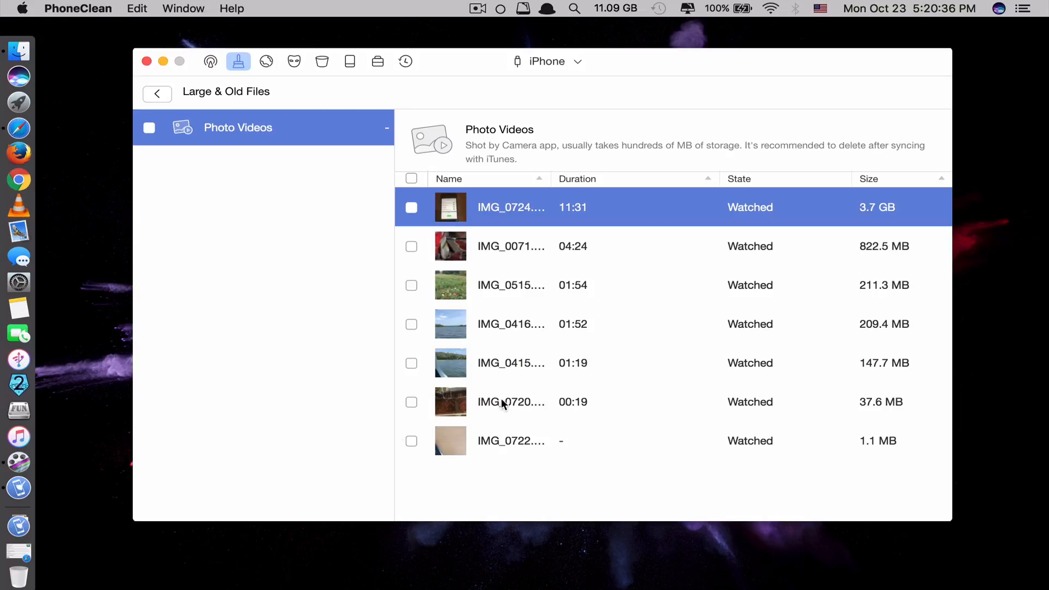
left_click(411, 440)
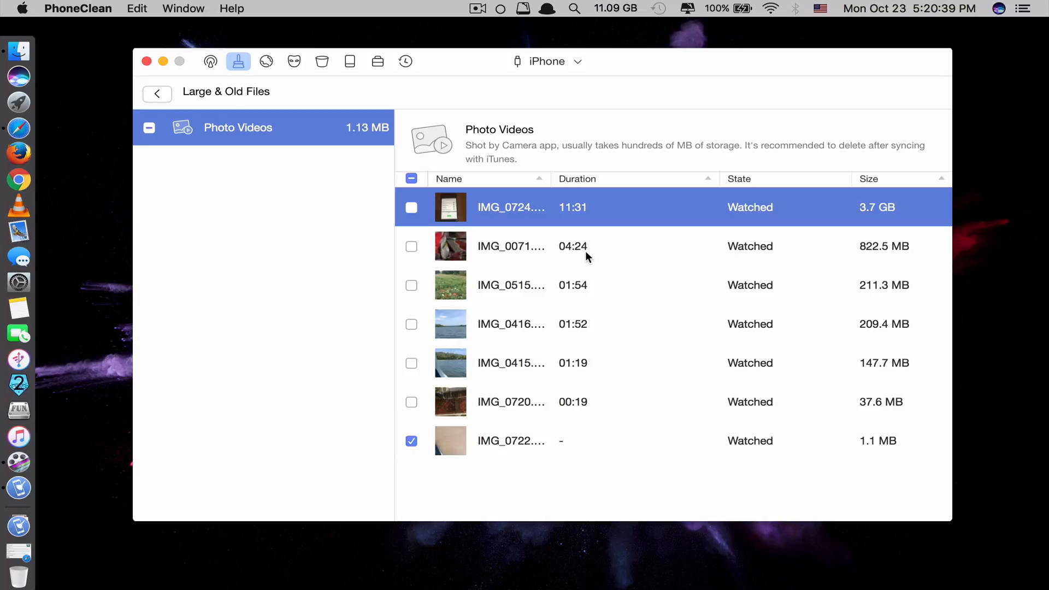
mouse_move(583, 248)
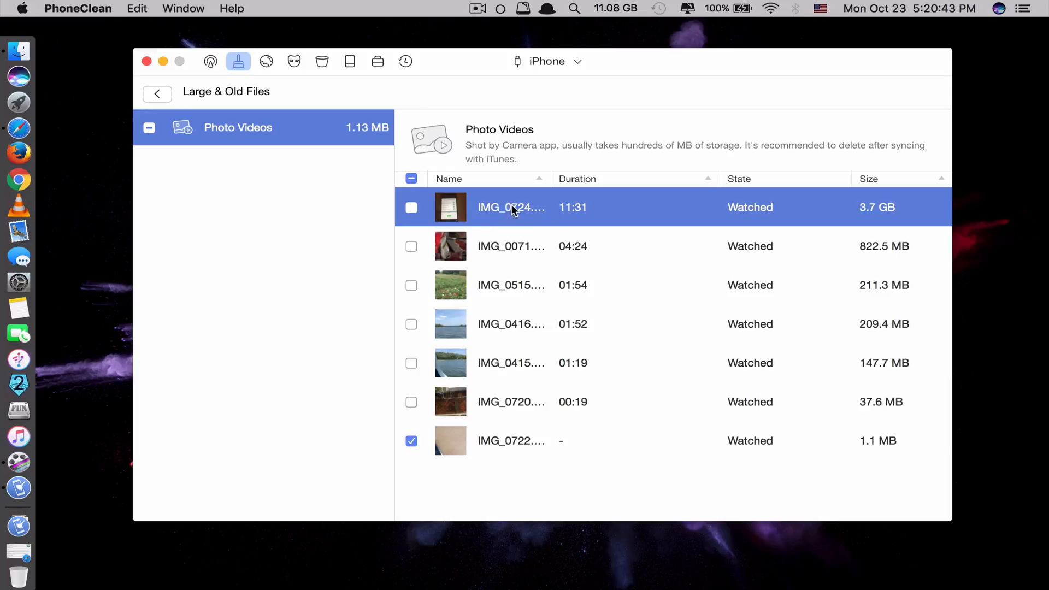
left_click(411, 206)
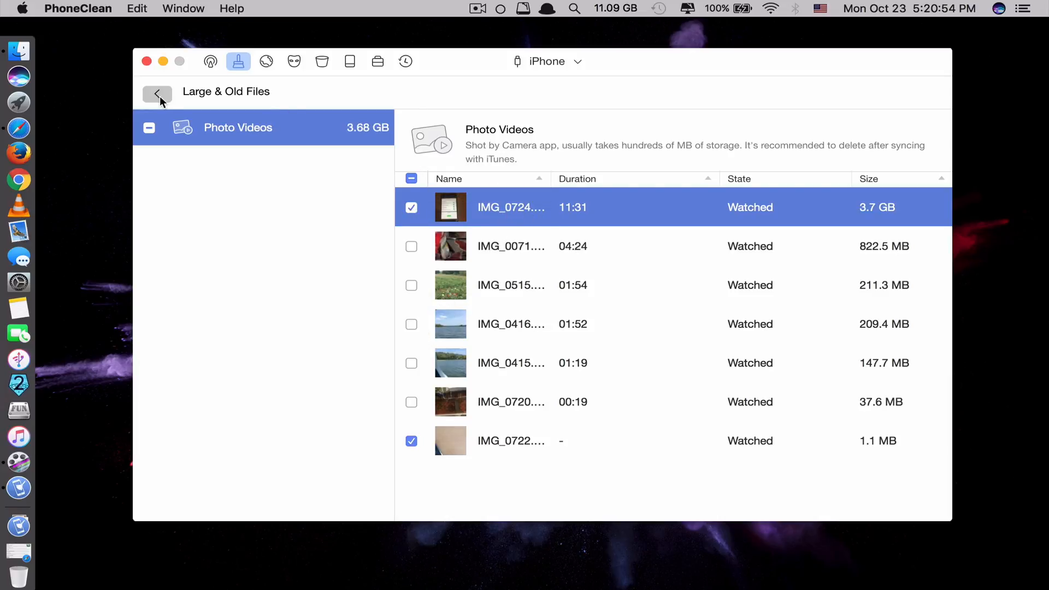
left_click(156, 93)
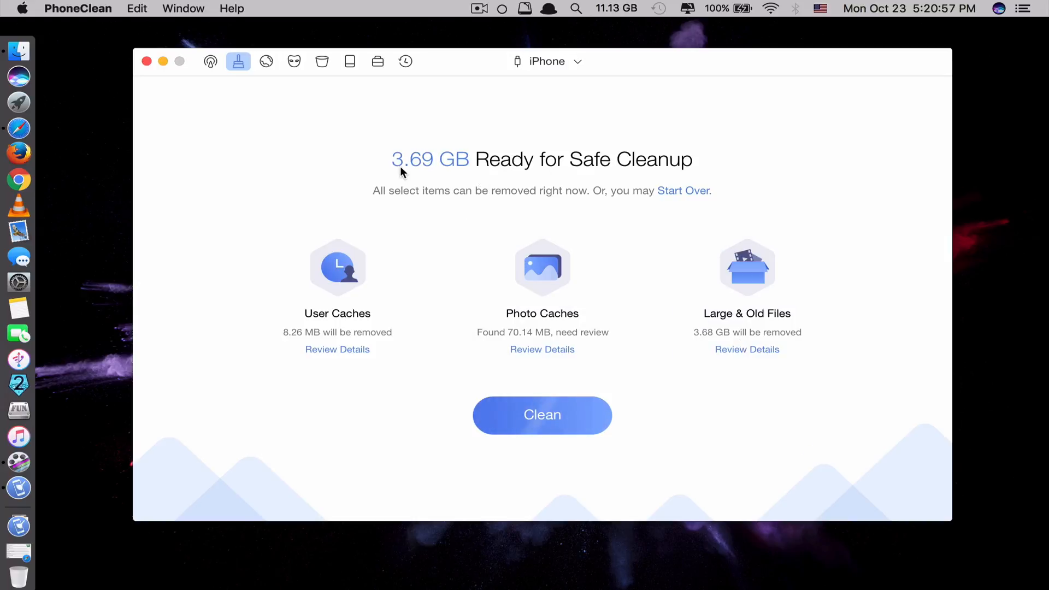
mouse_move(595, 157)
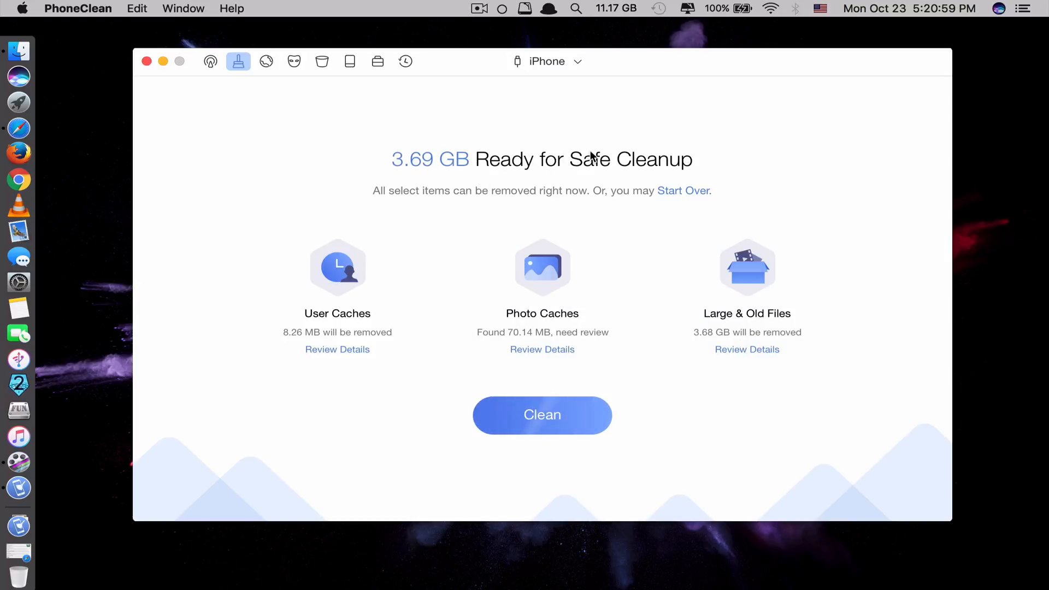
left_click(542, 415)
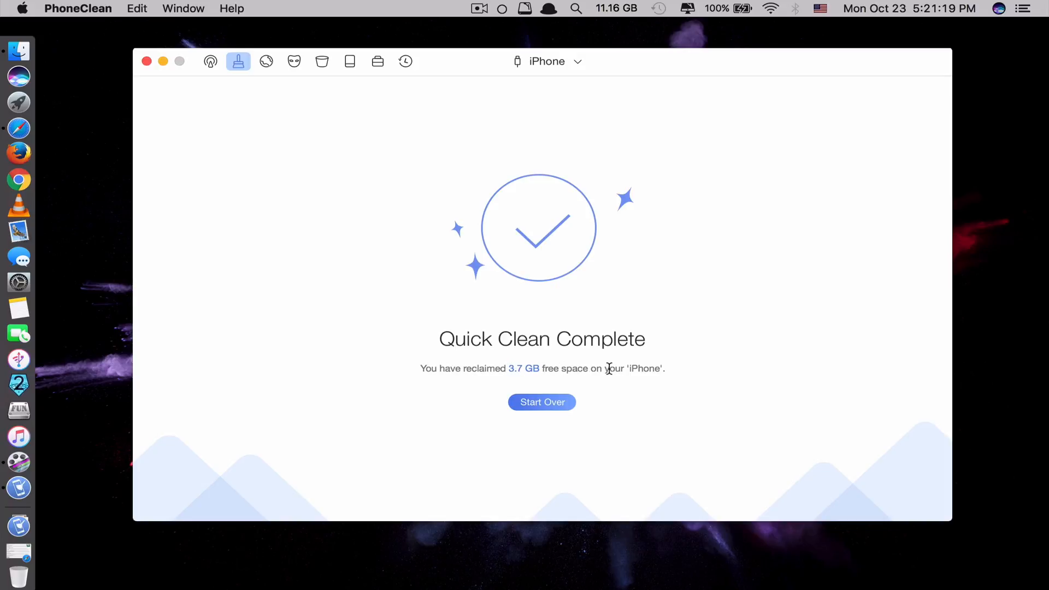
mouse_move(624, 353)
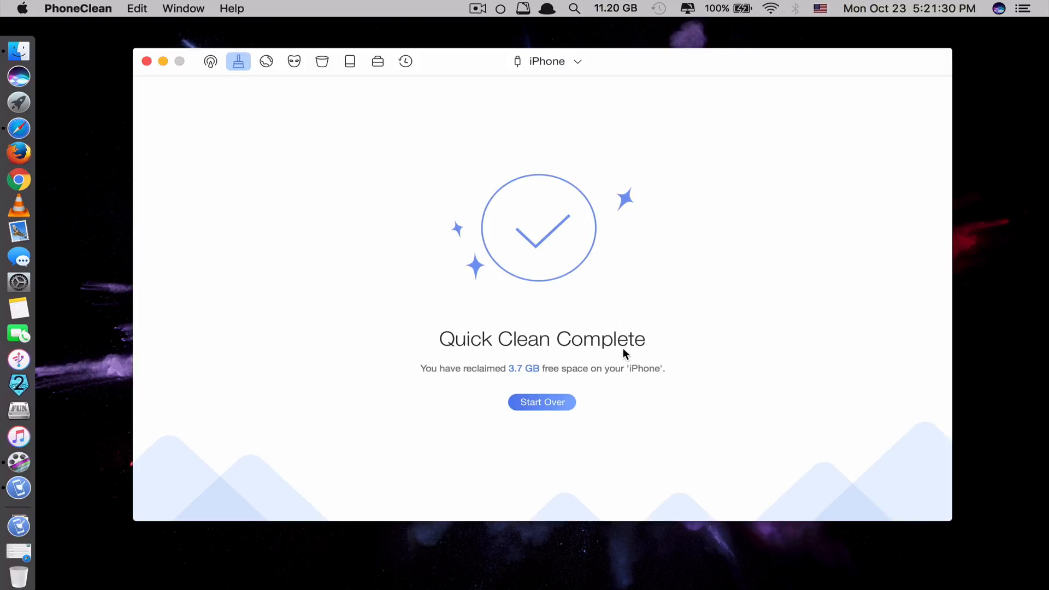
mouse_move(564, 279)
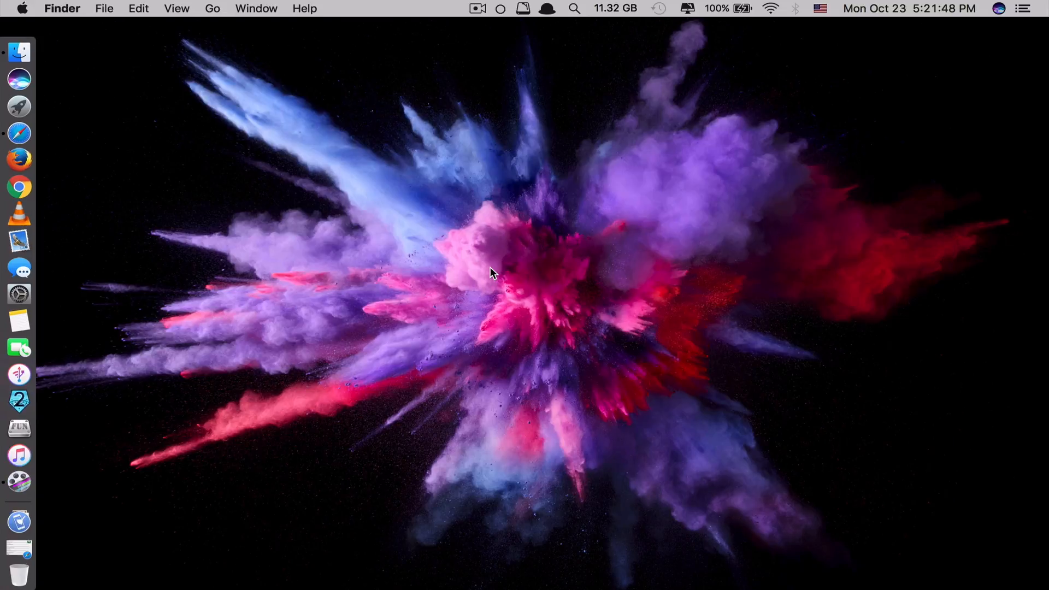
Launch AirServer from Spotlight and allow it to accept incoming network connections
type("airserver")
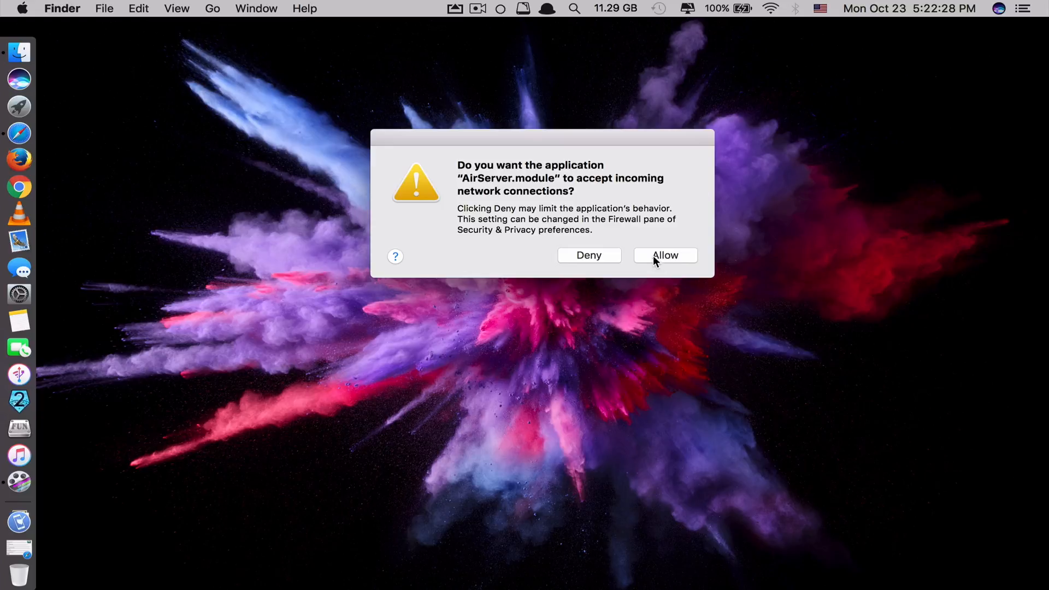
left_click(665, 255)
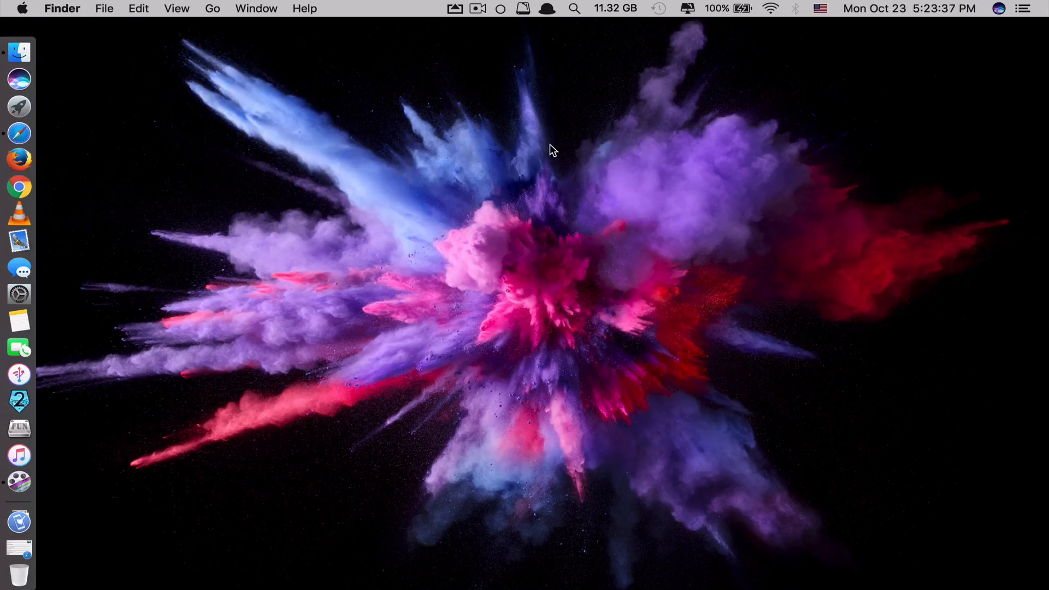
Mirror the iPad to MacBook-Pro via Screen Mirroring and play a YouTube basketball video
left_click(454, 8)
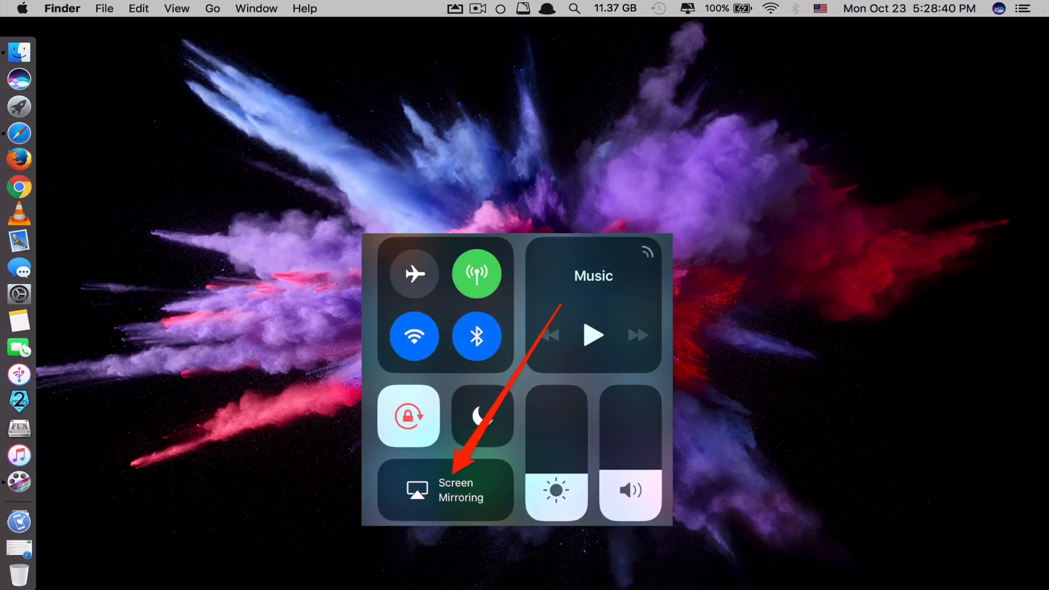
left_click(444, 490)
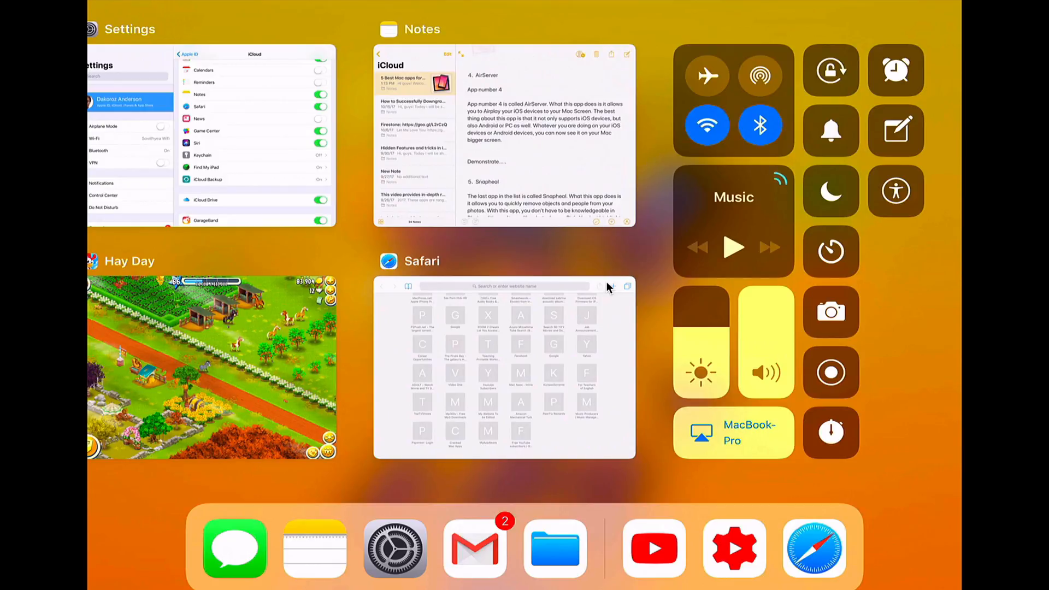
left_click(211, 368)
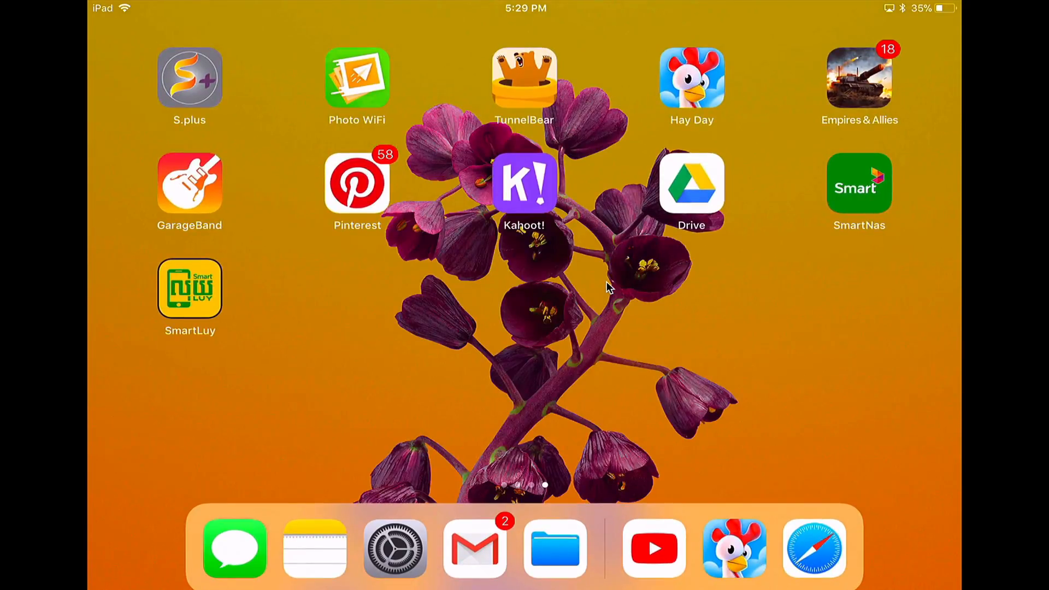
left_click(654, 548)
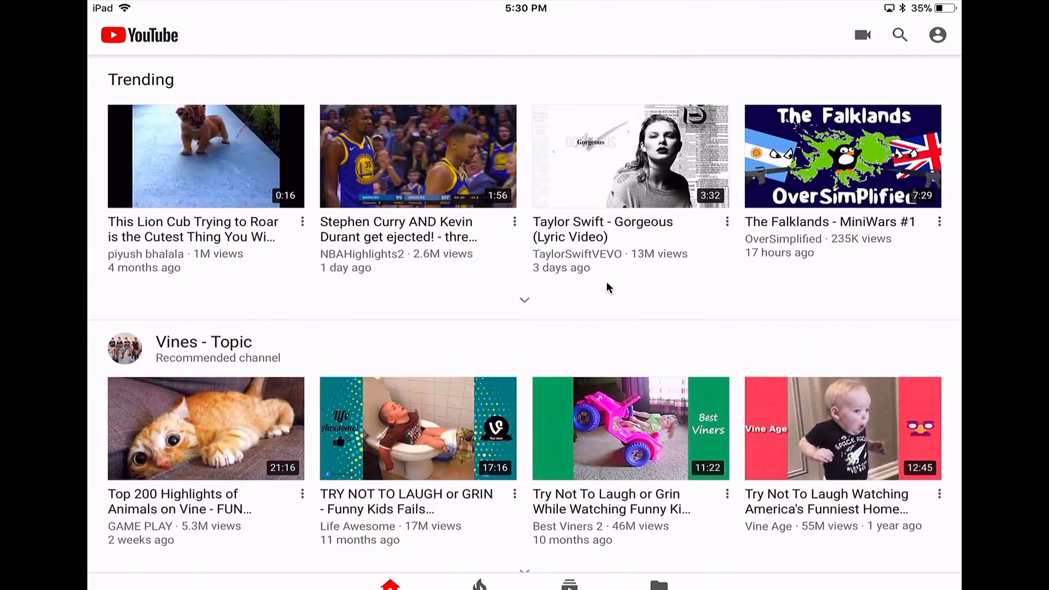
left_click(419, 157)
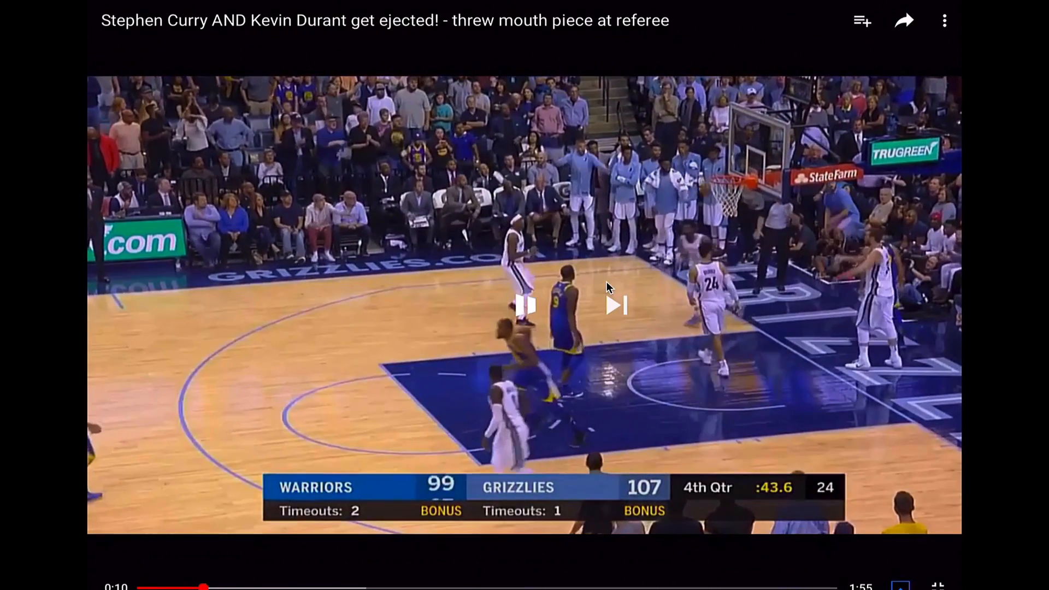
Show the Preferred Mirroring Resolution list in AirServer's Mirroring preferences
left_click(454, 7)
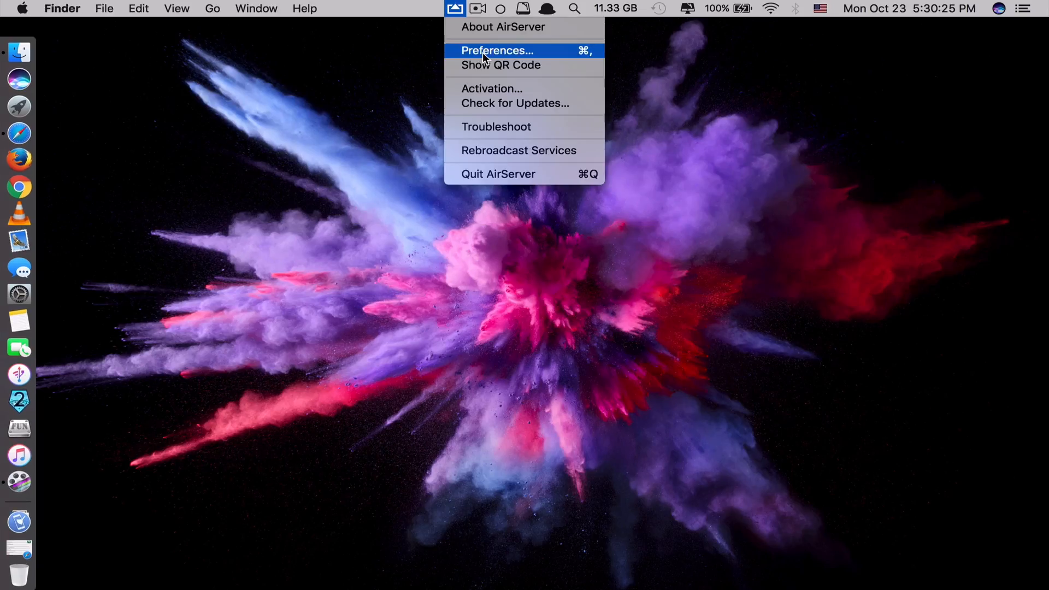
left_click(497, 51)
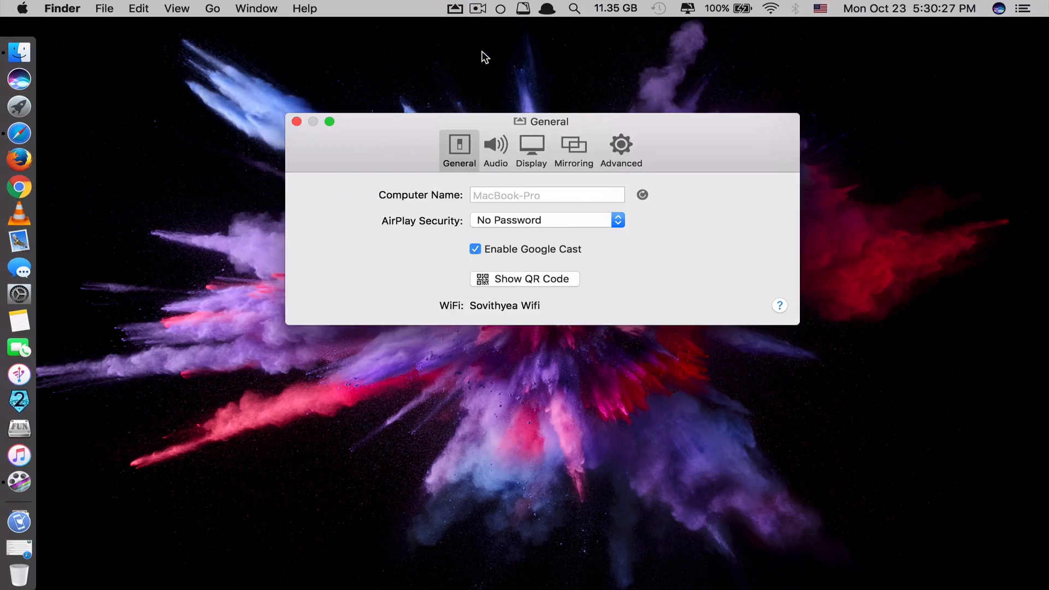
left_click(574, 151)
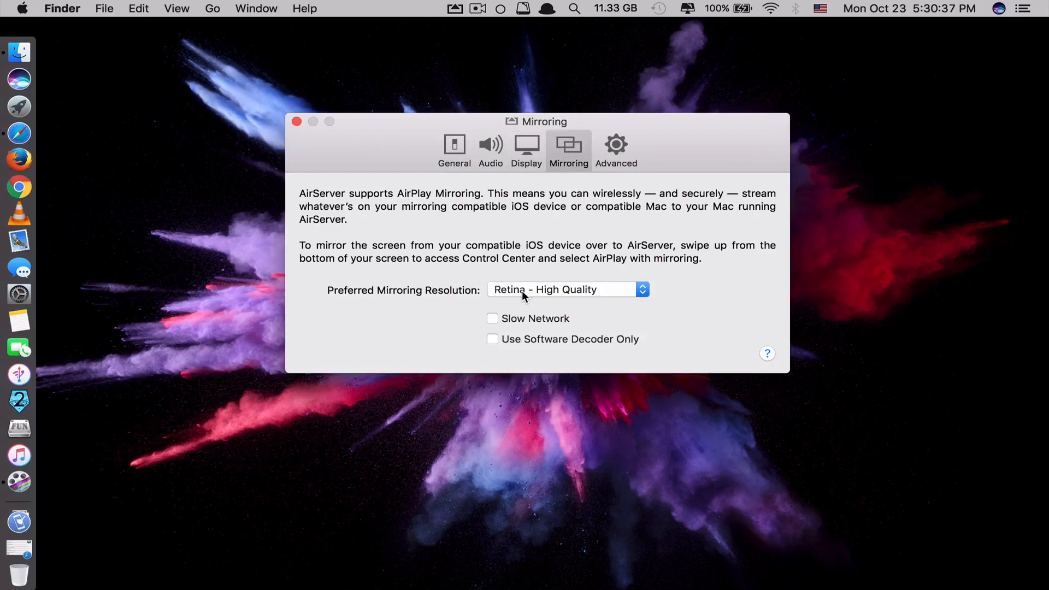
left_click(567, 289)
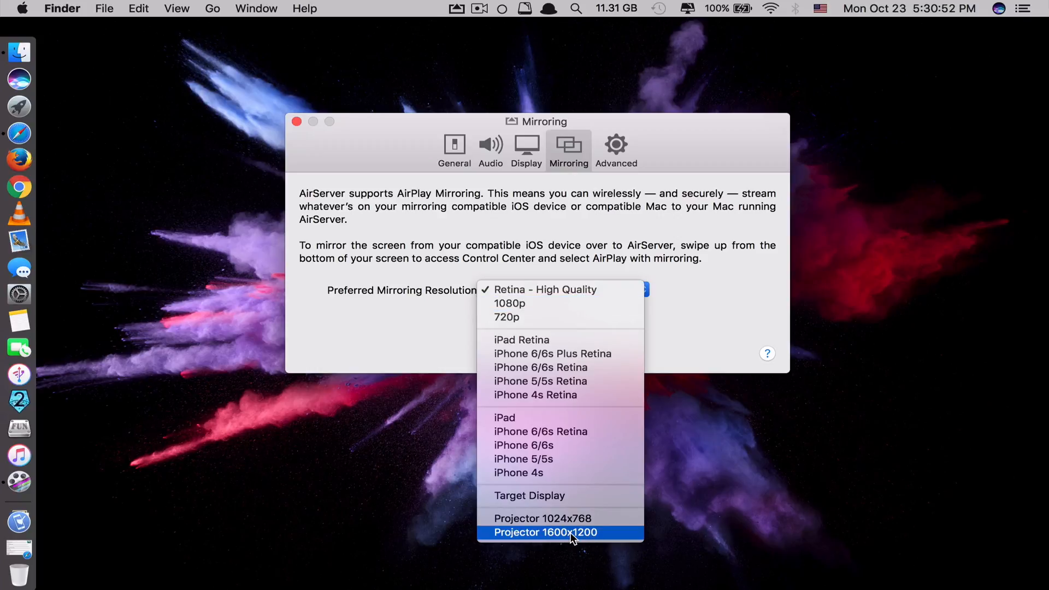
mouse_move(598, 533)
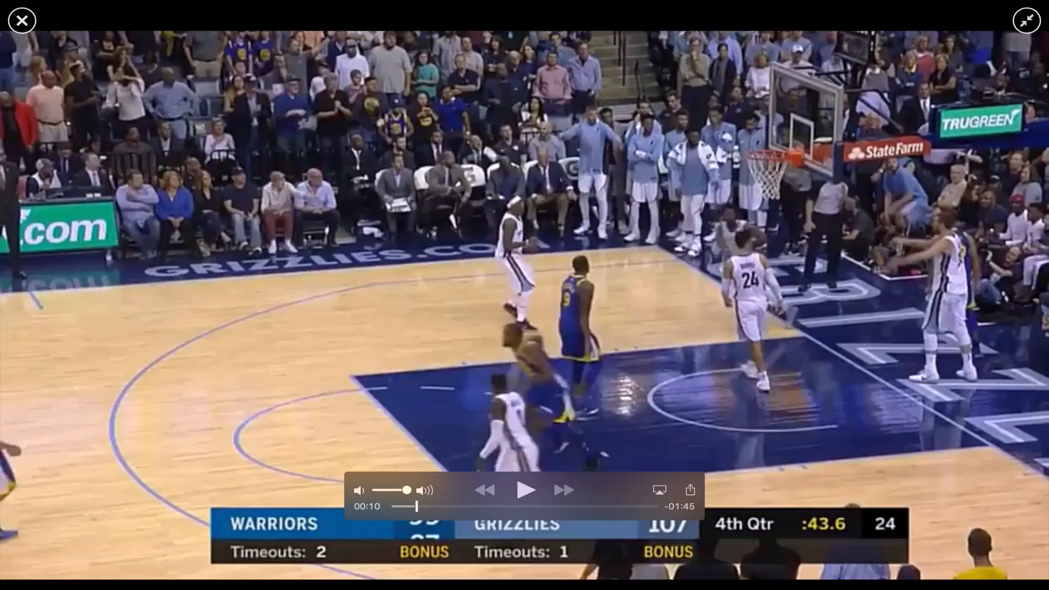
Exit full-screen playback of the streamed video and close it, returning to the desktop
left_click(525, 490)
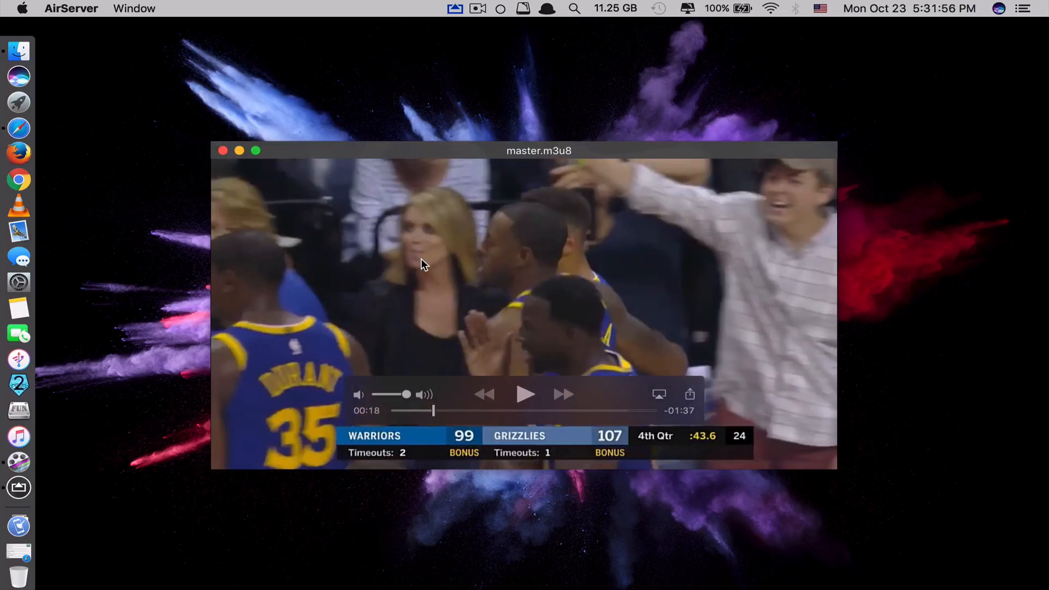
mouse_move(442, 237)
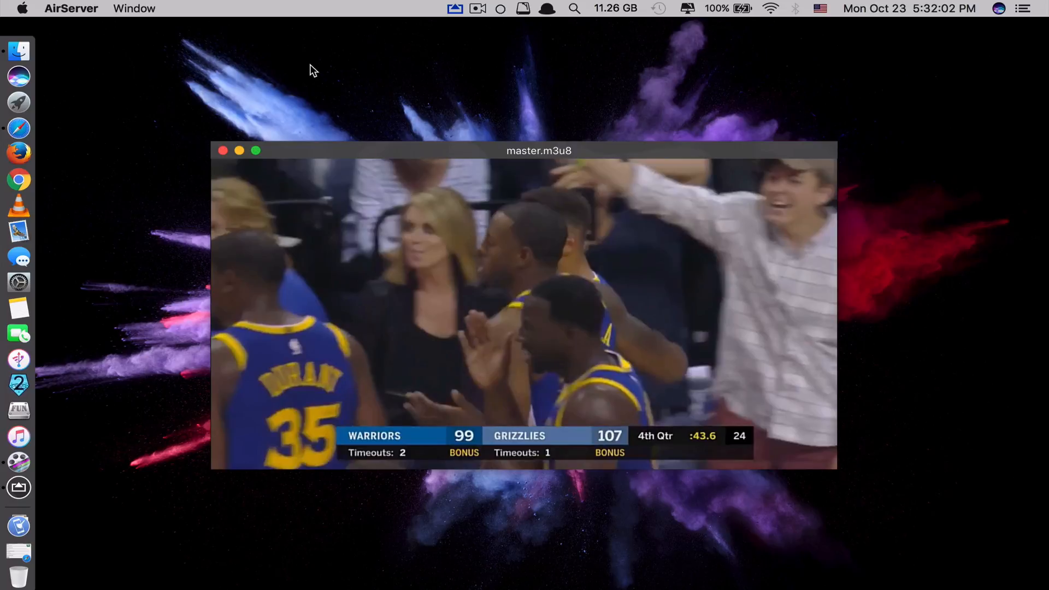
left_click(223, 149)
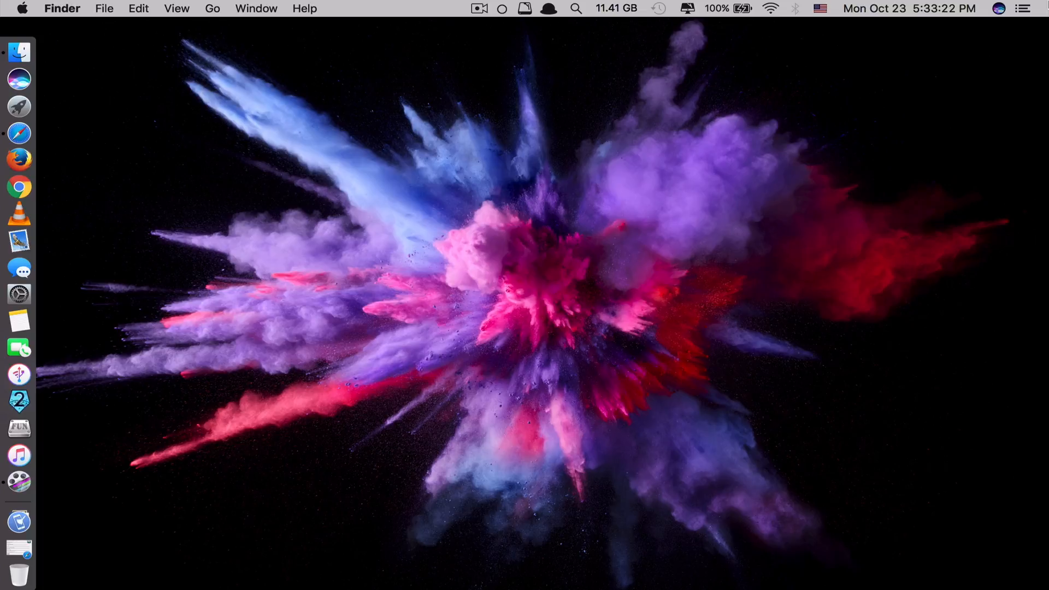
Launch Snapheal from Spotlight and load the lake photo Mhp3HV.jpg from Downloads
type("snapheal")
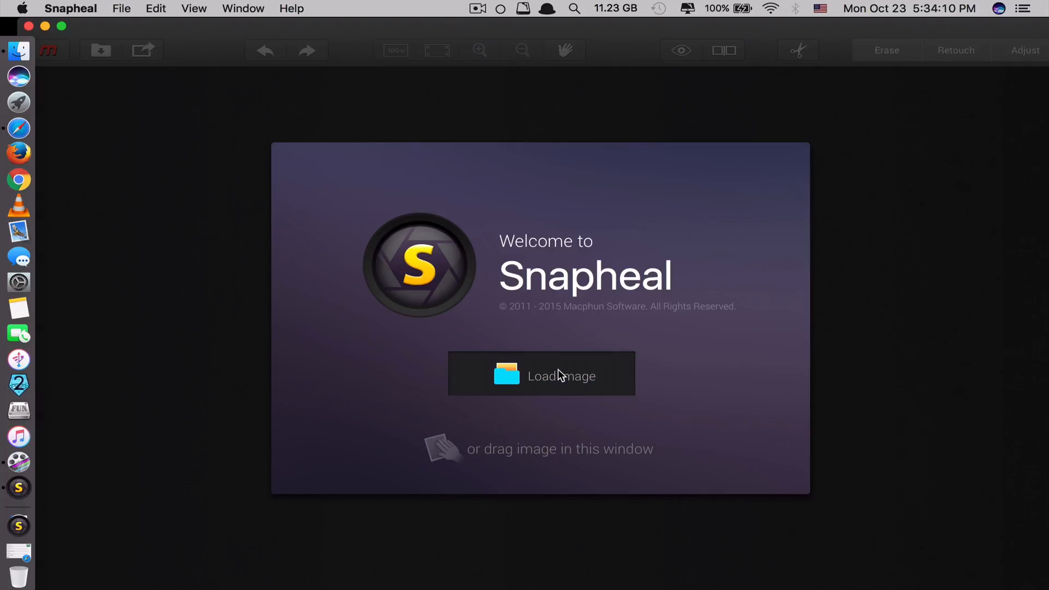
left_click(541, 375)
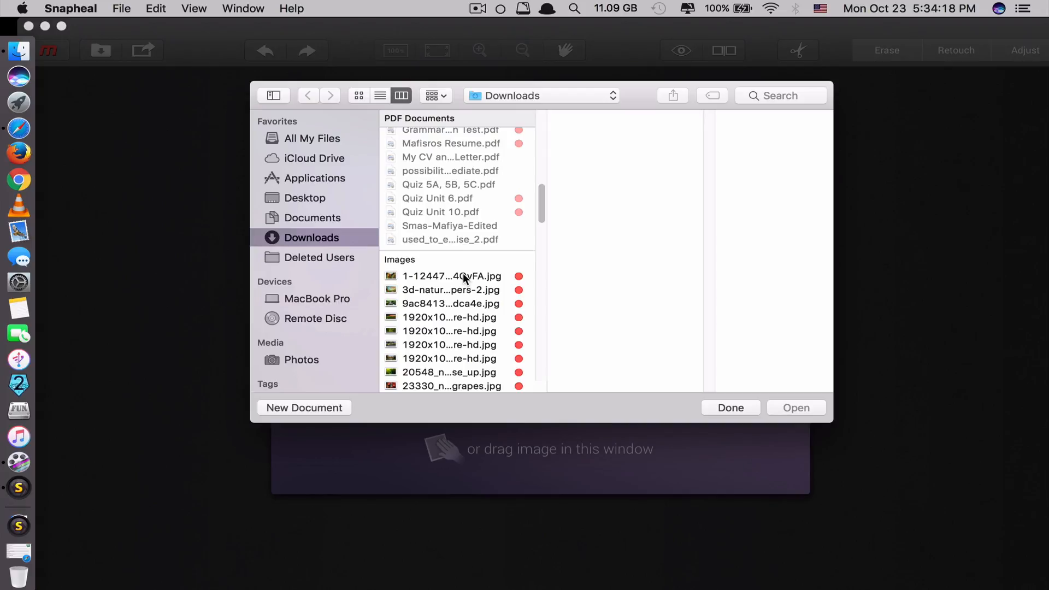
left_click(450, 290)
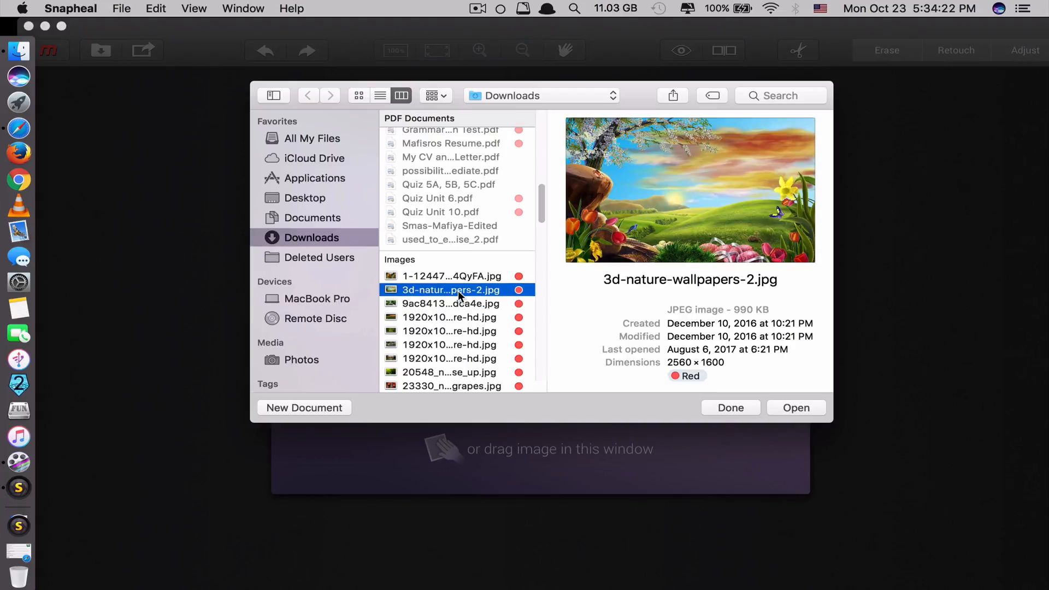
left_click(432, 278)
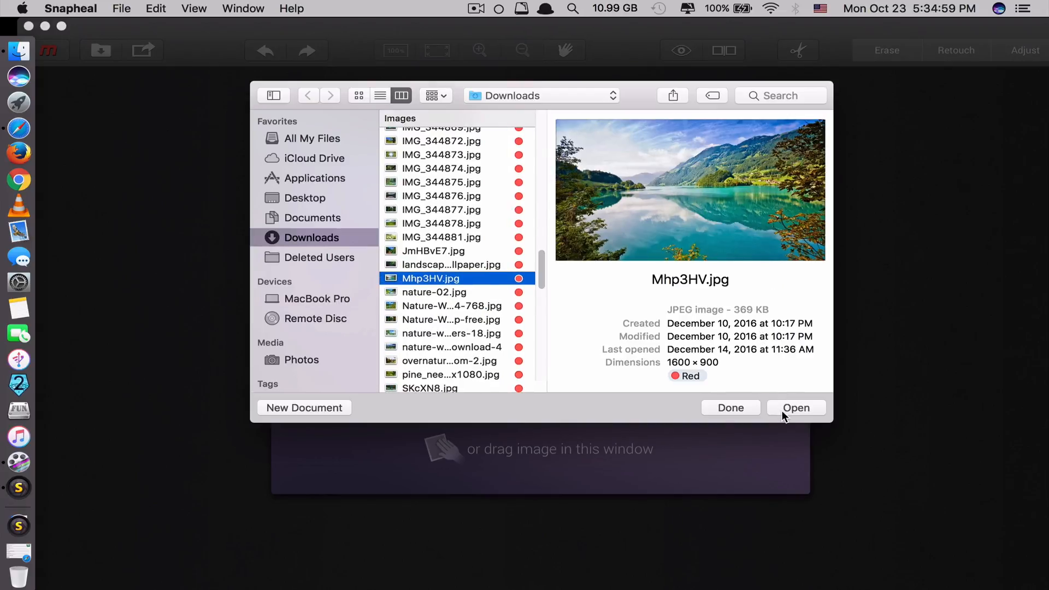
left_click(797, 408)
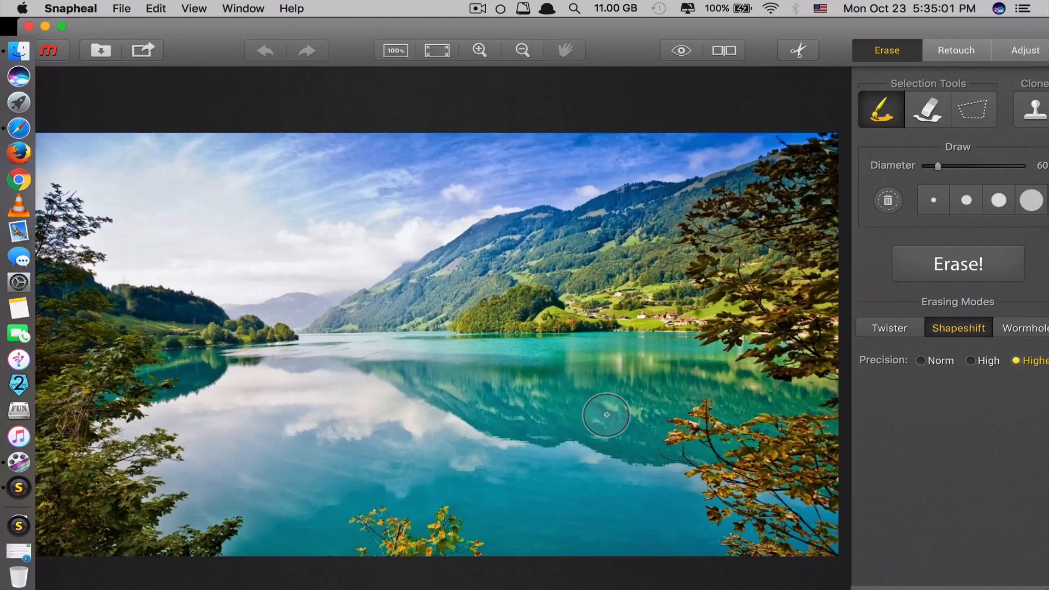
mouse_move(533, 415)
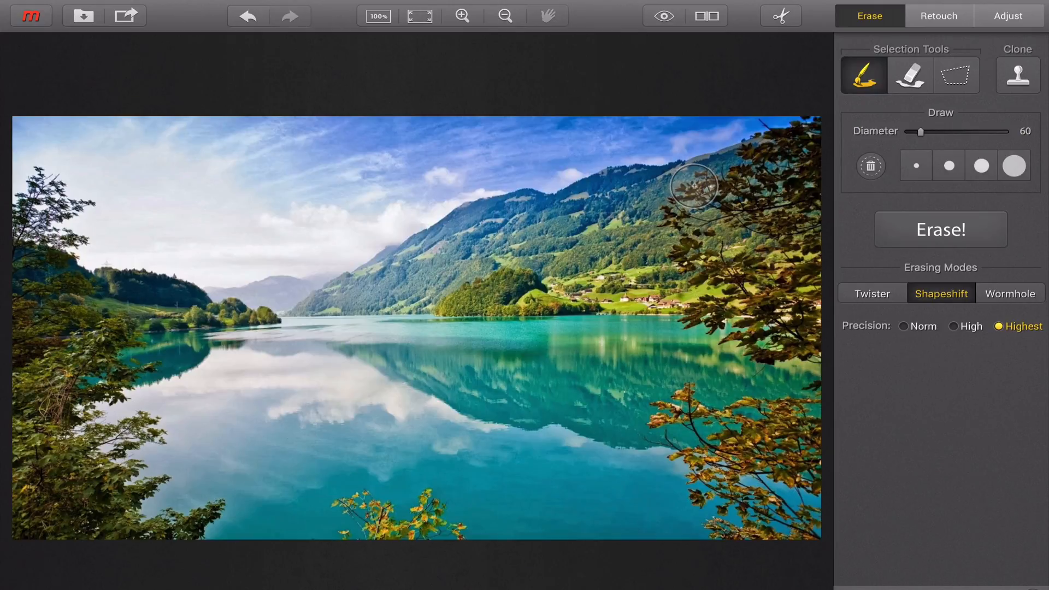
Adjust the Erase brush diameter, trying 175 and 269 before settling on 60
left_click_drag(920, 131, 949, 131)
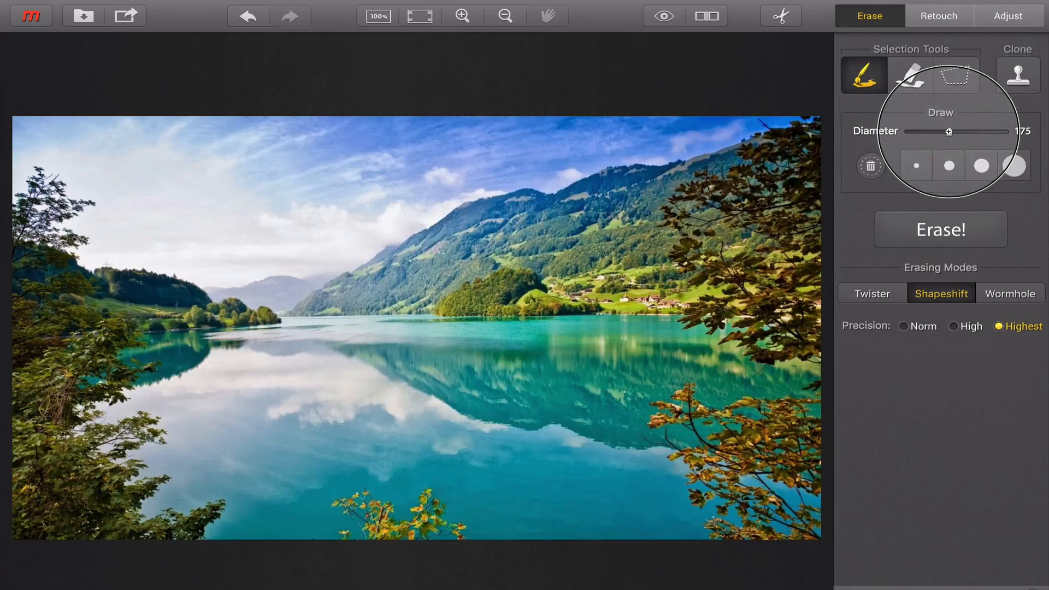
left_click_drag(949, 131, 970, 132)
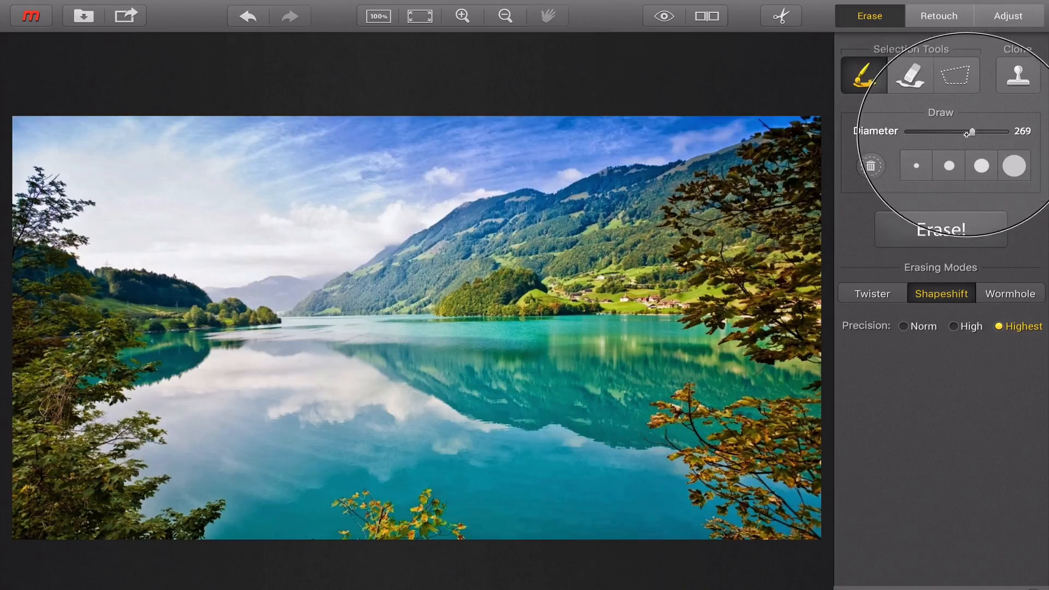
left_click_drag(970, 132, 921, 132)
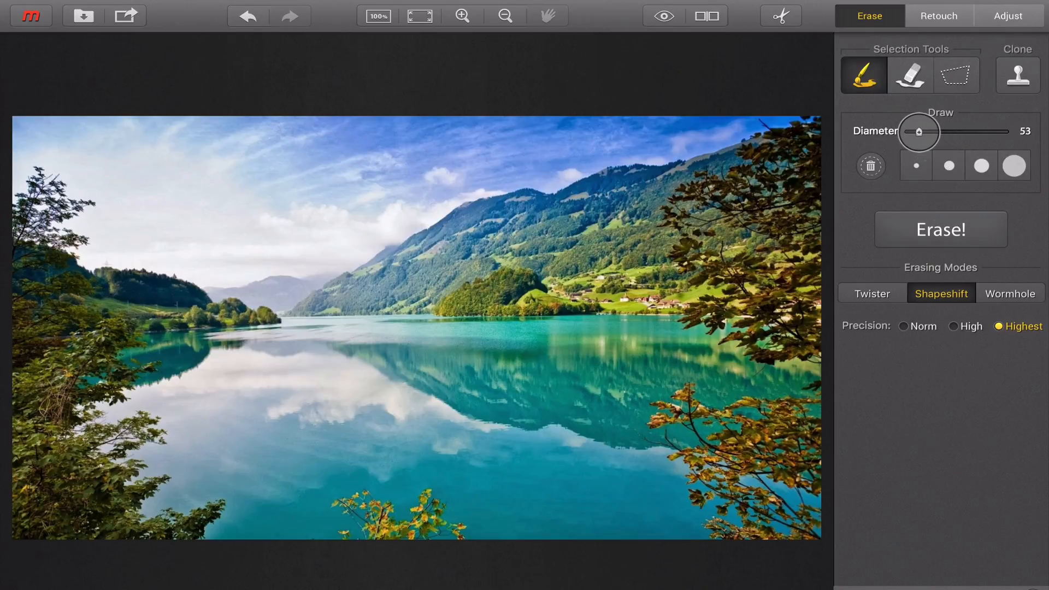
left_click_drag(919, 132, 923, 132)
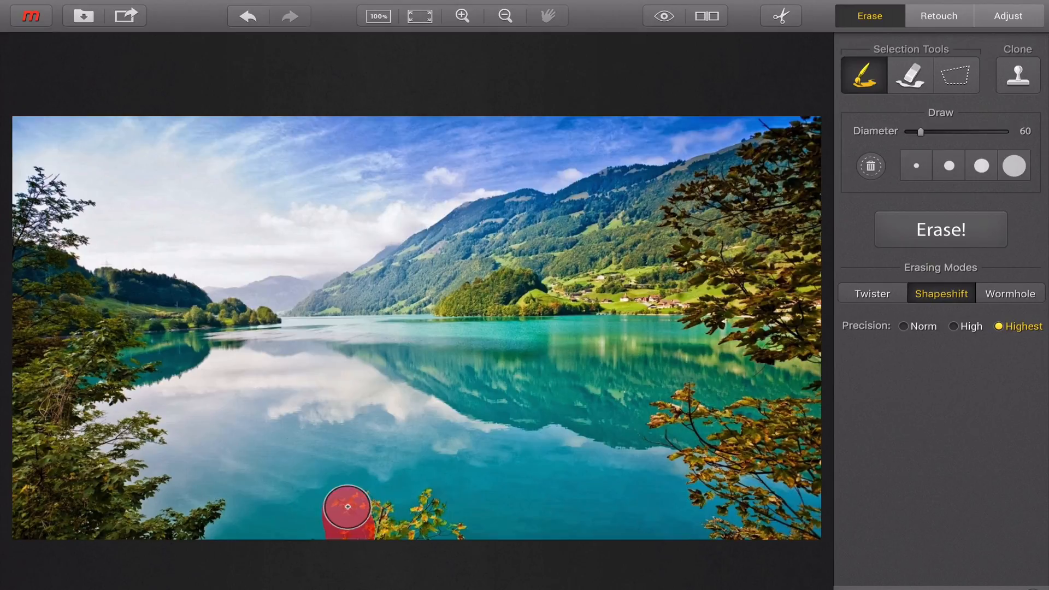
Mask the bottom-centre leafy branch in red and erase it in Shapeshift mode
left_click_drag(347, 506, 432, 511)
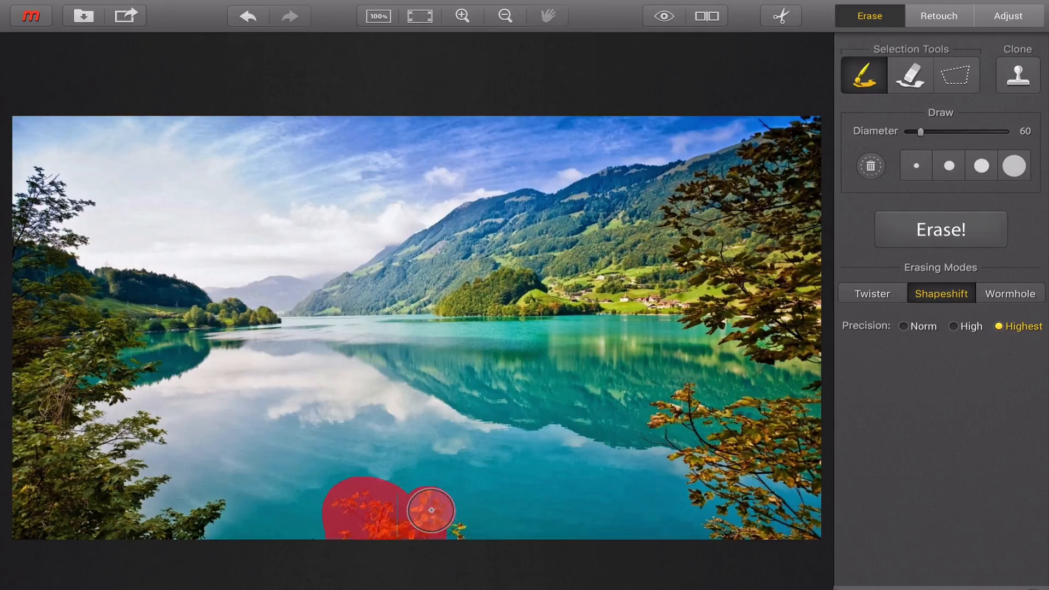
left_click_drag(432, 511, 455, 529)
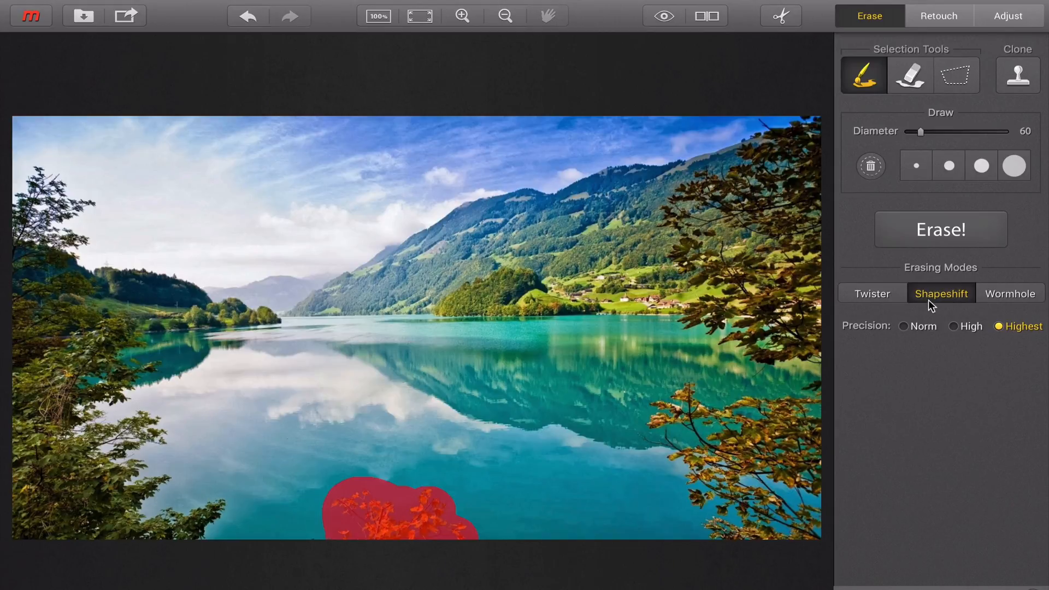
mouse_move(998, 308)
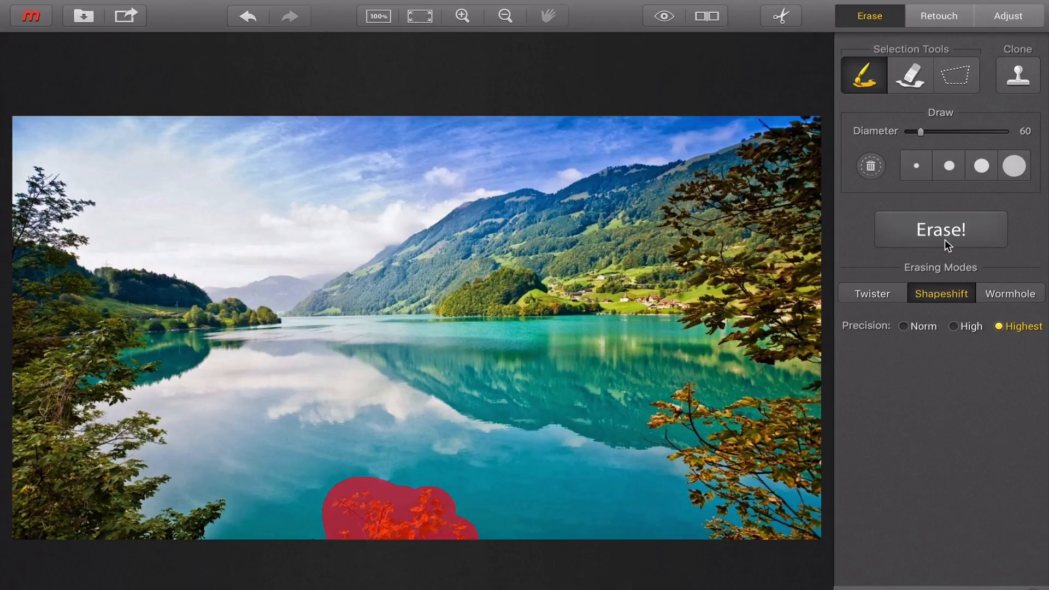
mouse_move(941, 293)
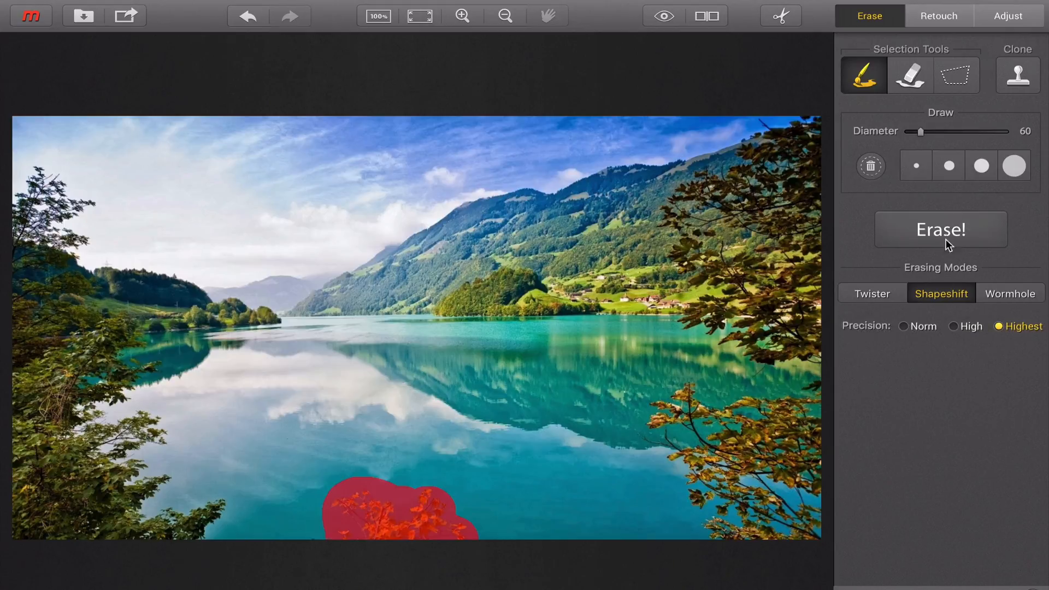
left_click(939, 230)
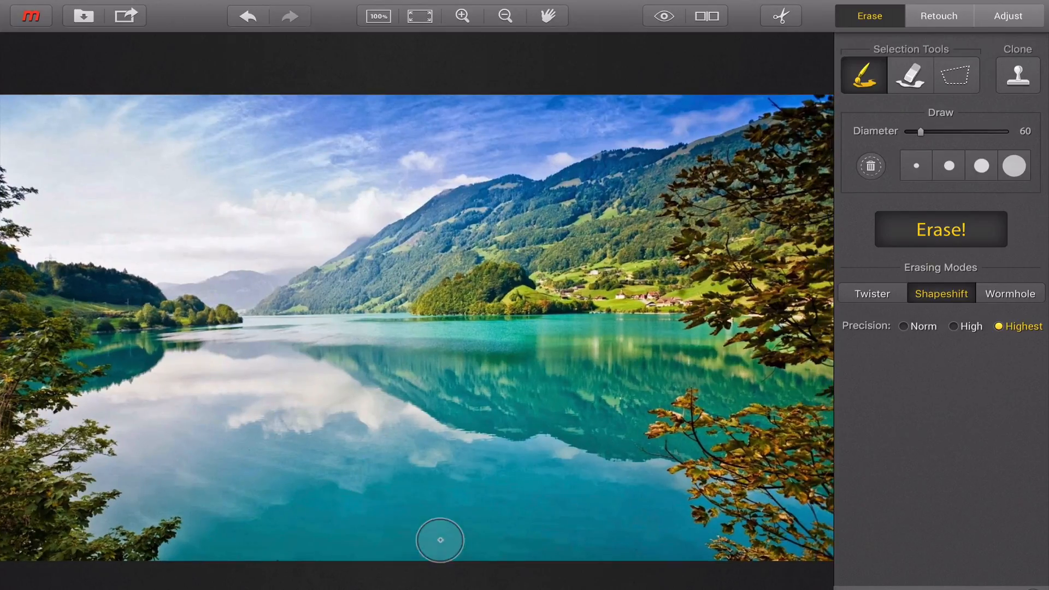
mouse_move(559, 436)
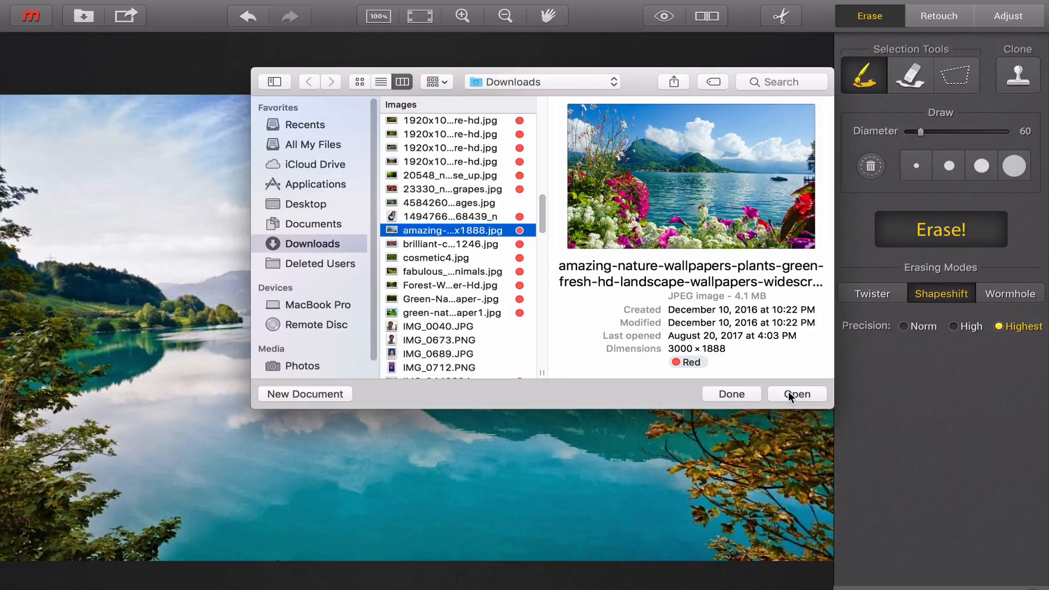
Load the flower lake photo, mask and erase the motorboat, then fit the image to view
left_click(797, 394)
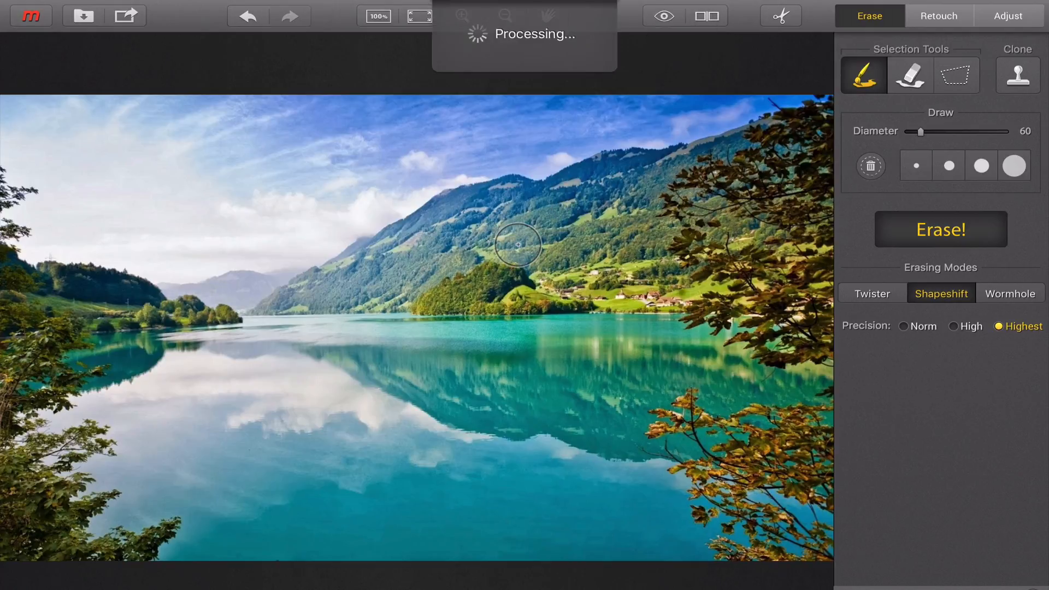
left_click(940, 230)
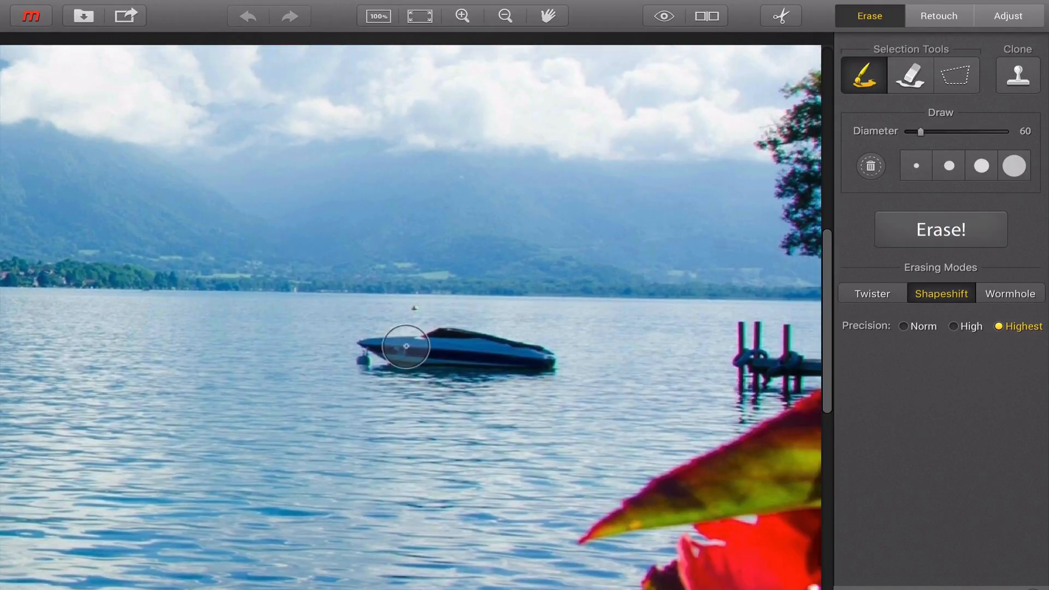
left_click_drag(407, 346, 448, 342)
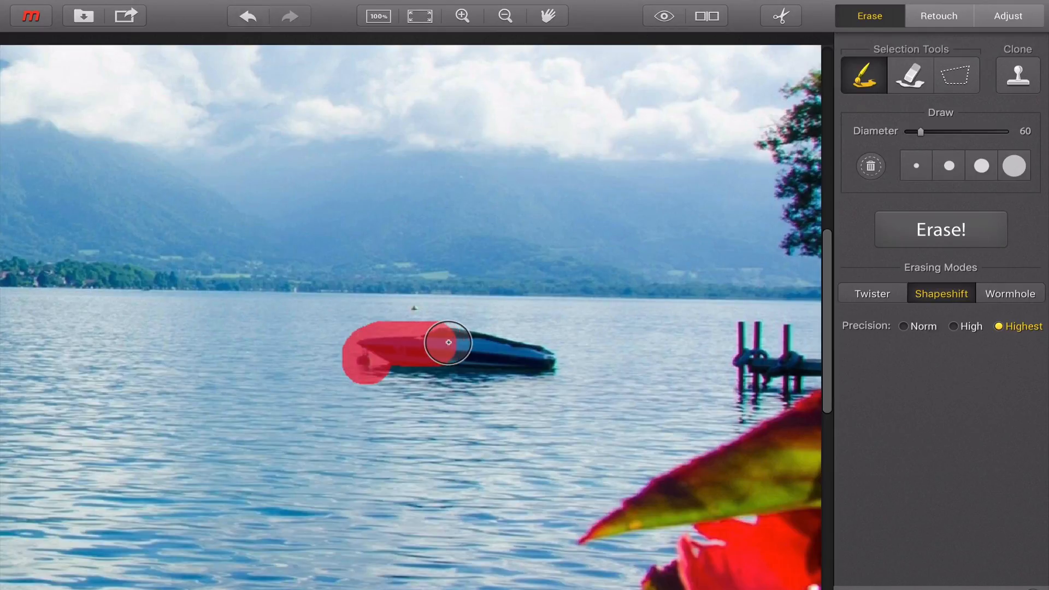
left_click_drag(448, 343, 431, 363)
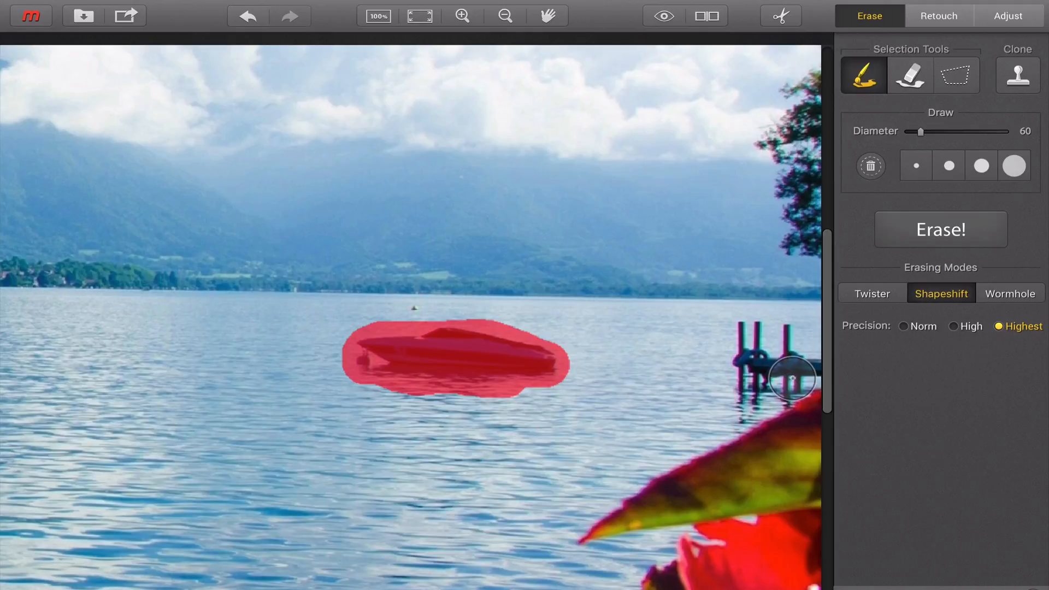
left_click(940, 229)
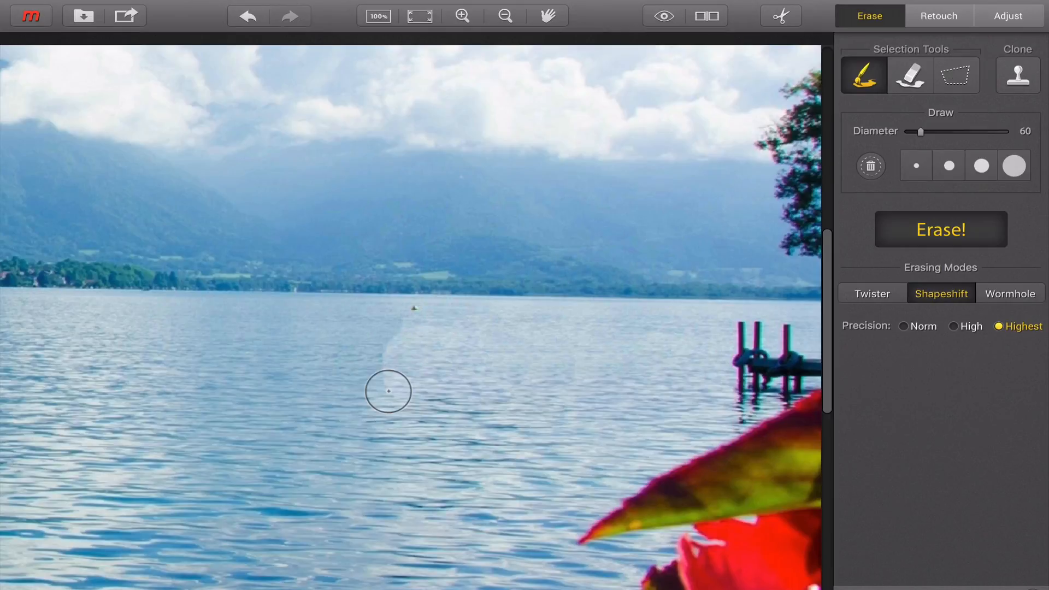
left_click(940, 230)
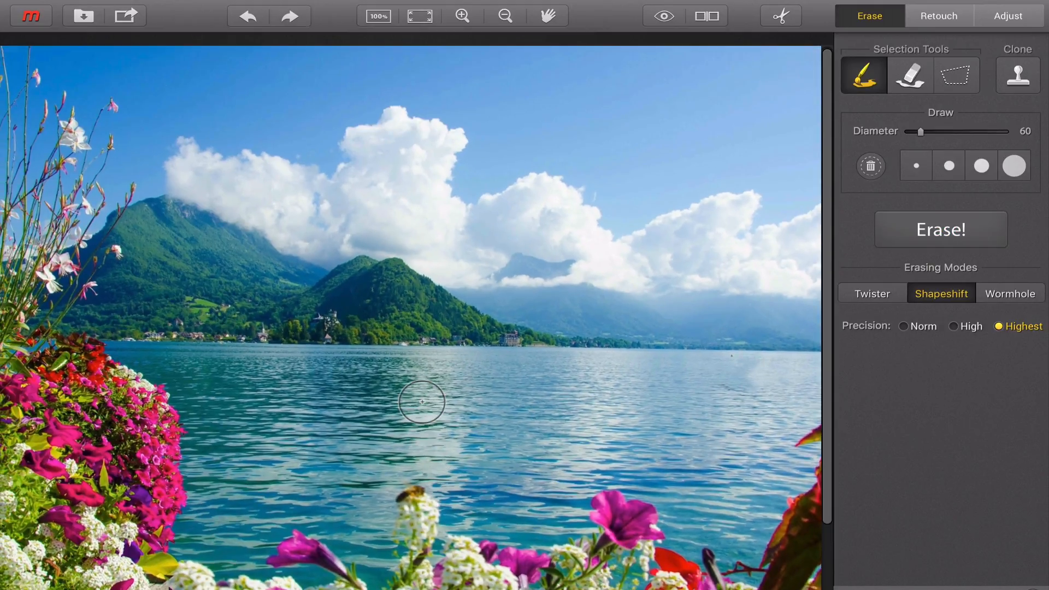